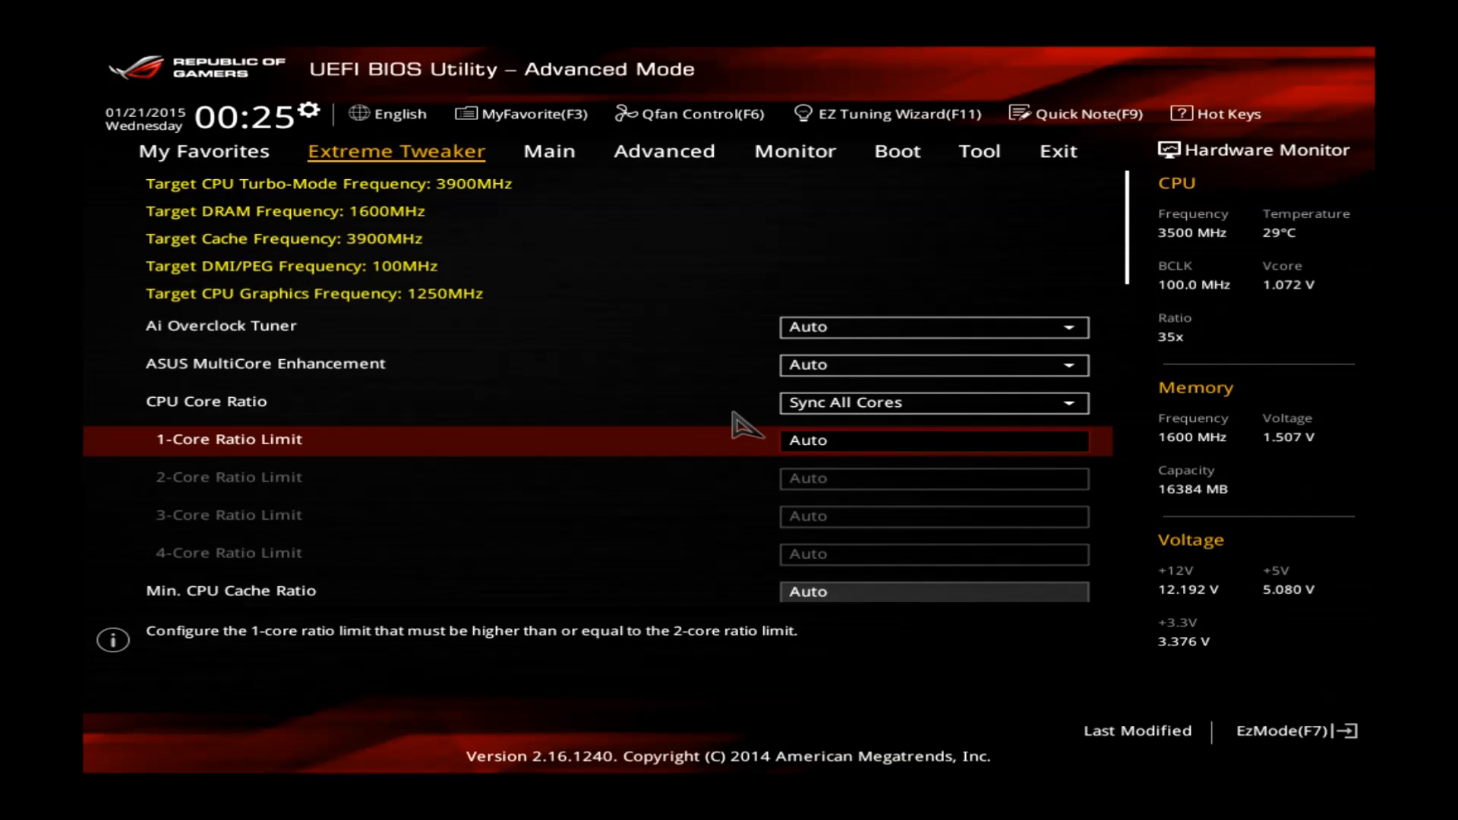
Show the Main overview listing the BIOS version, i5-4690K CPU and 16384 MB memory
left_click(548, 150)
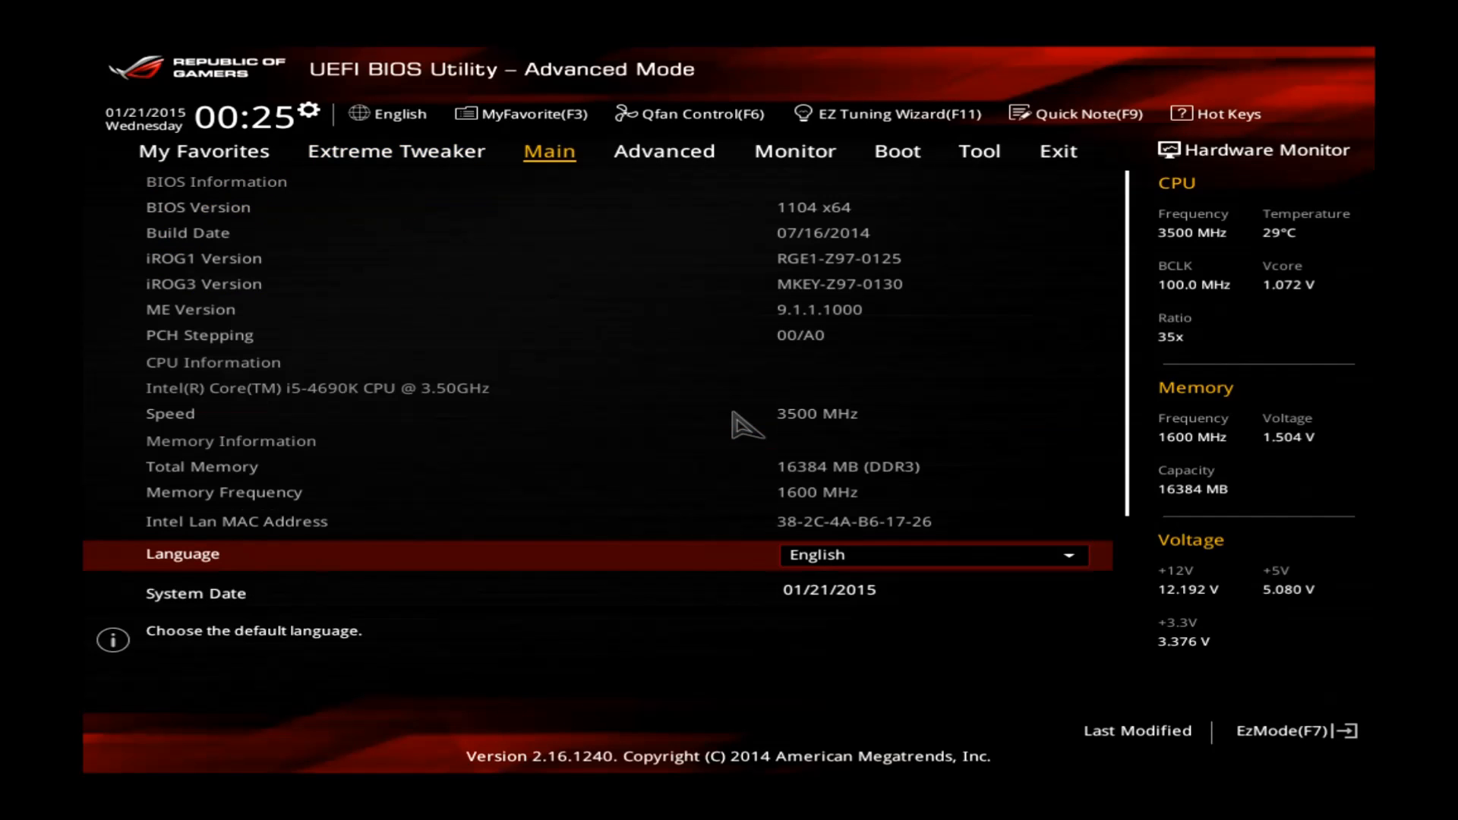
mouse_move(781, 445)
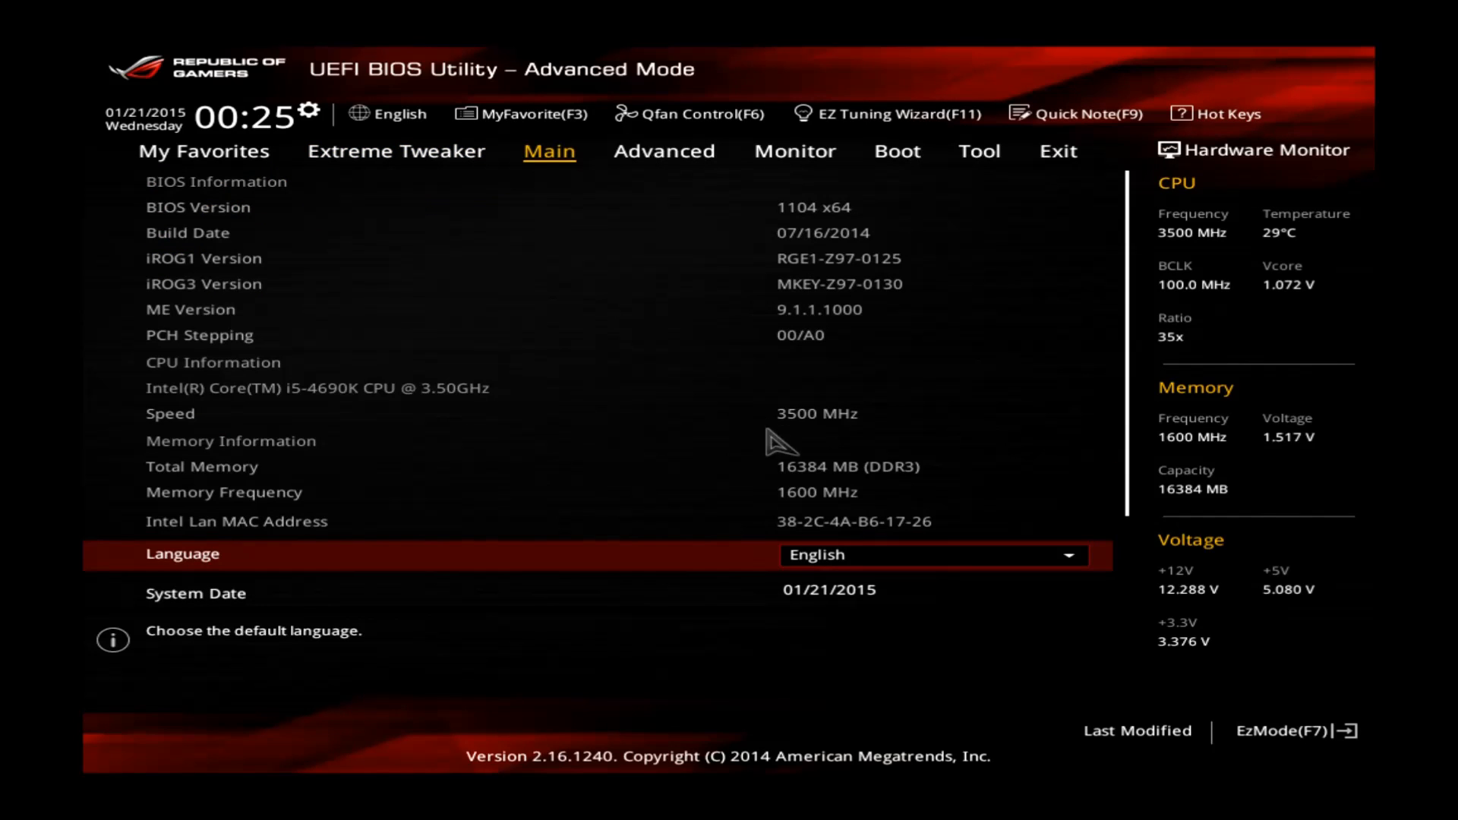
mouse_move(810, 491)
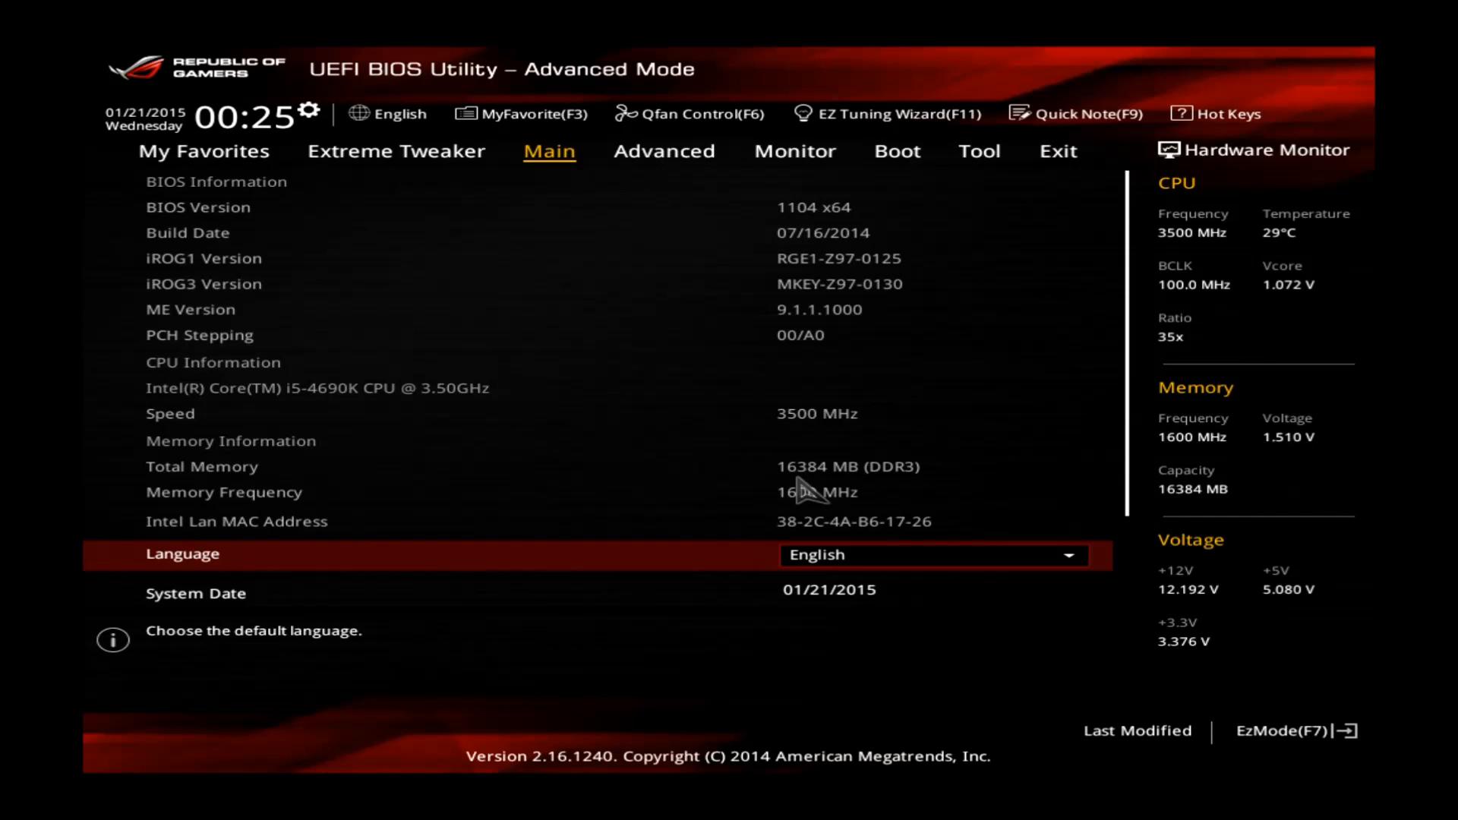
View the Voltage Monitor readings, with every CPU core at 1.072 V
left_click(395, 150)
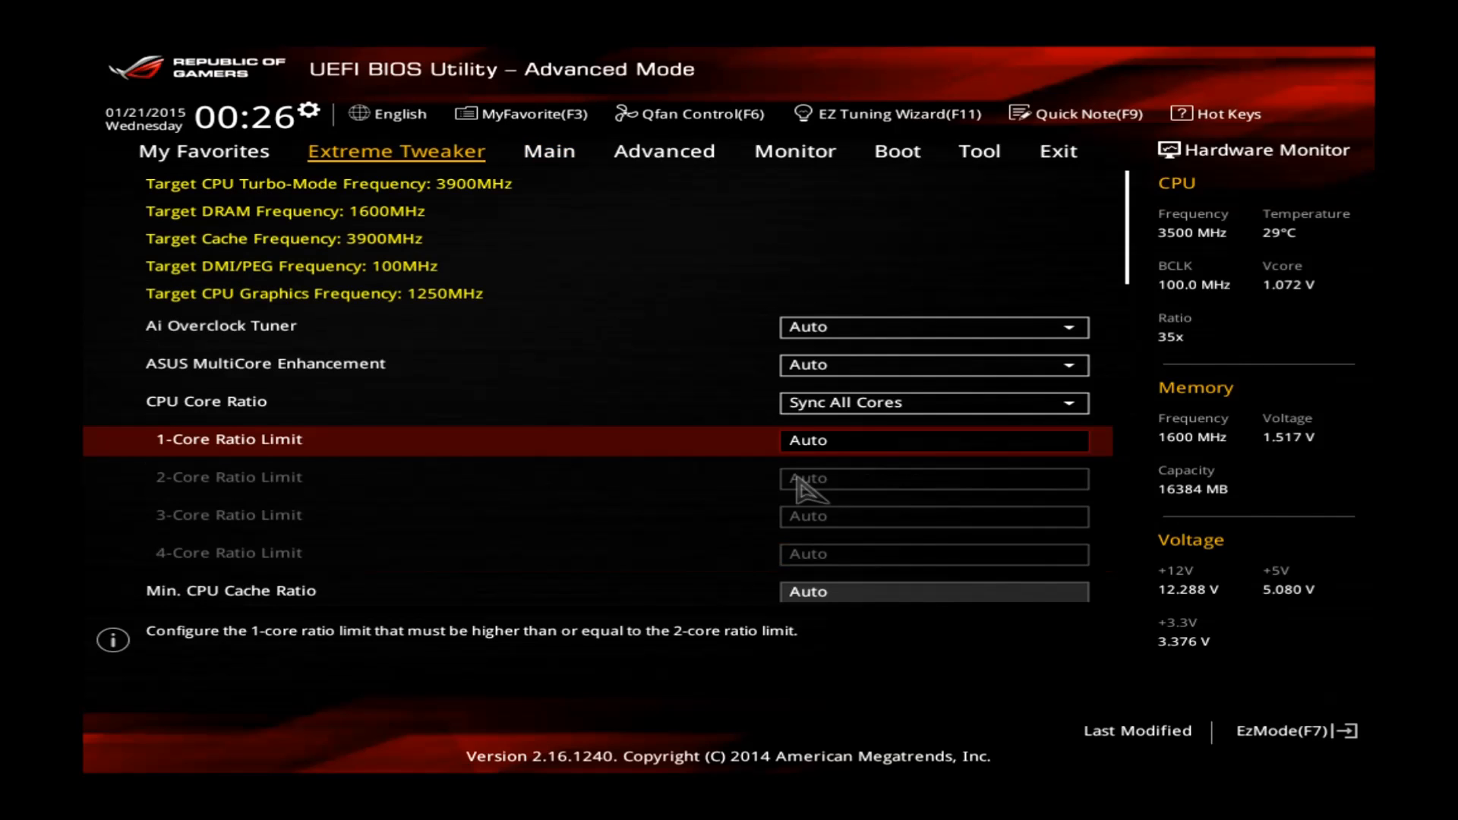
left_click(794, 150)
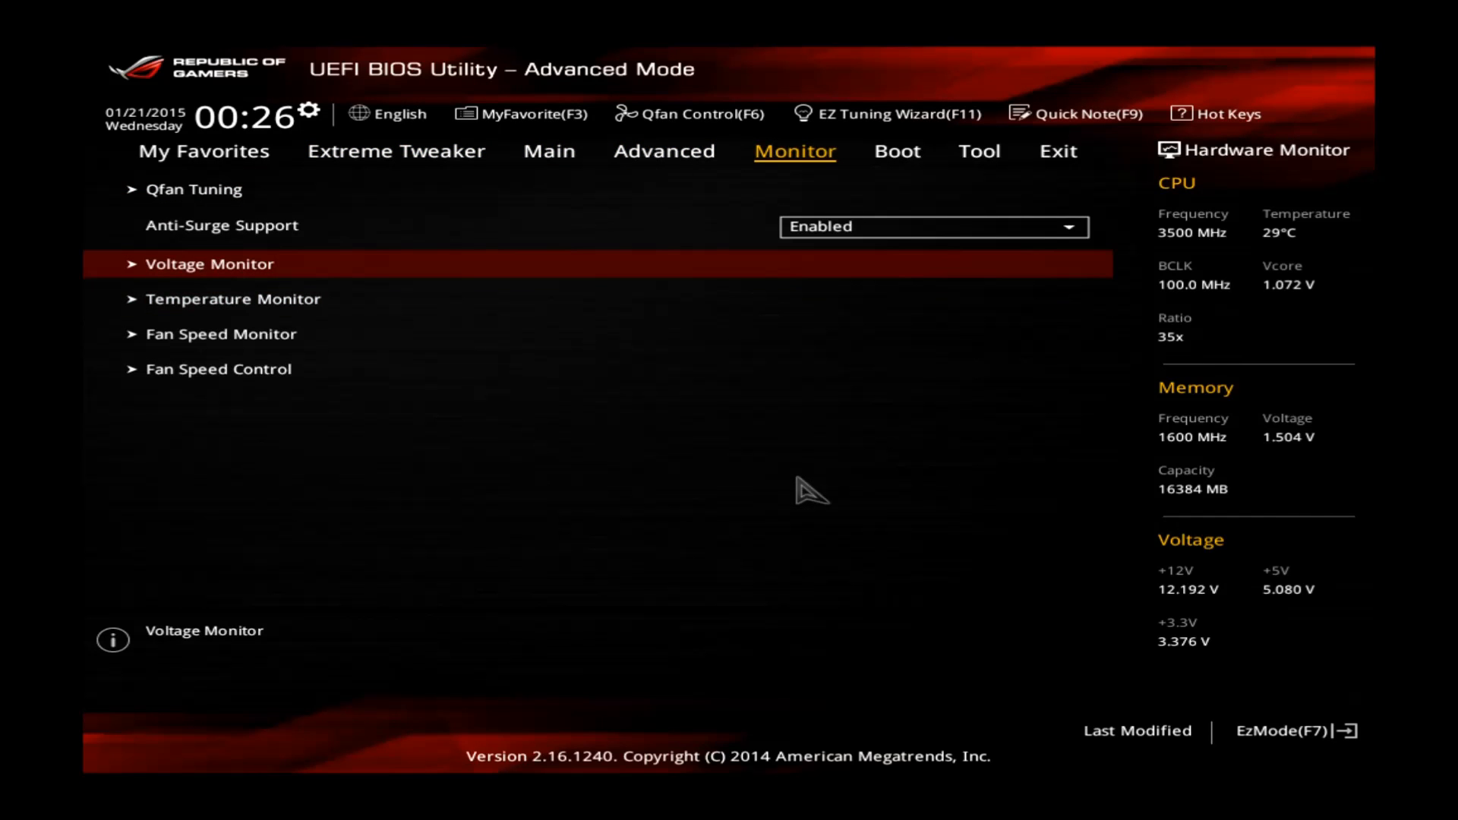
left_click(210, 263)
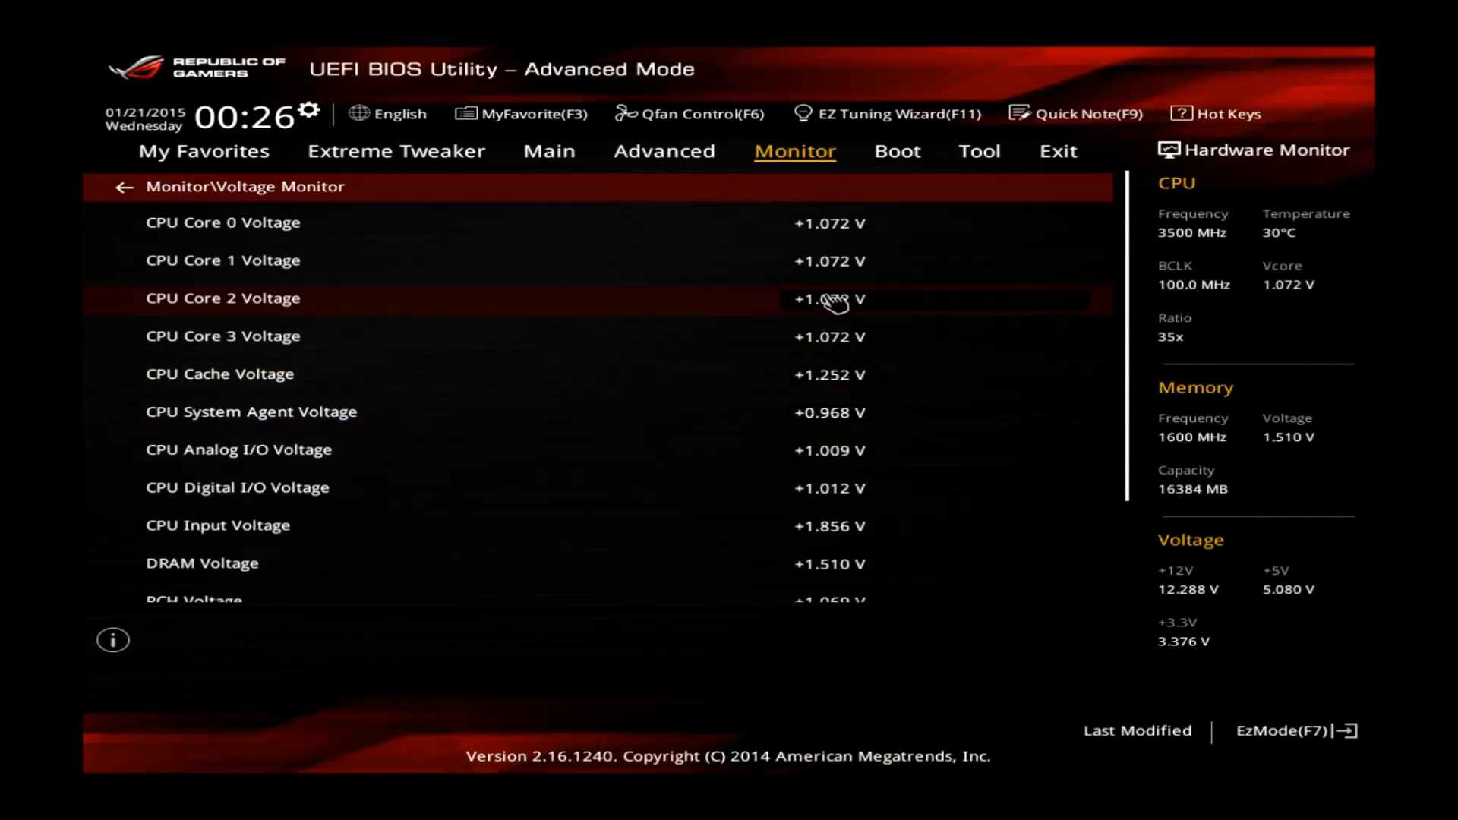
mouse_move(844, 232)
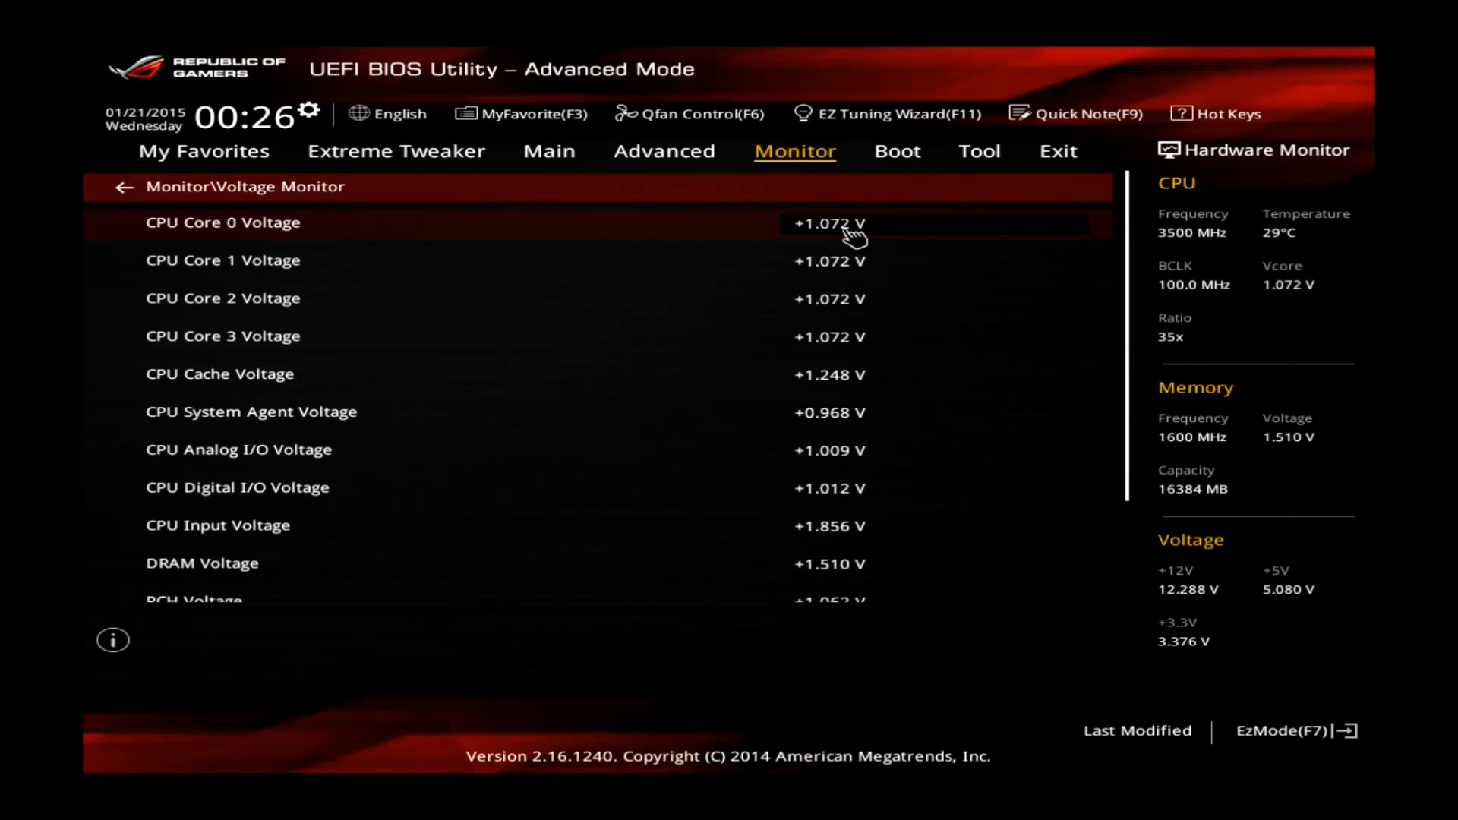
mouse_move(839, 562)
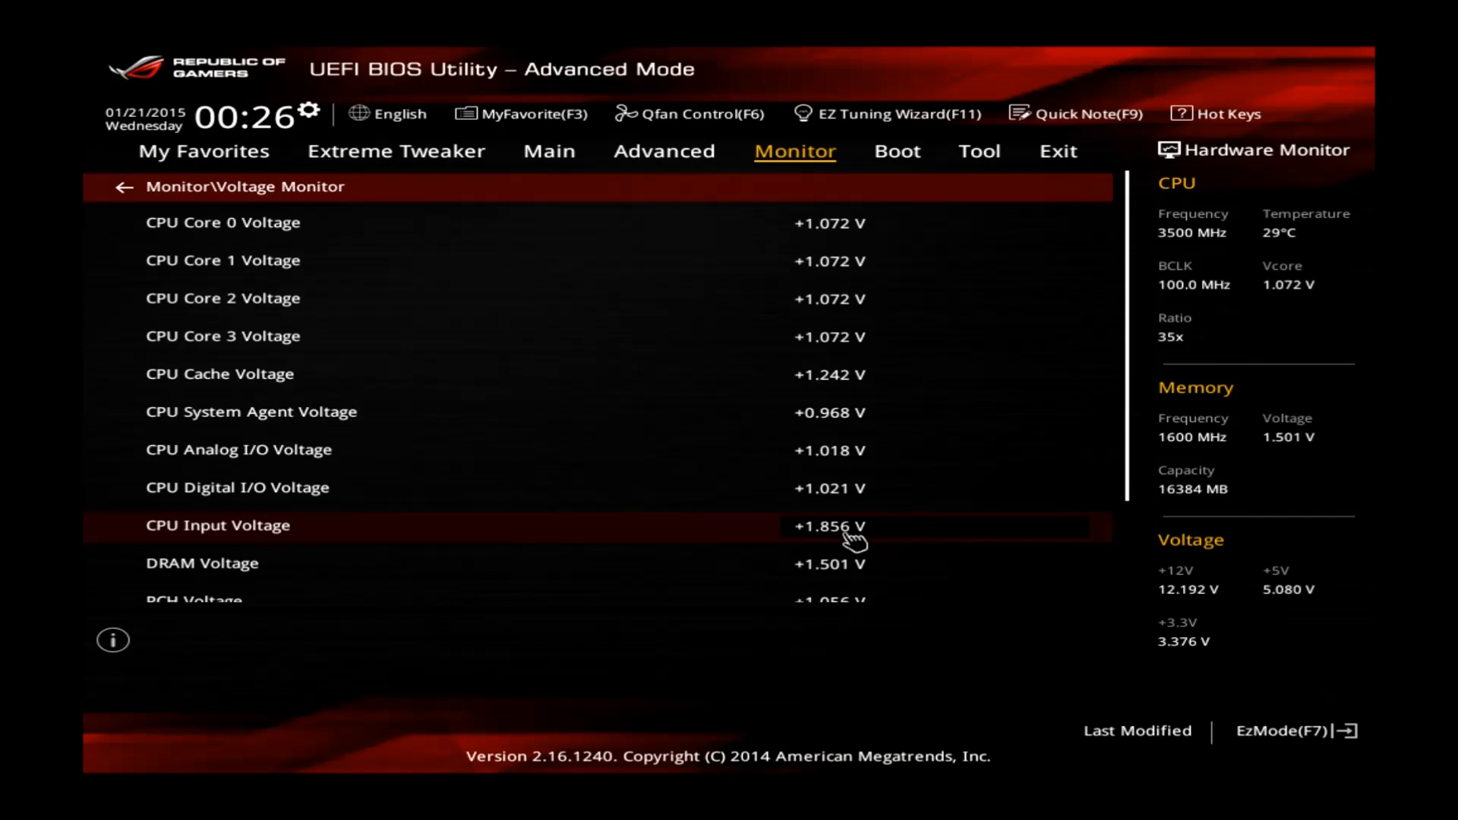
Set Ai Overclock Tuner to XMP for the DDR3-1600 profile and select BCLK Frequency
left_click(663, 150)
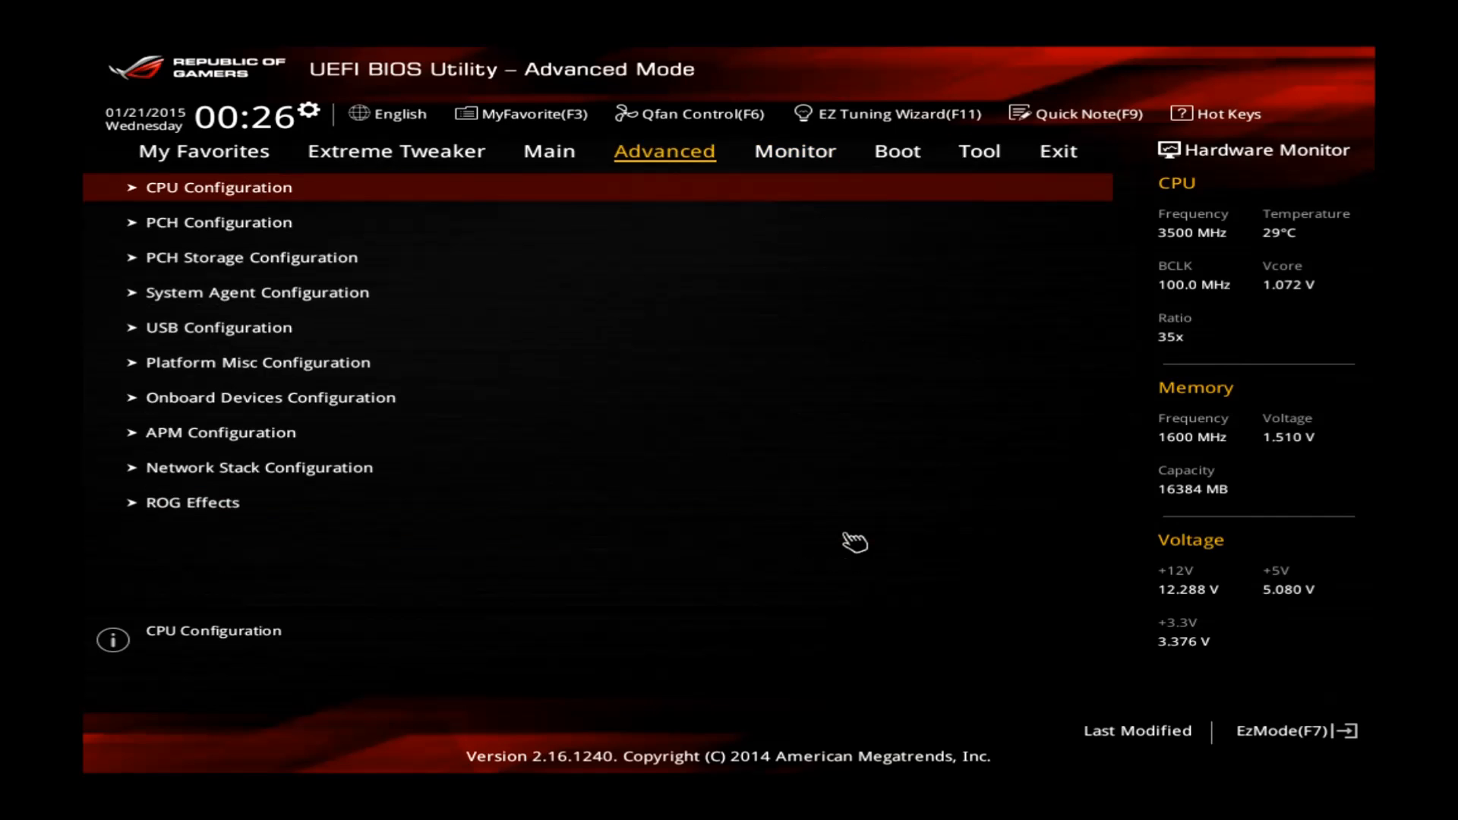
left_click(394, 151)
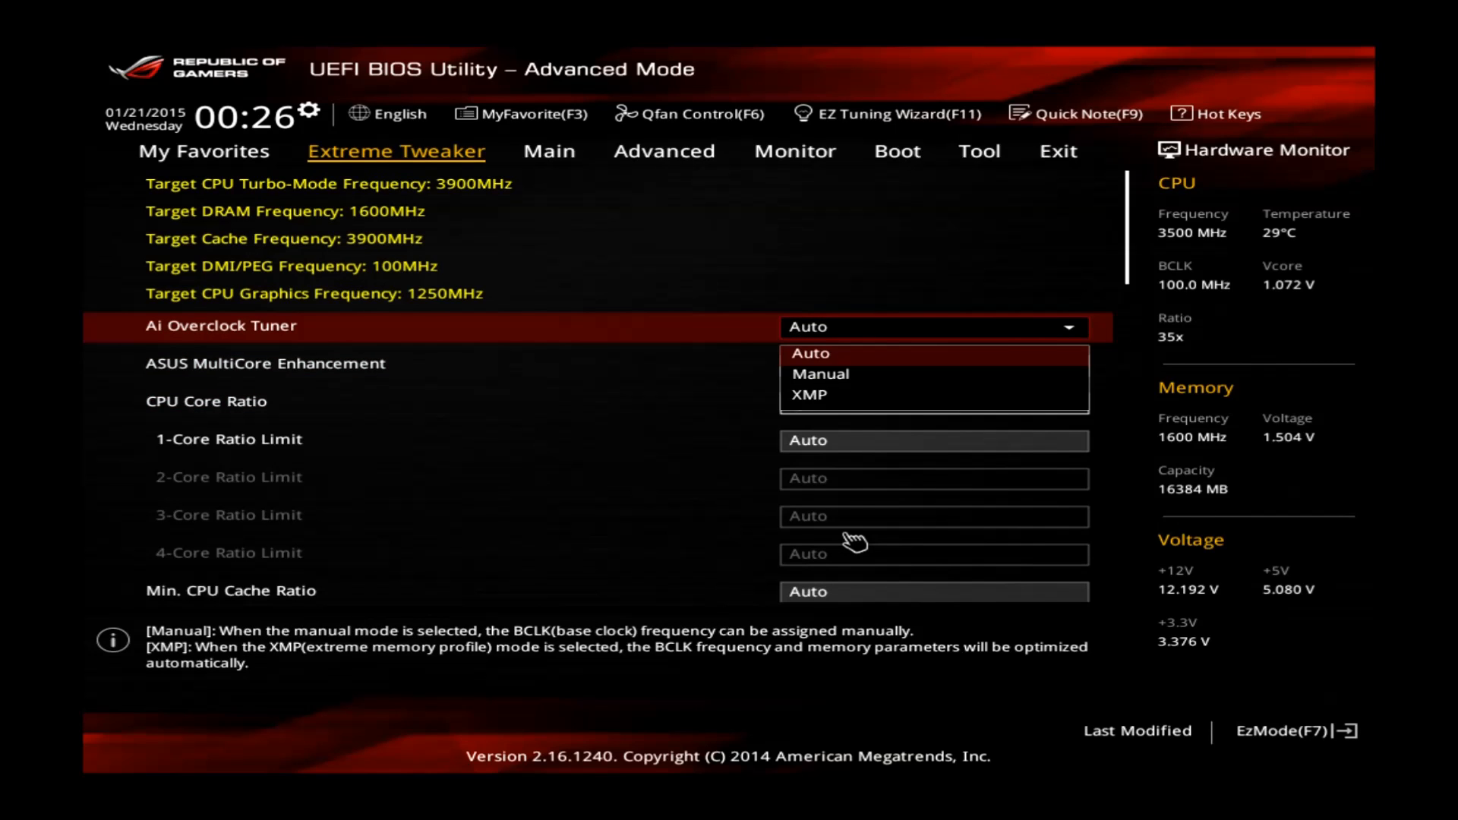
left_click(810, 394)
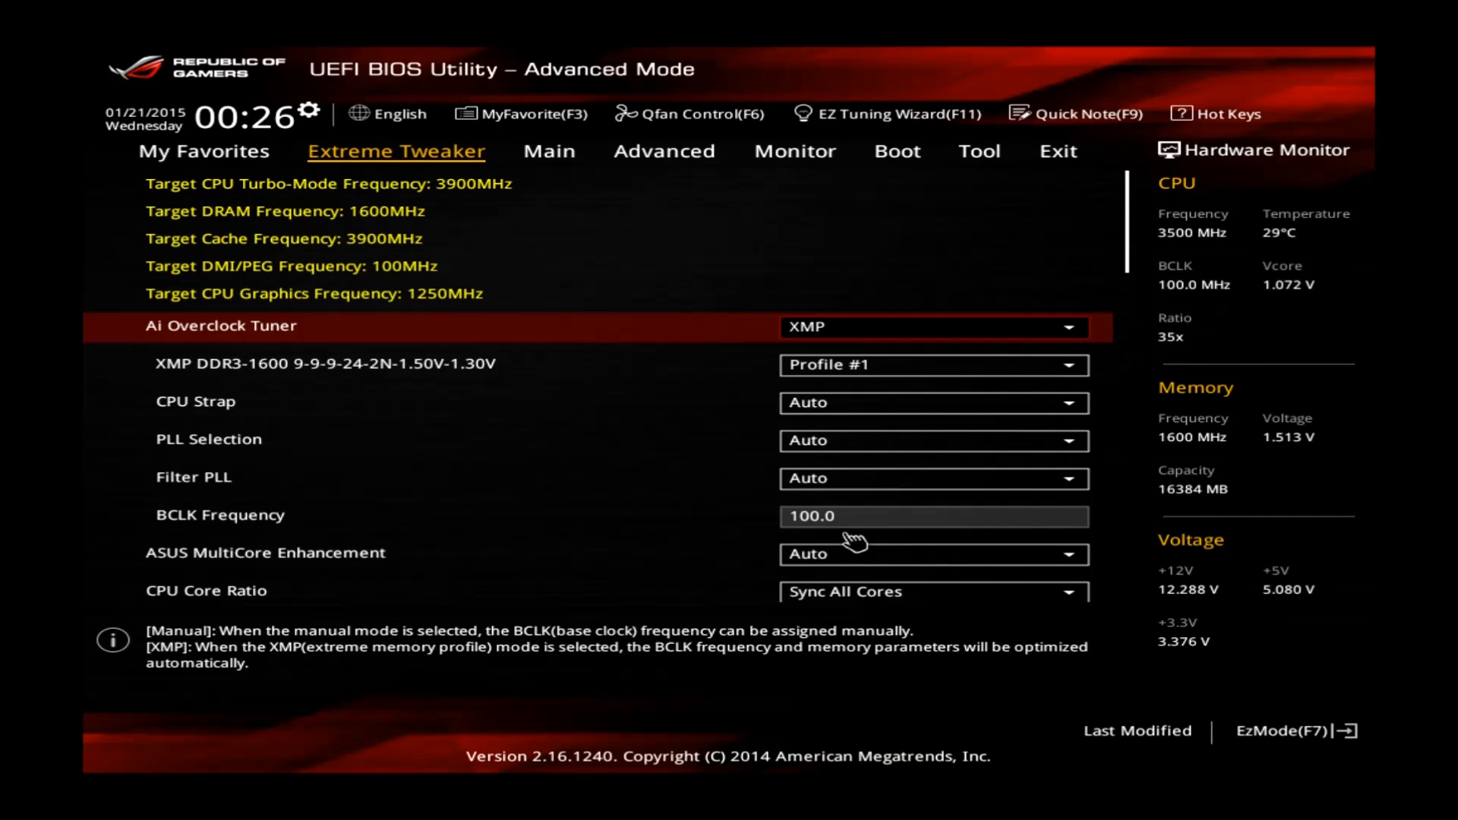
mouse_move(205, 401)
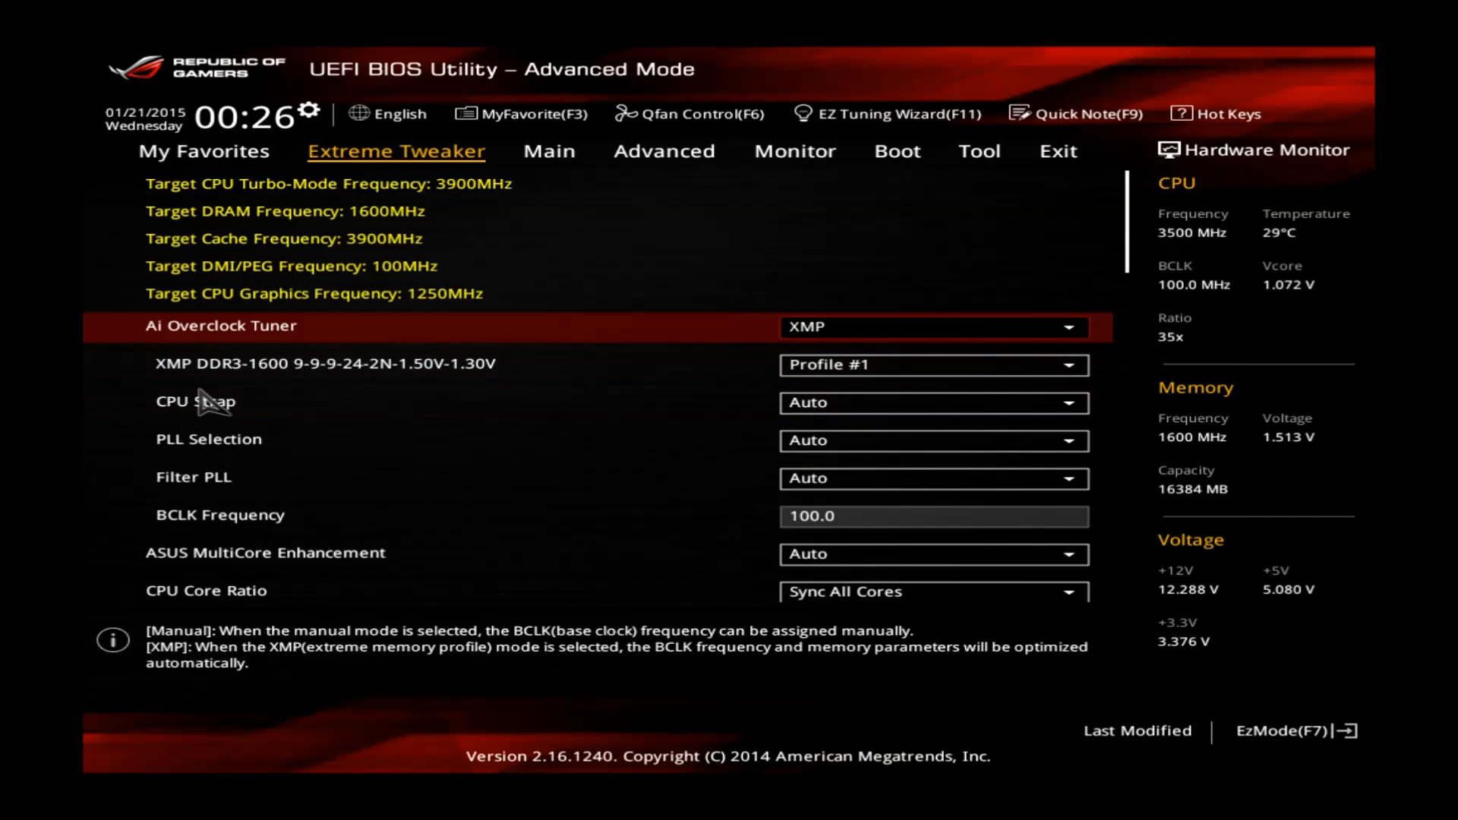
mouse_move(251, 372)
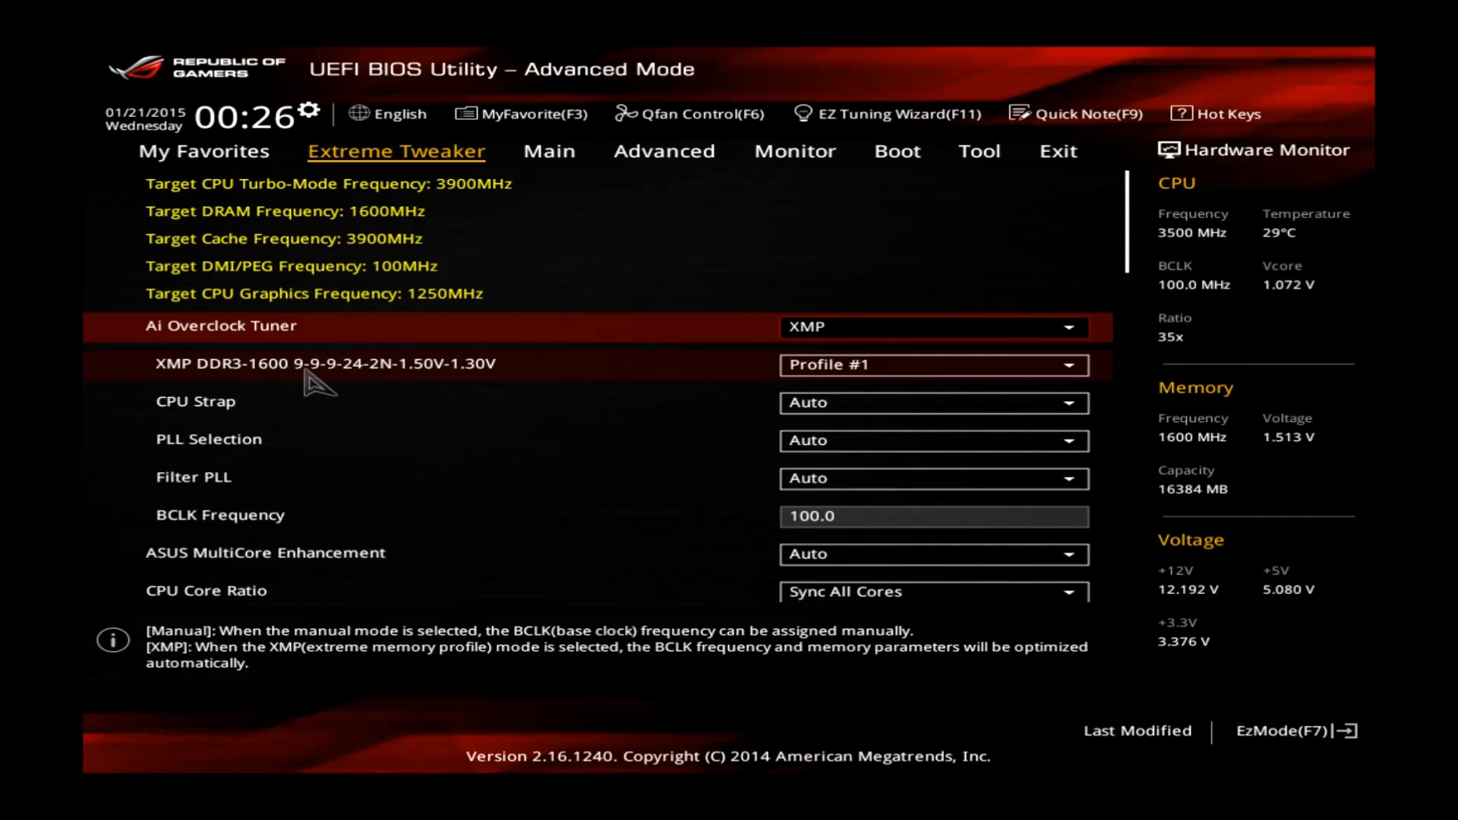
mouse_move(363, 385)
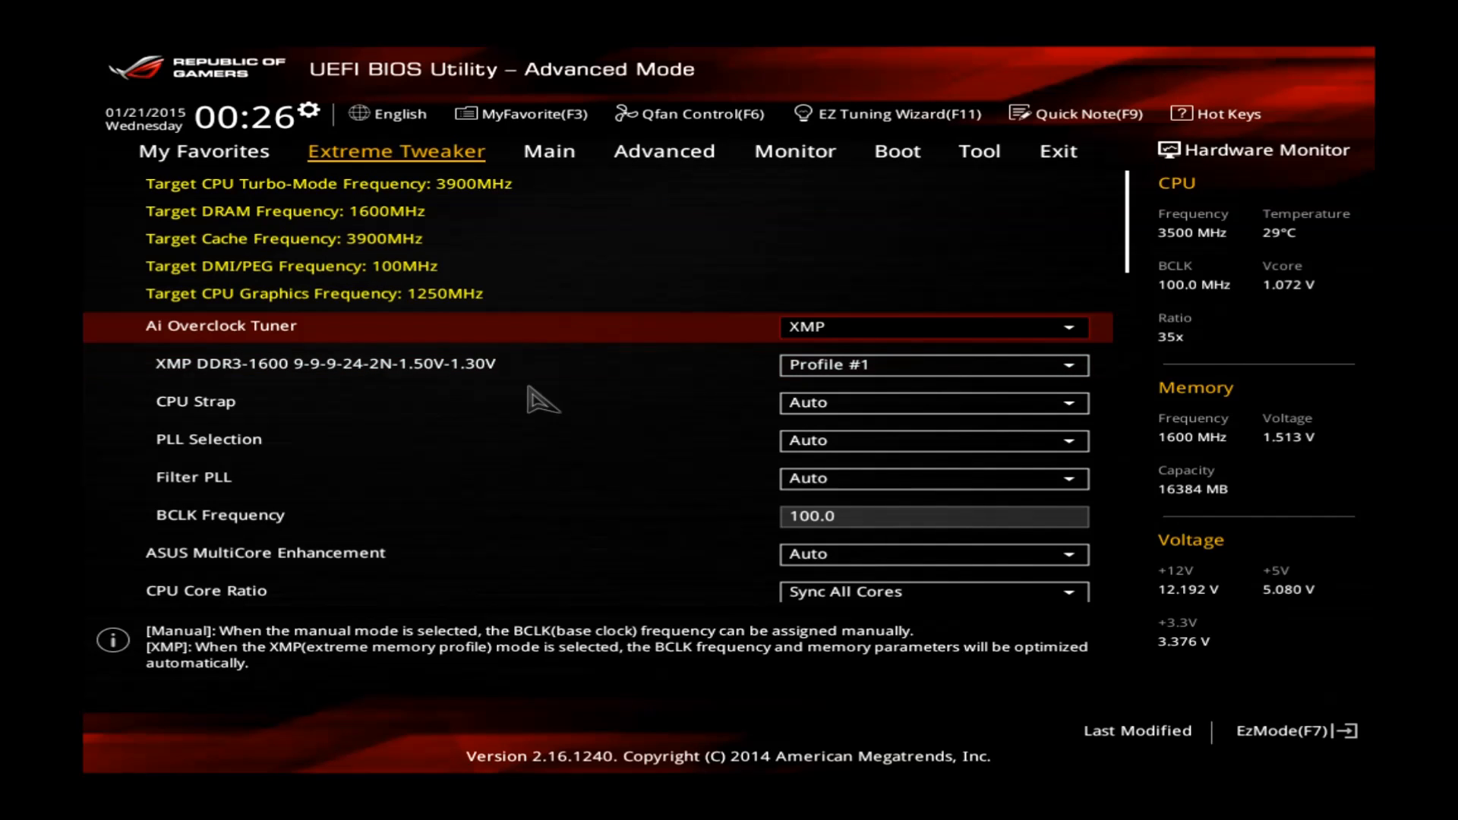
mouse_move(666, 307)
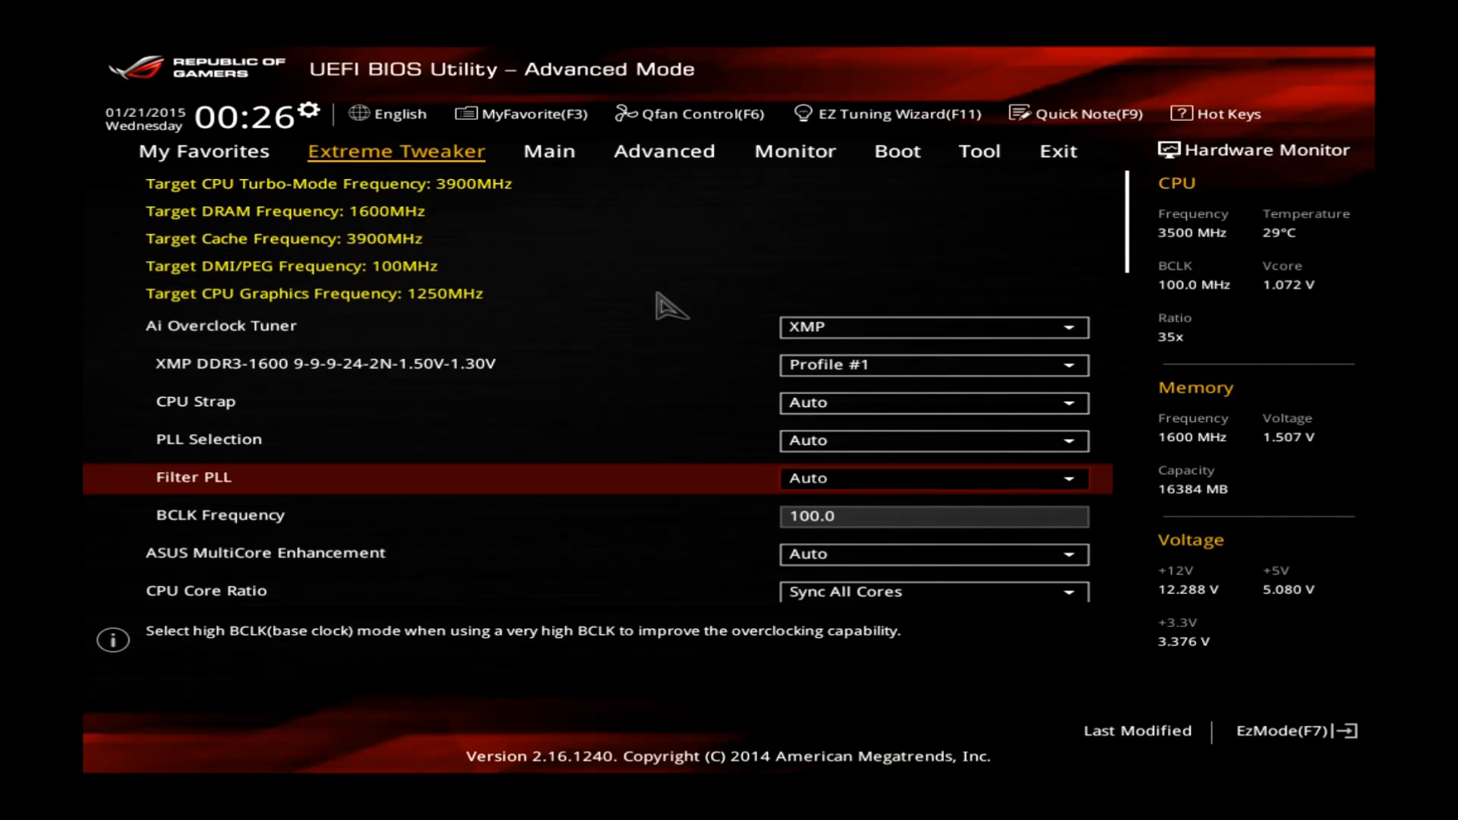
left_click(223, 515)
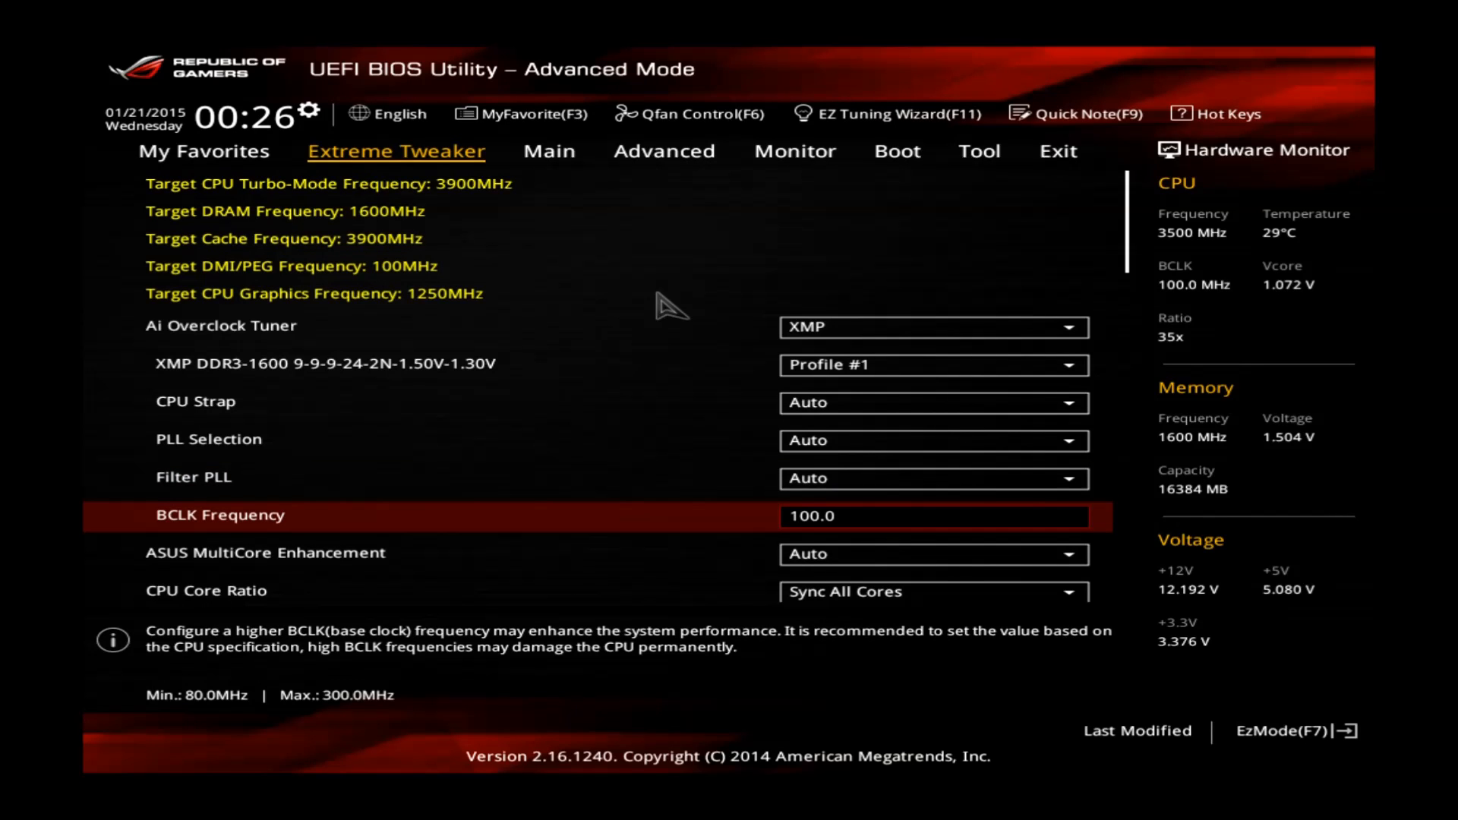
Enter 43 as the synced 1-Core Ratio Limit, with min and max CPU cache ratio at 35
scroll("down", 3)
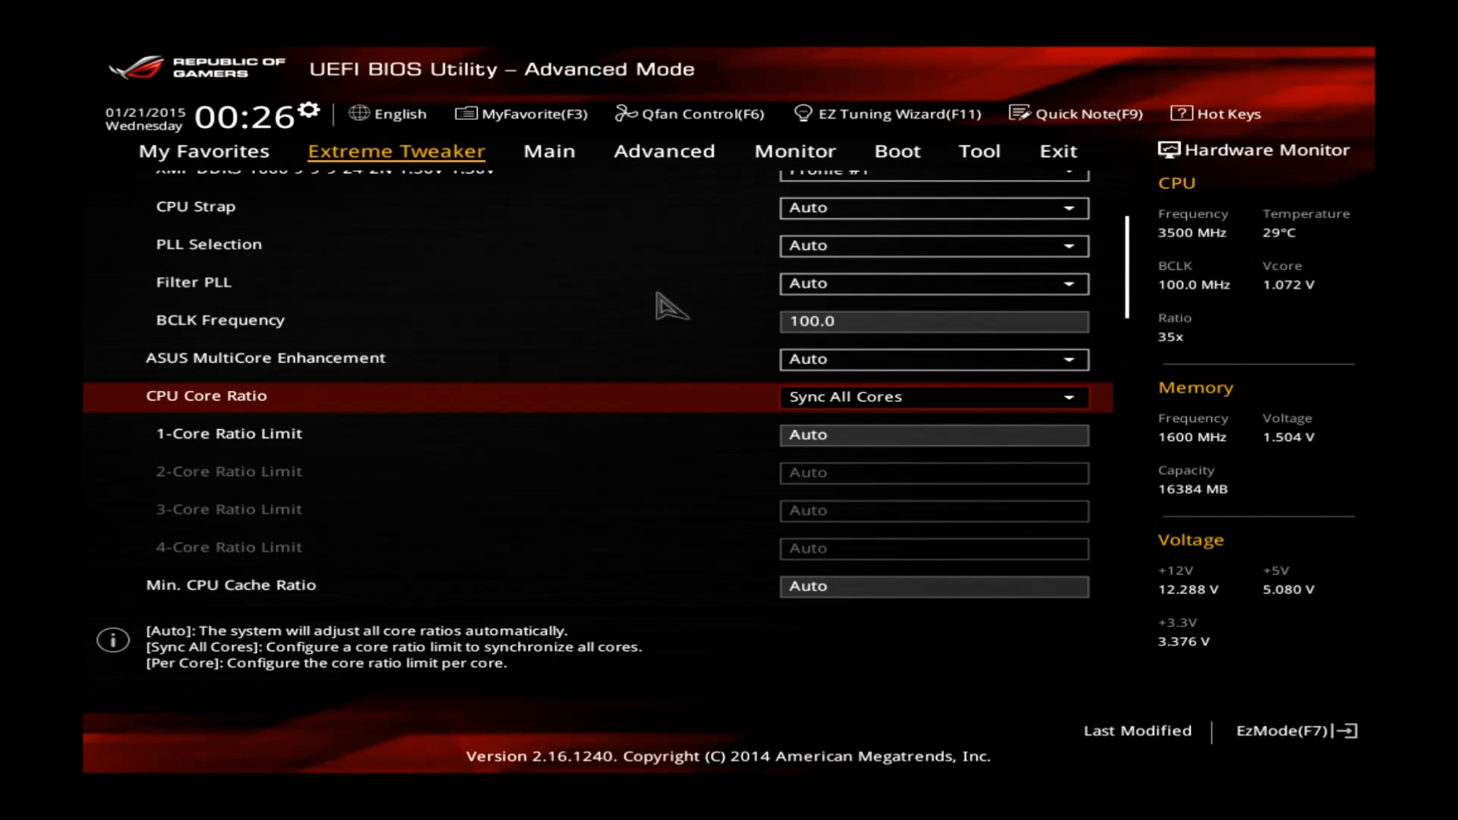
key("down")
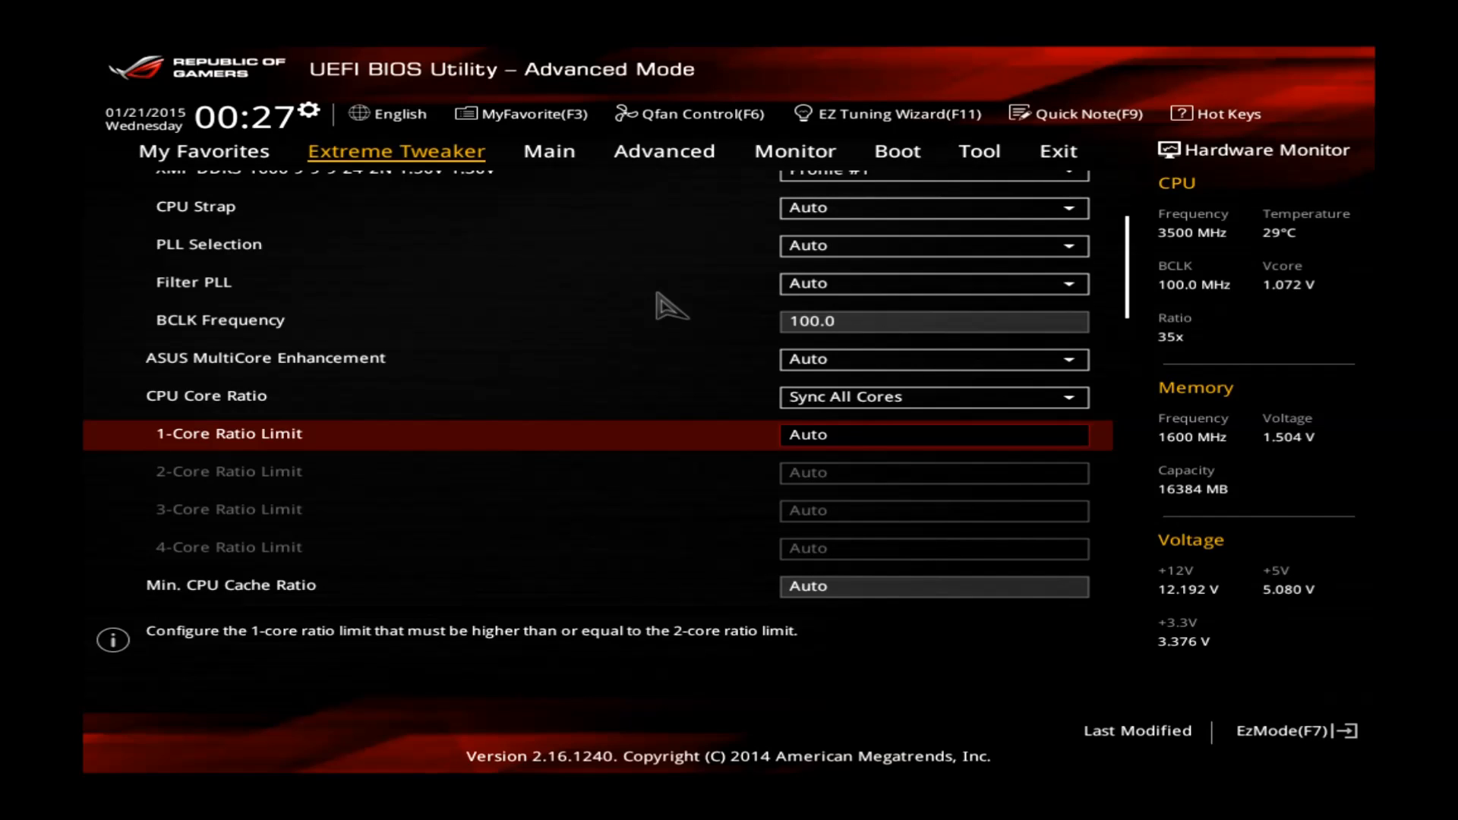
type("43")
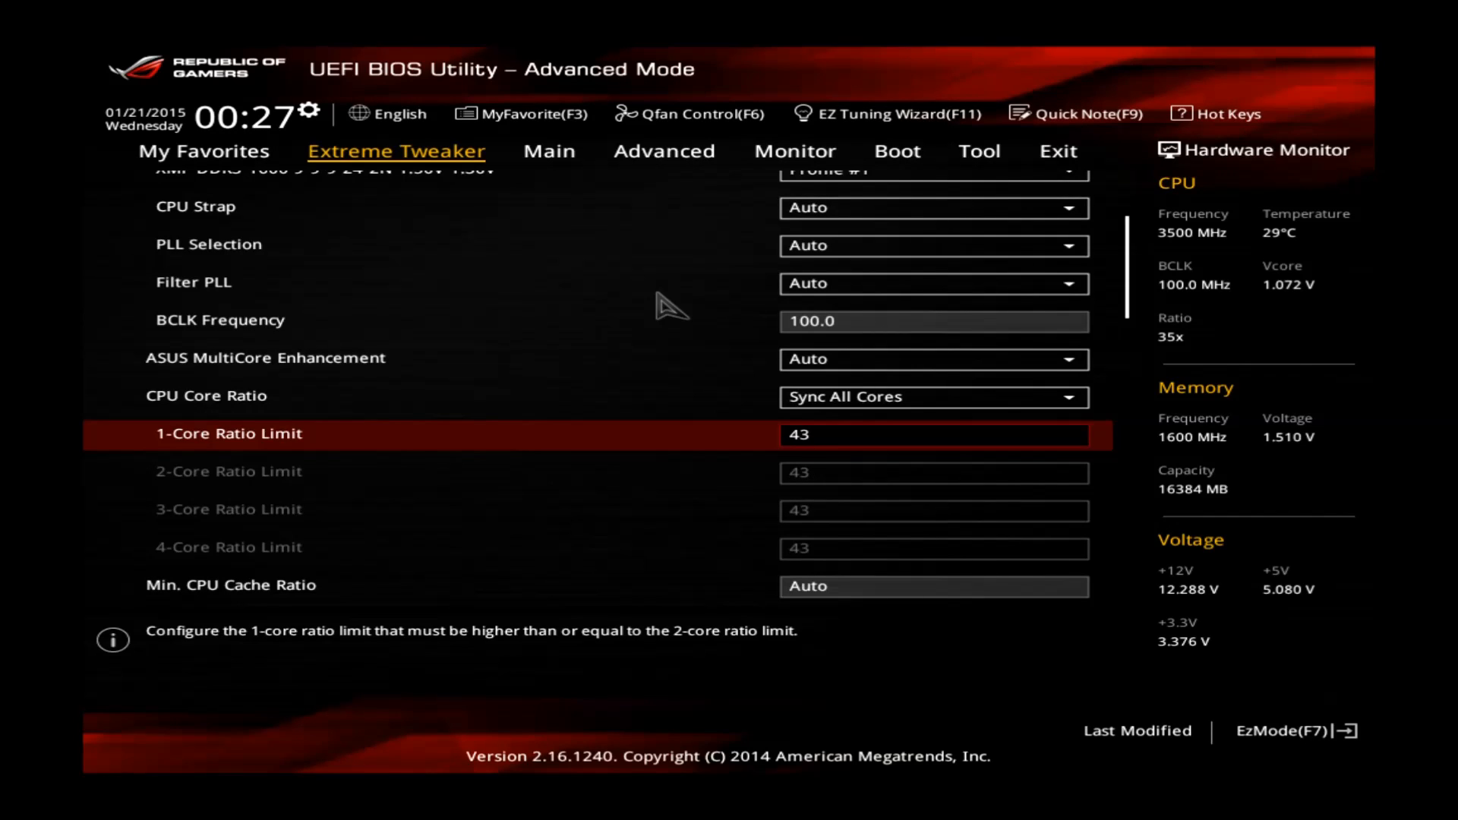
mouse_move(822, 334)
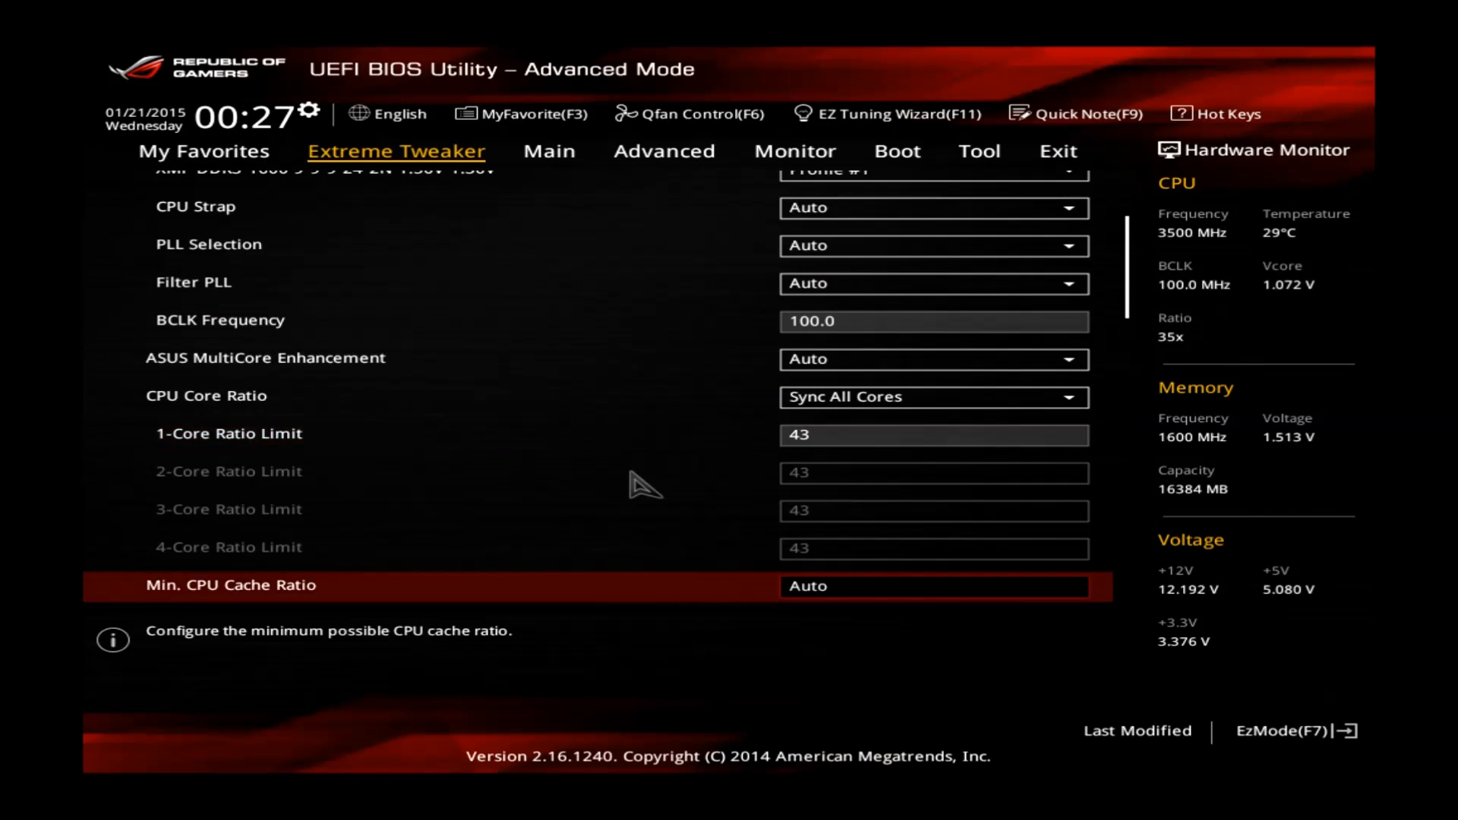
scroll("down", 3)
type("35")
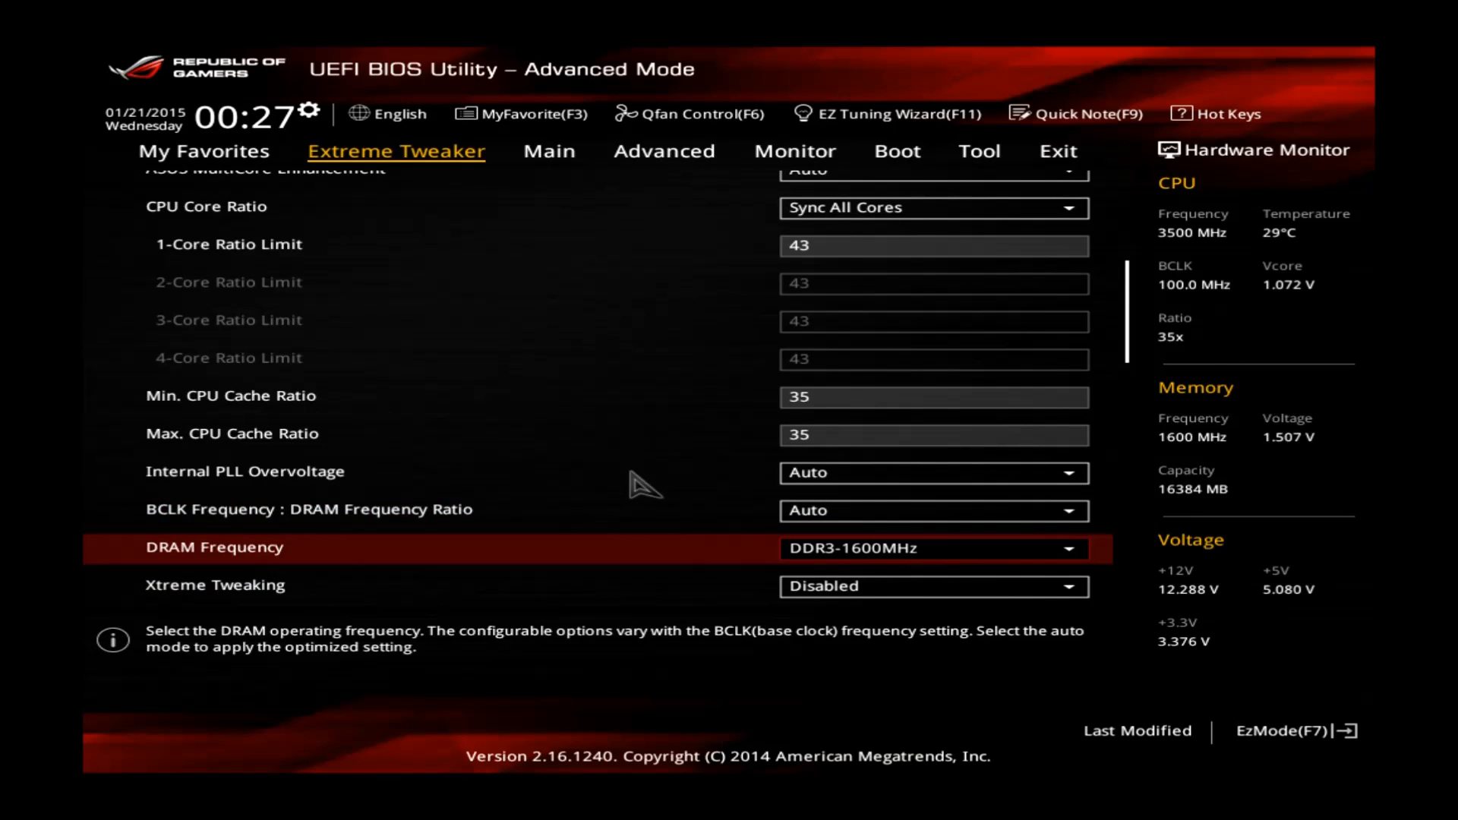
Review DRAM timings 9-9-9-24 with command rate 2, then go back to Extreme Tweaker
scroll("down", 3)
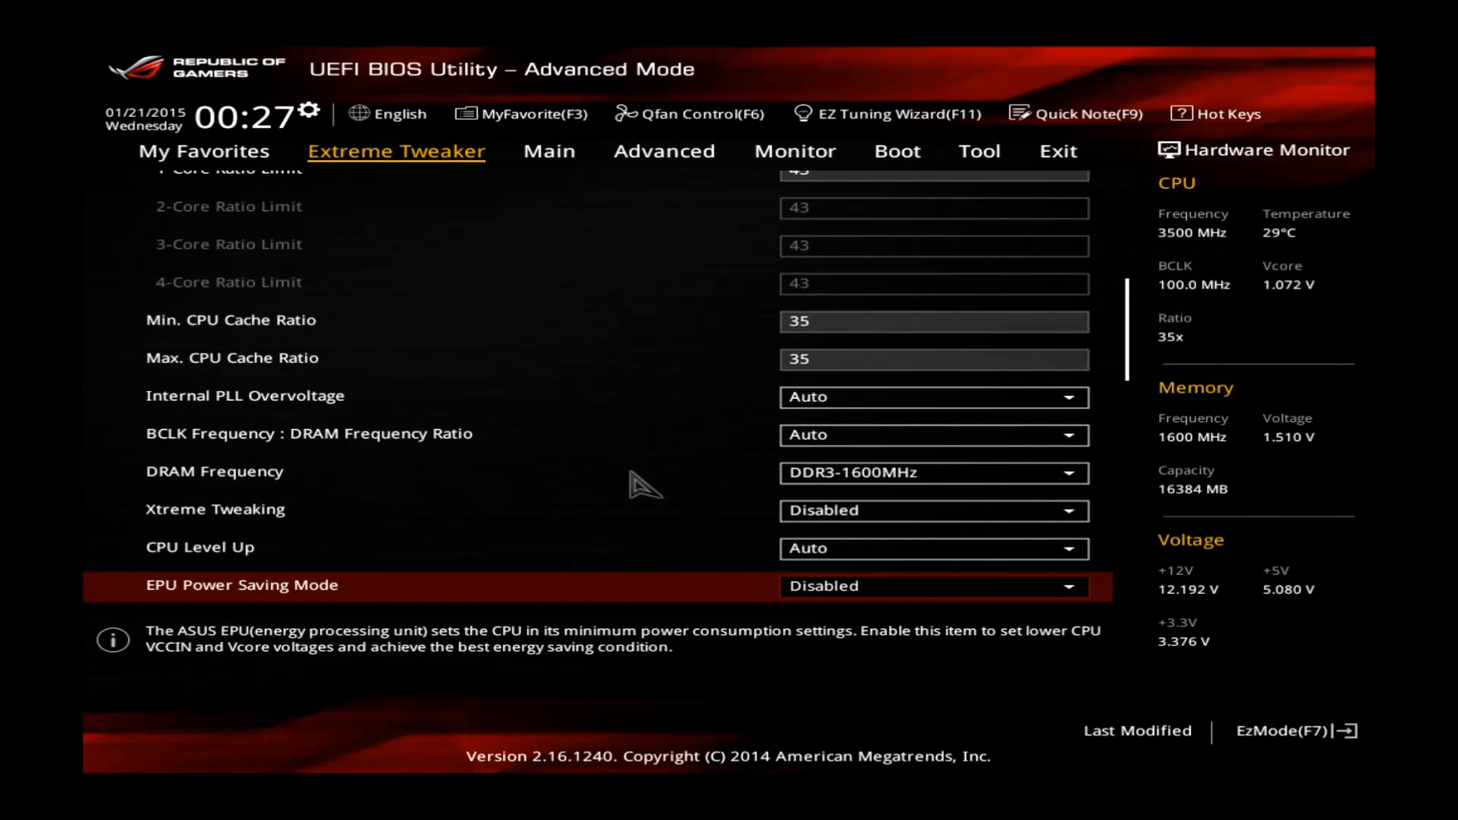
mouse_move(573, 521)
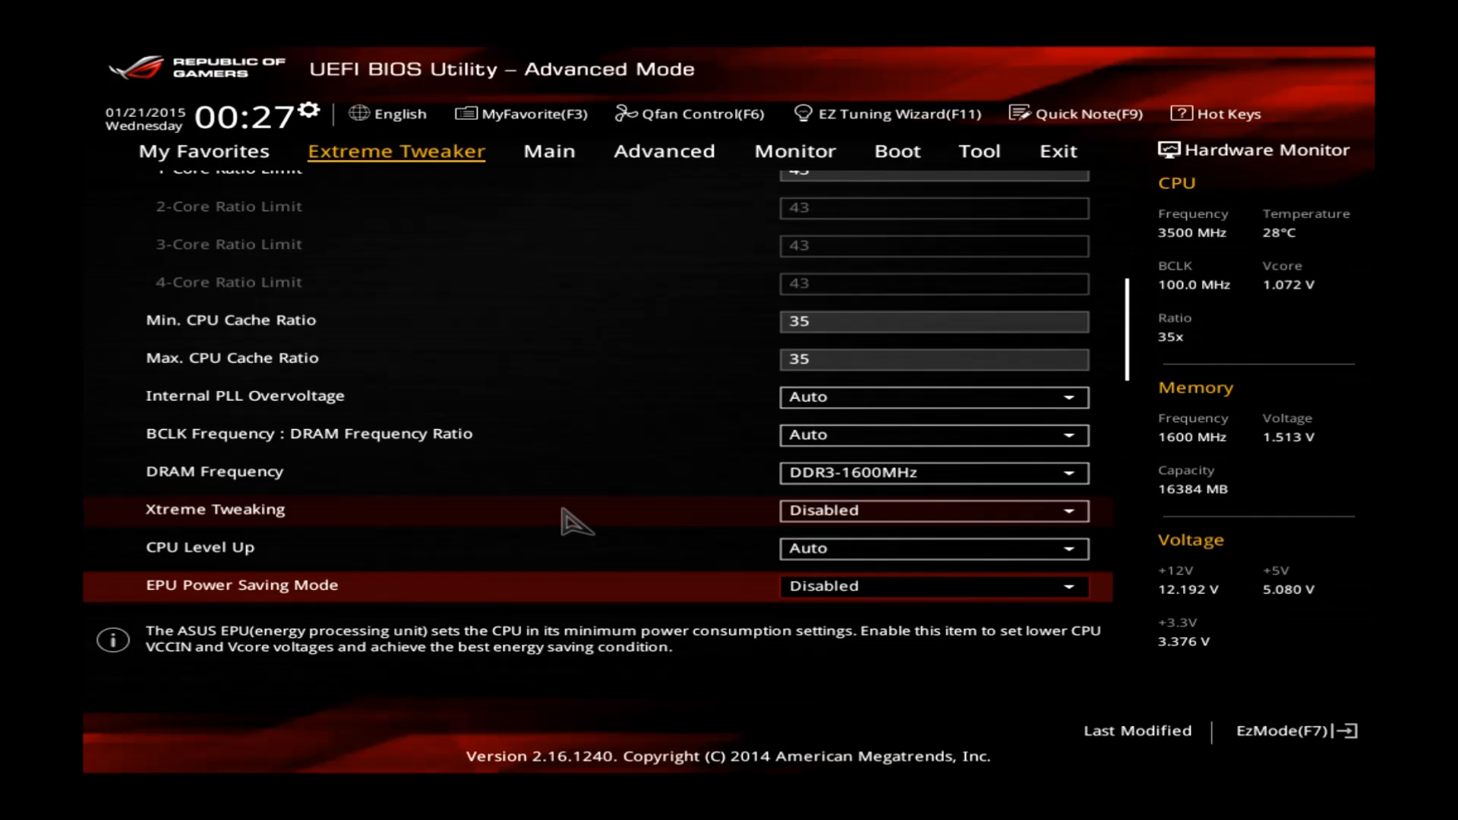
scroll("down", 3)
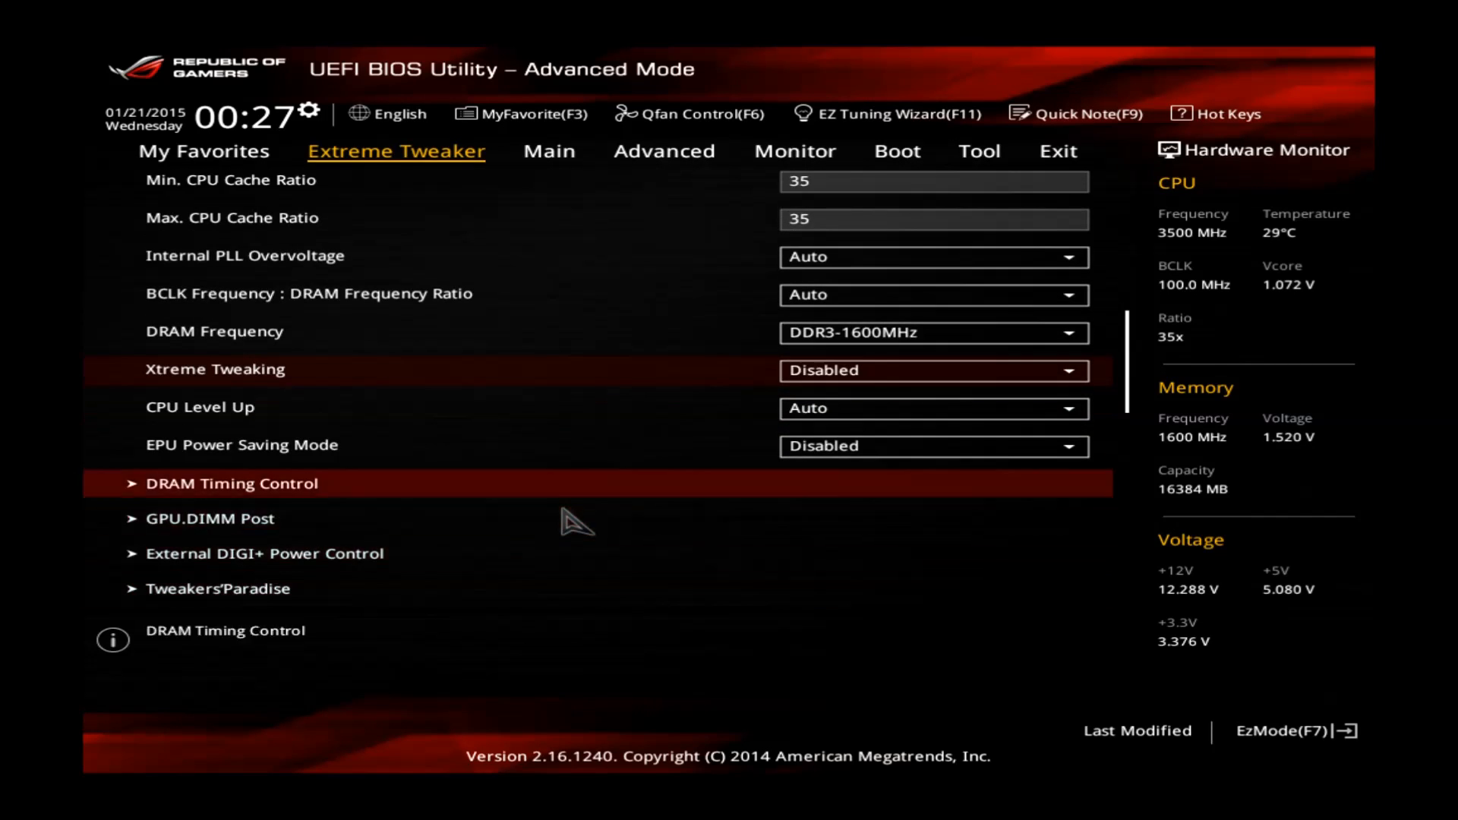
left_click(237, 482)
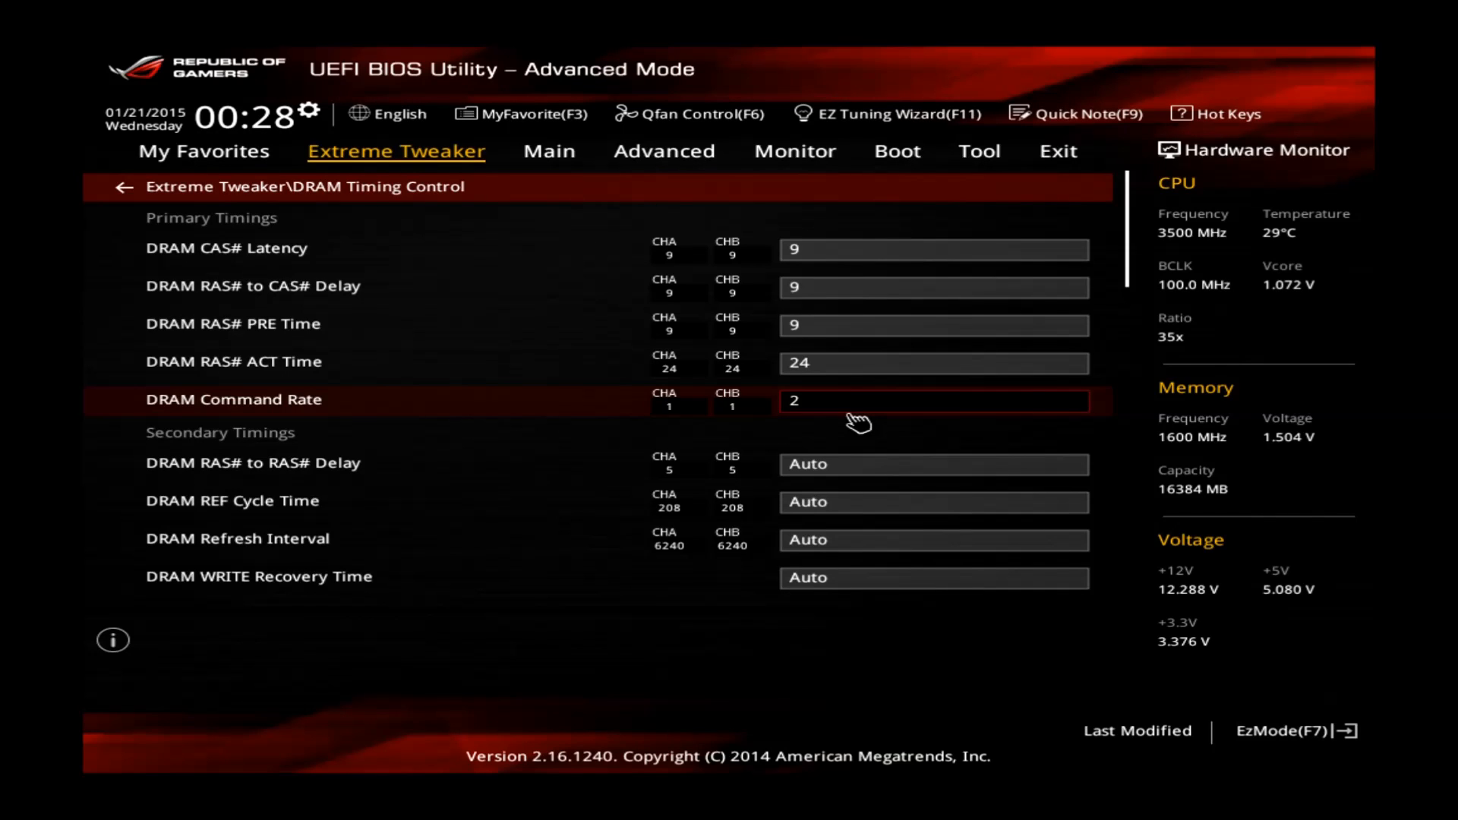
left_click(122, 186)
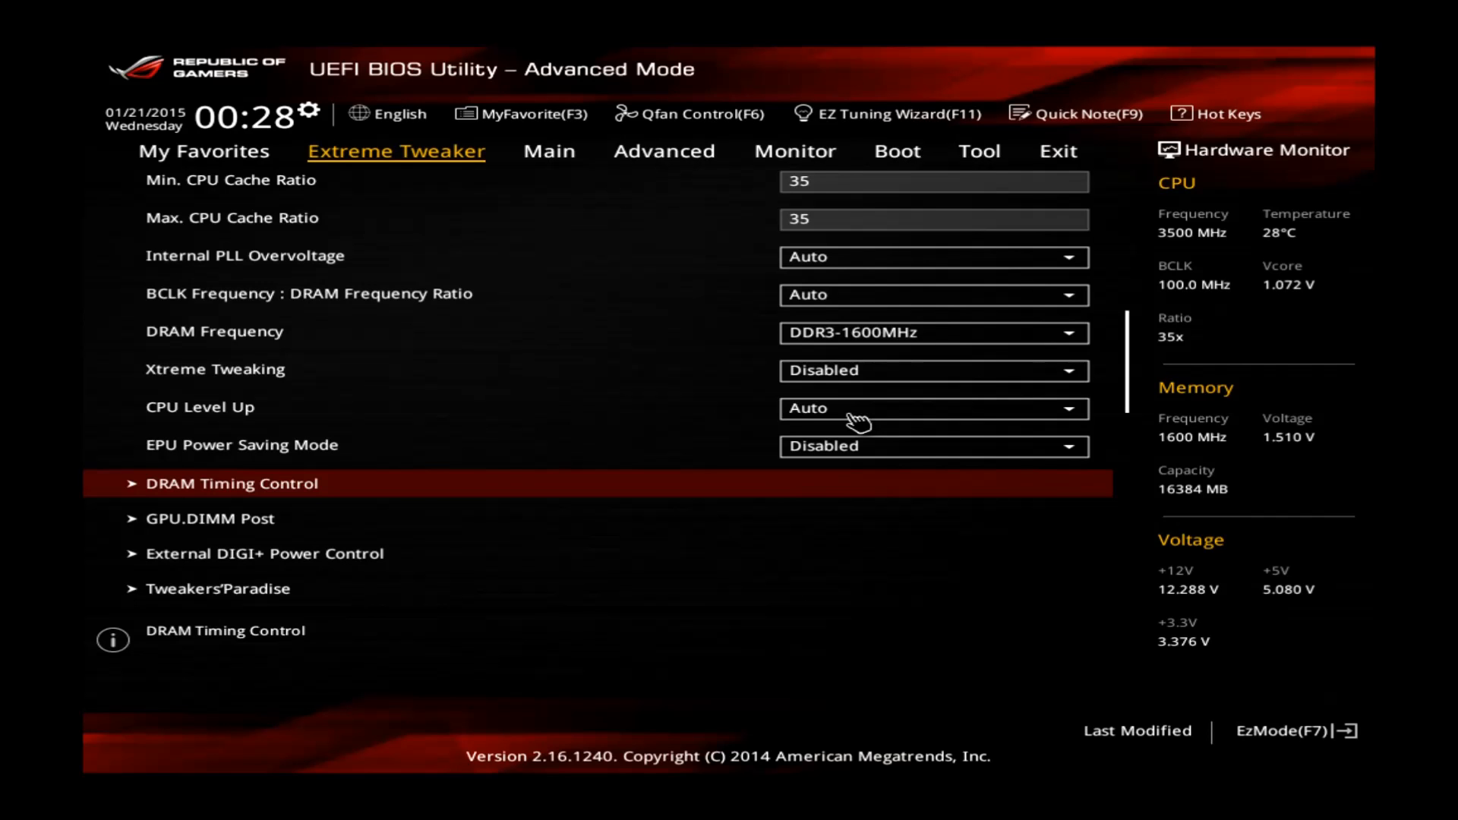
Set CPU Core Voltage to Manual Mode with a 1.200 V override
scroll("down", 3)
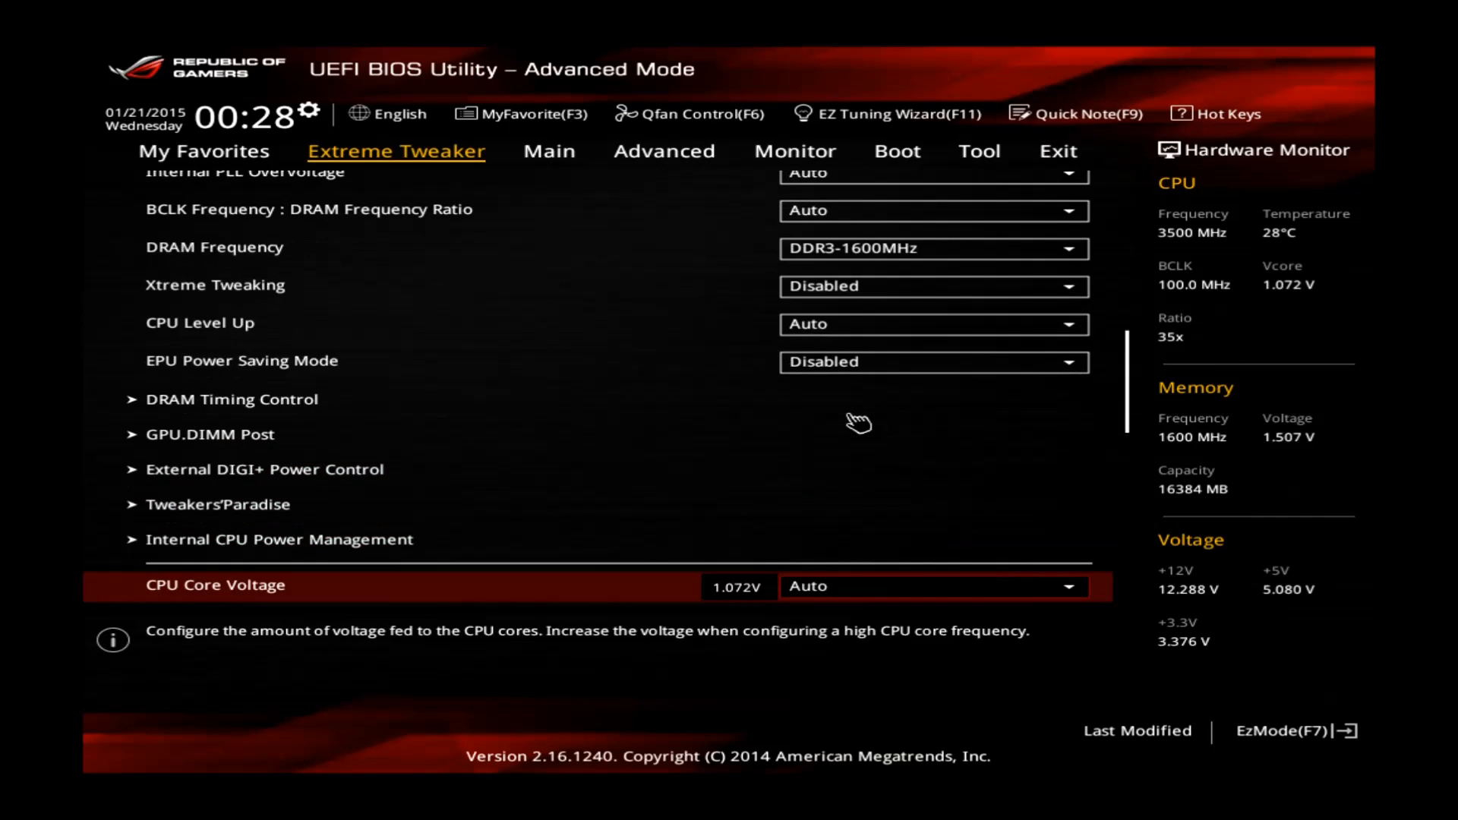
scroll("down", 3)
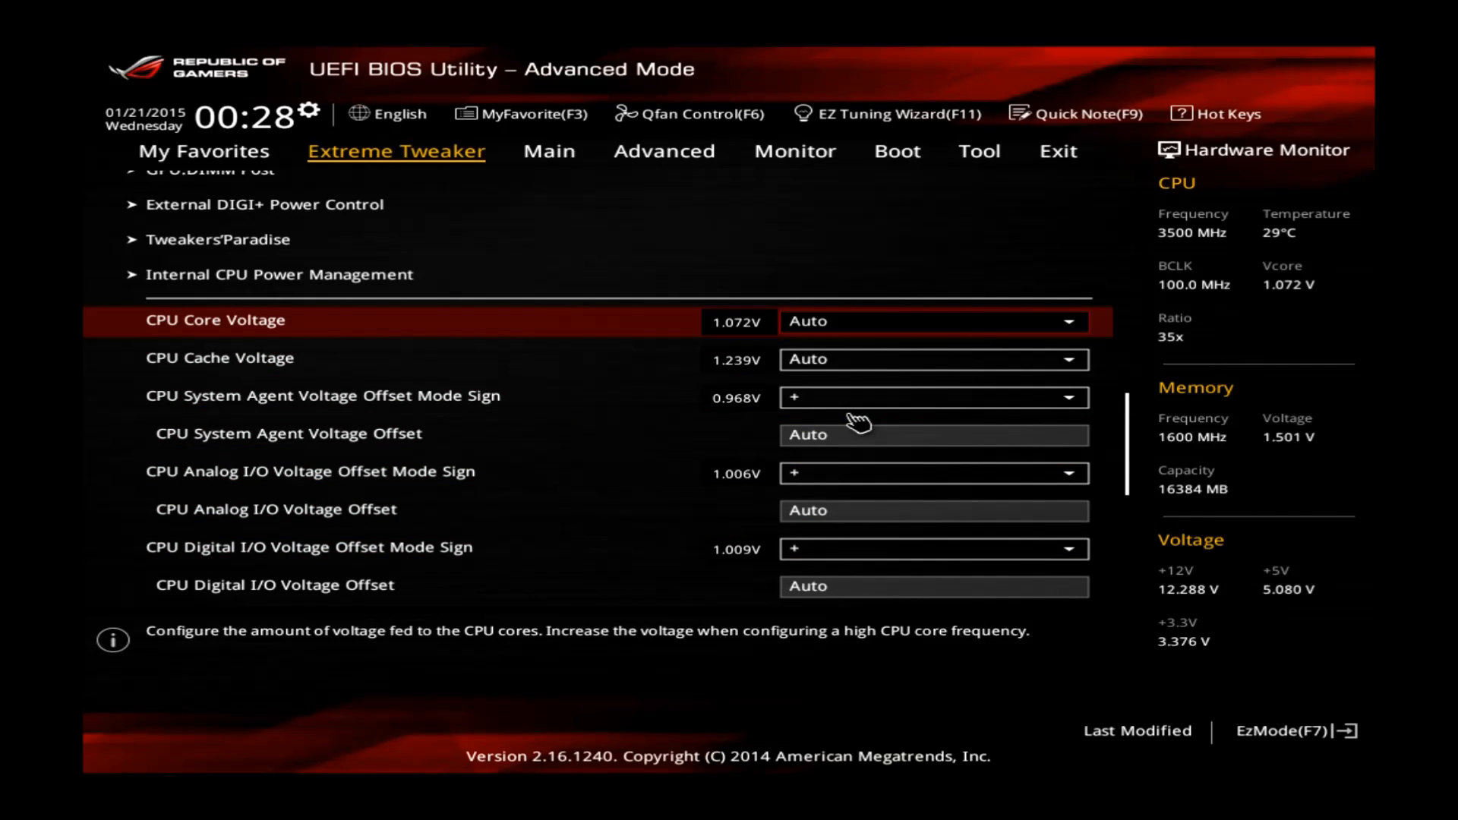
mouse_move(758, 349)
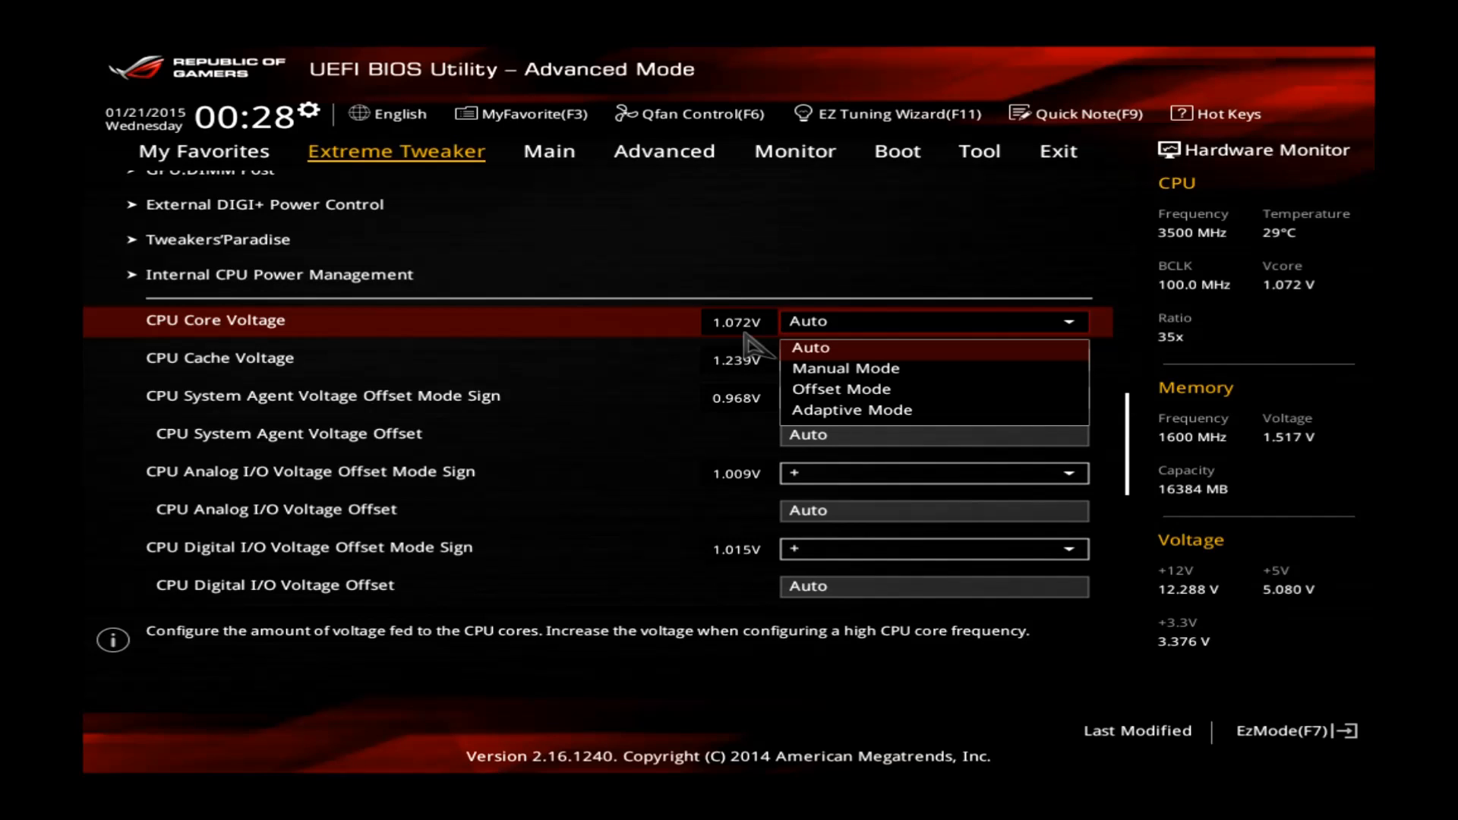
left_click(844, 368)
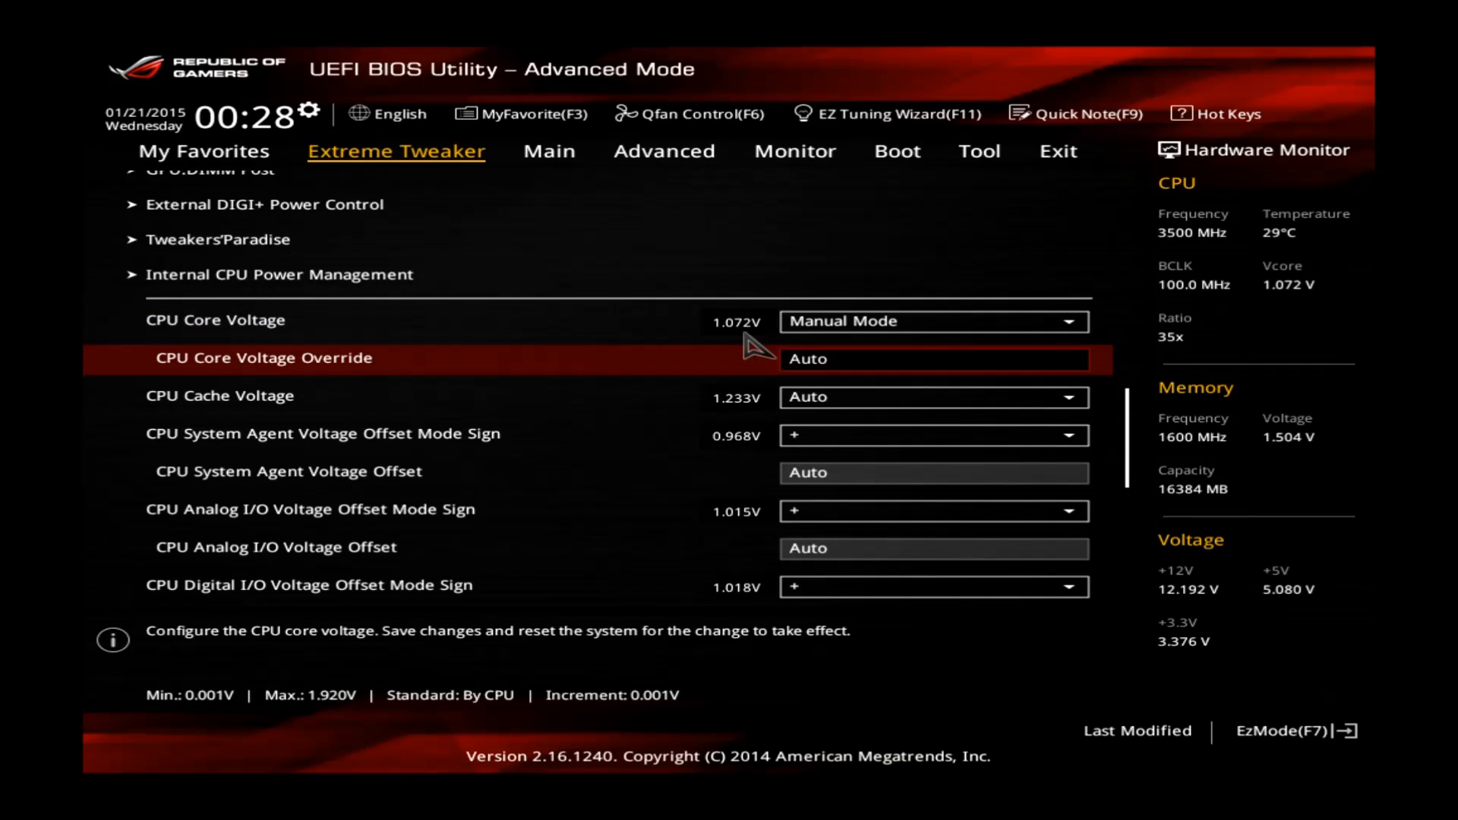
type("1")
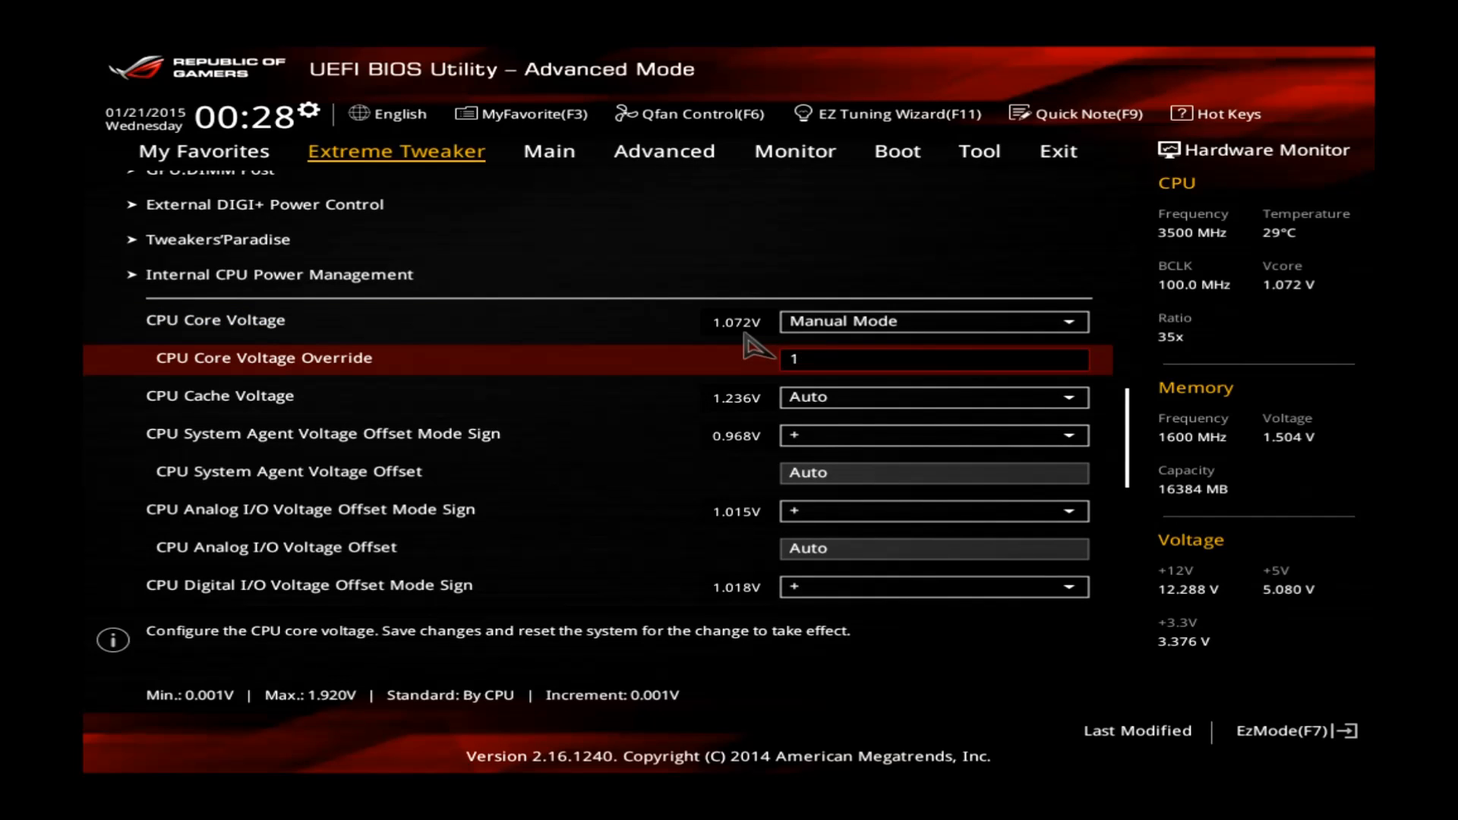
type(".200")
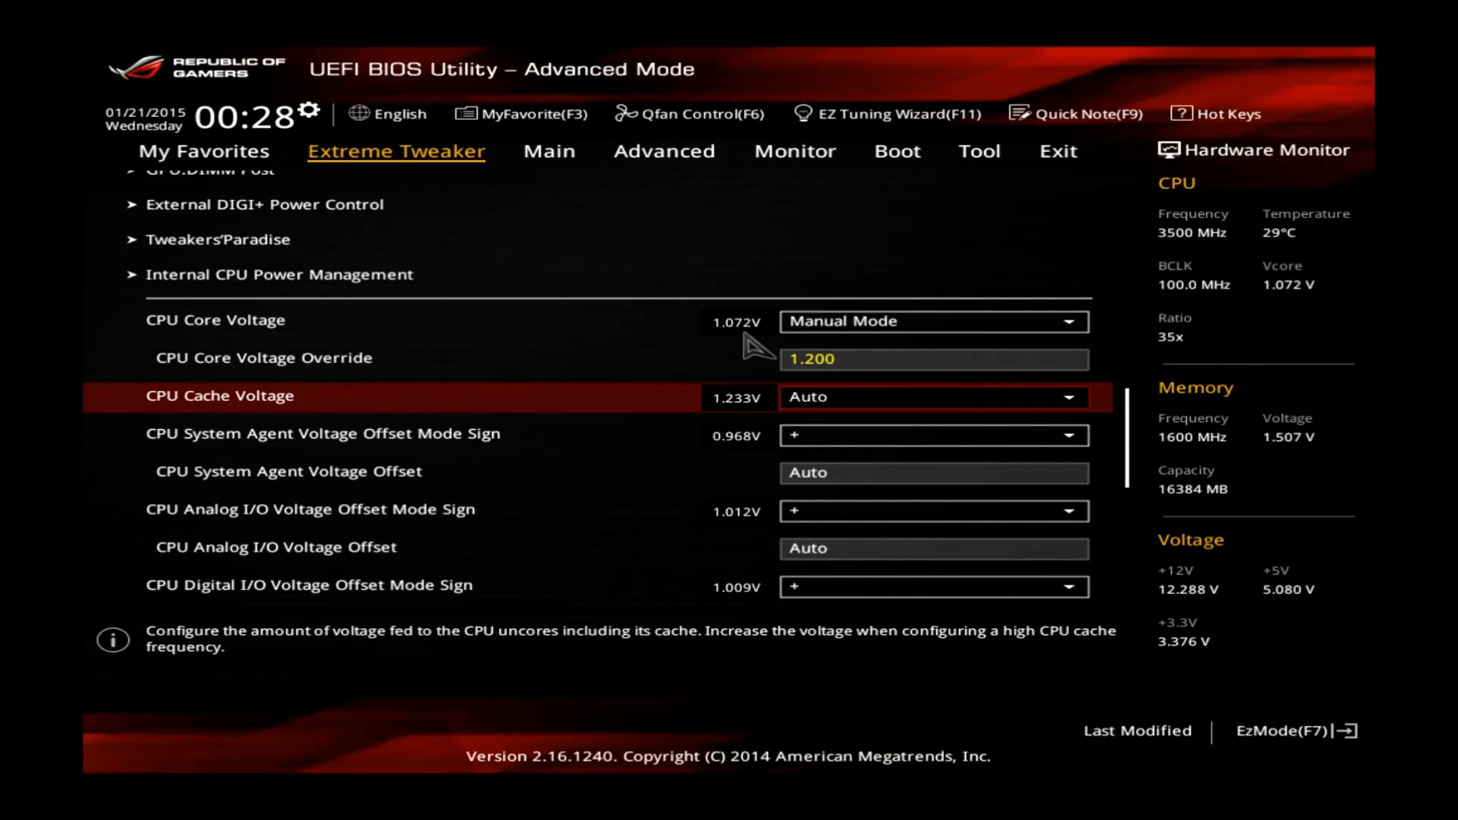
Set CPU Cache Voltage to Manual Mode with a 1.230 V override
left_click(932, 396)
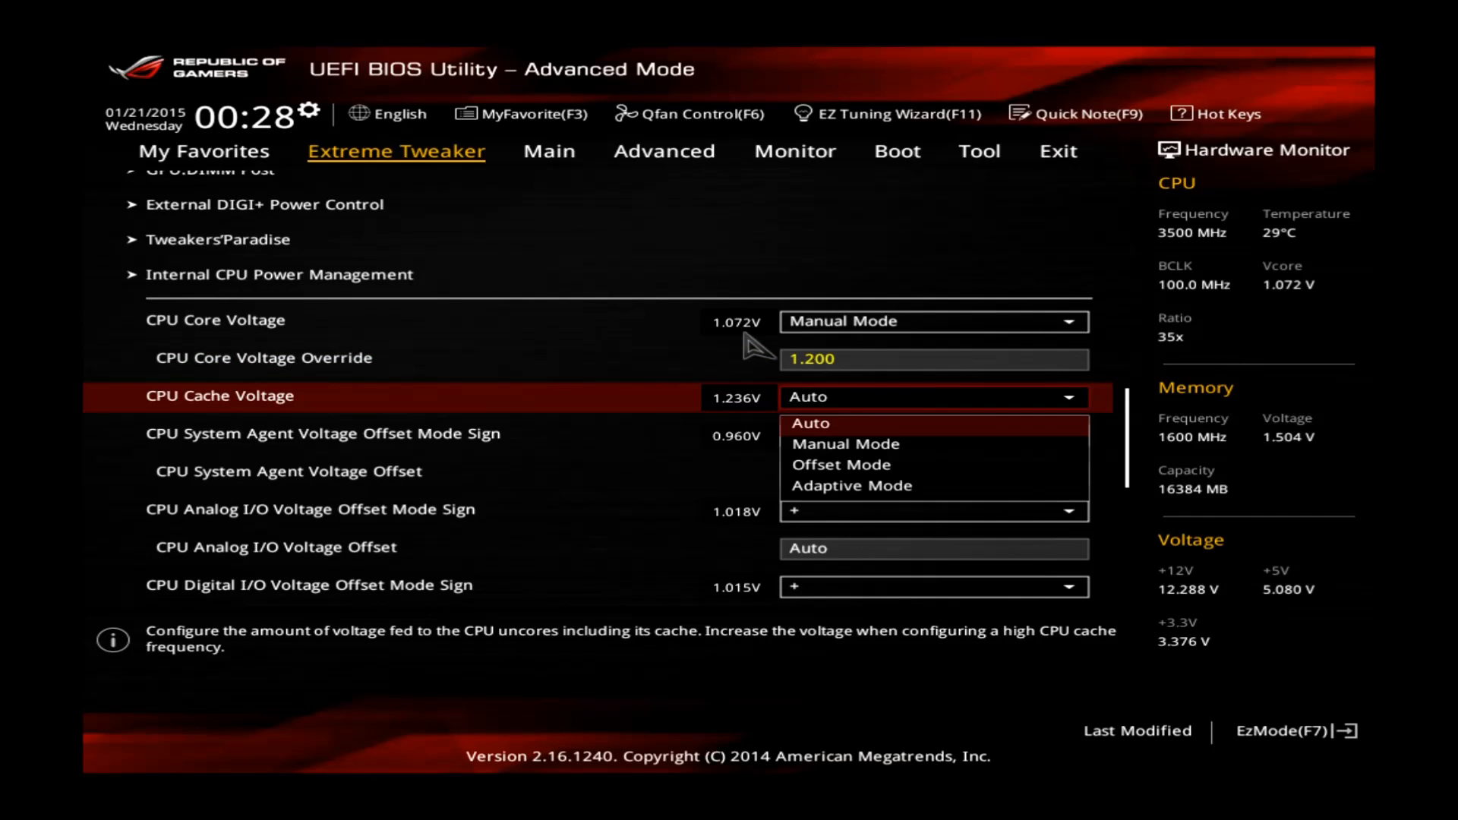
left_click(839, 464)
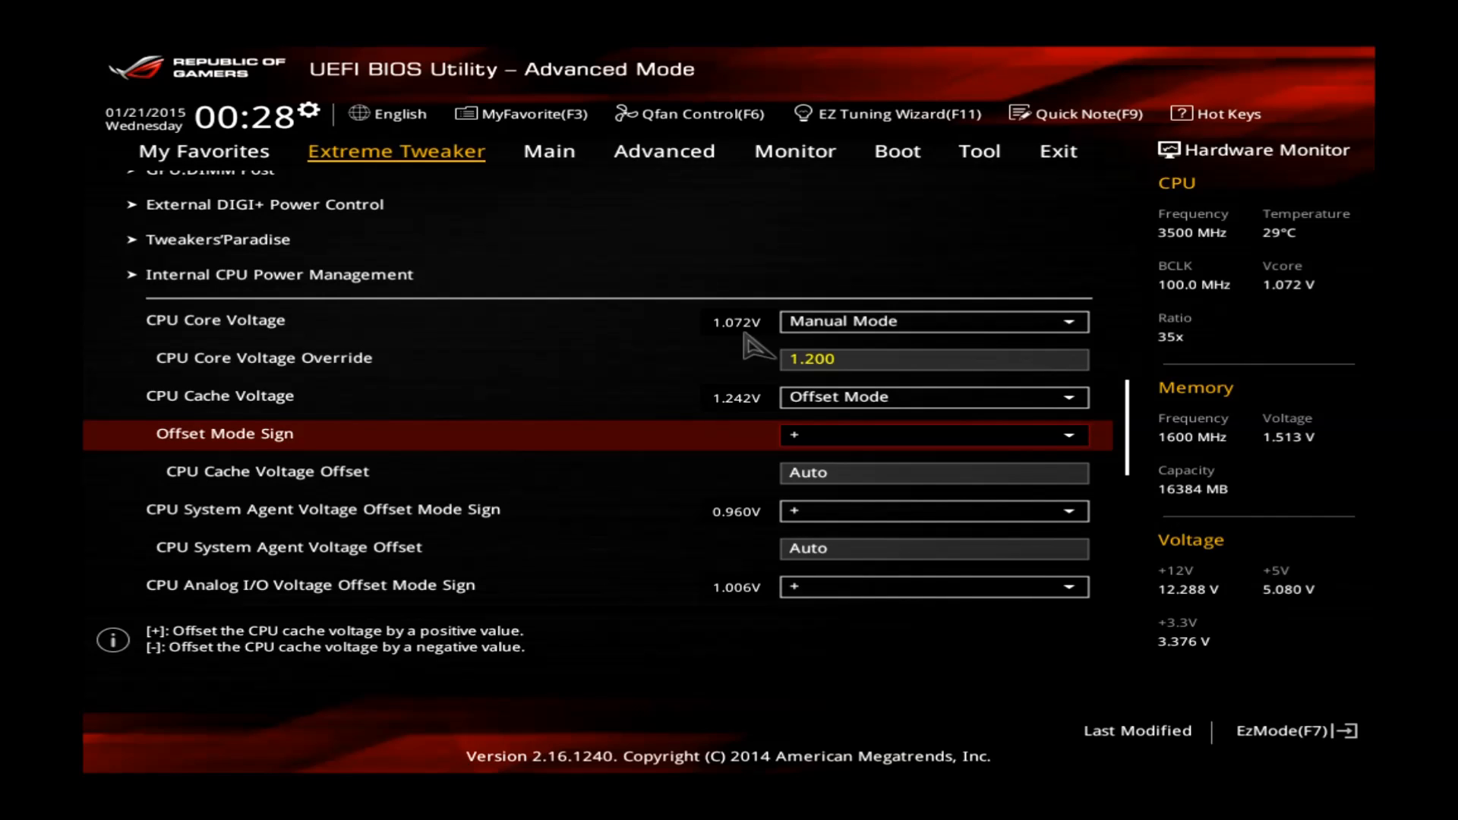
left_click(932, 396)
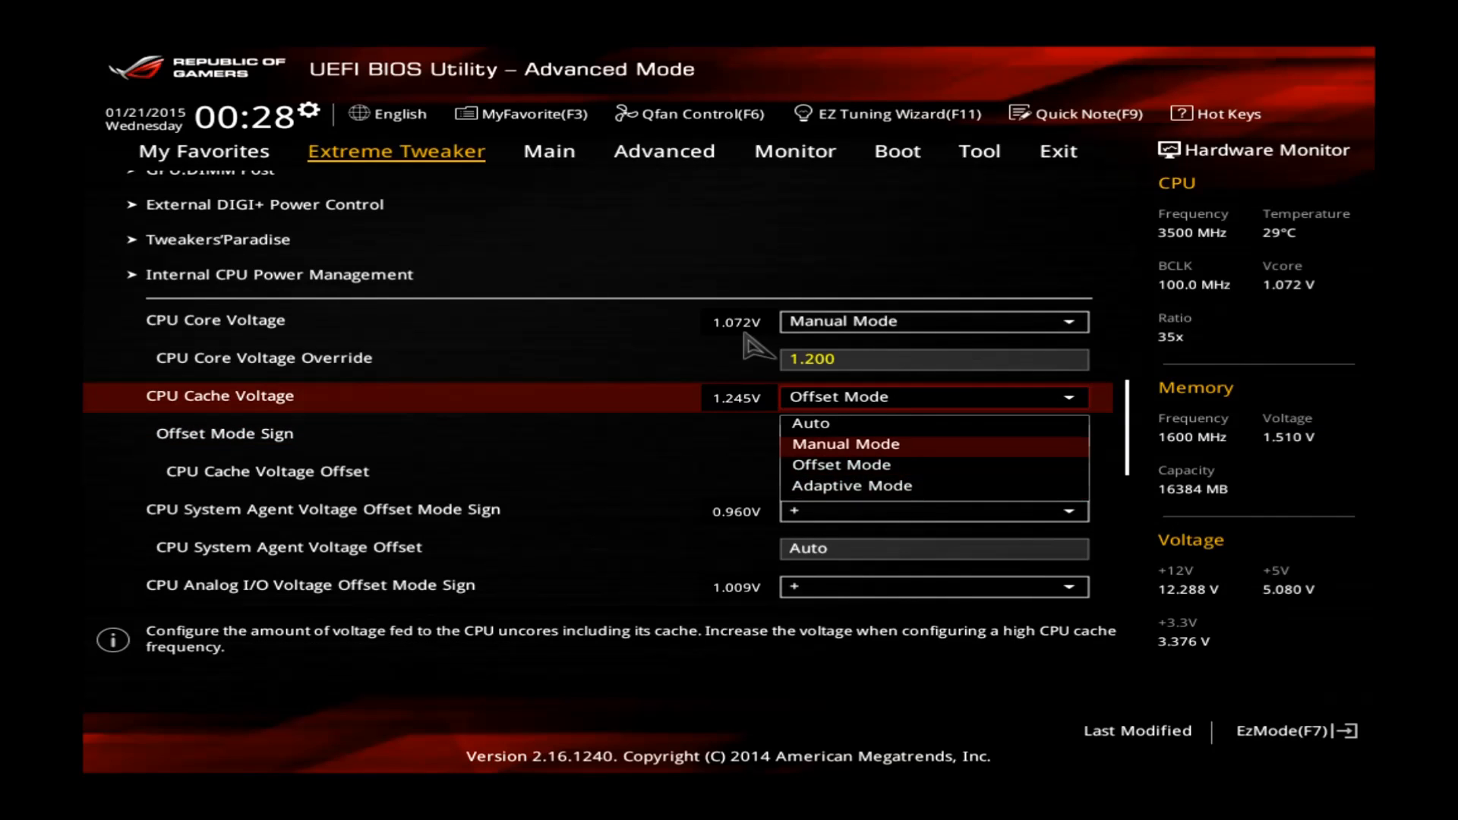
left_click(845, 444)
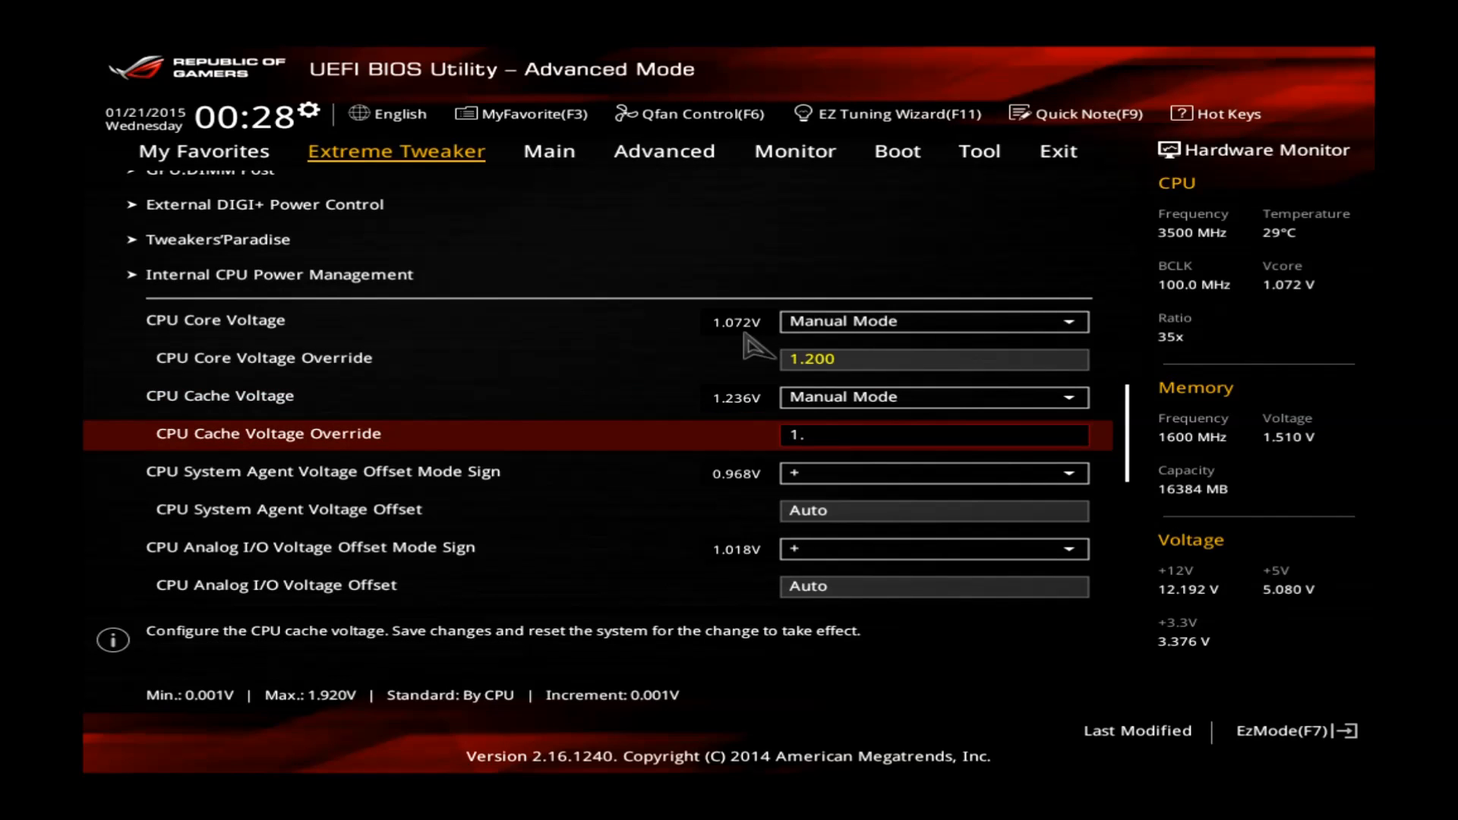
type("230")
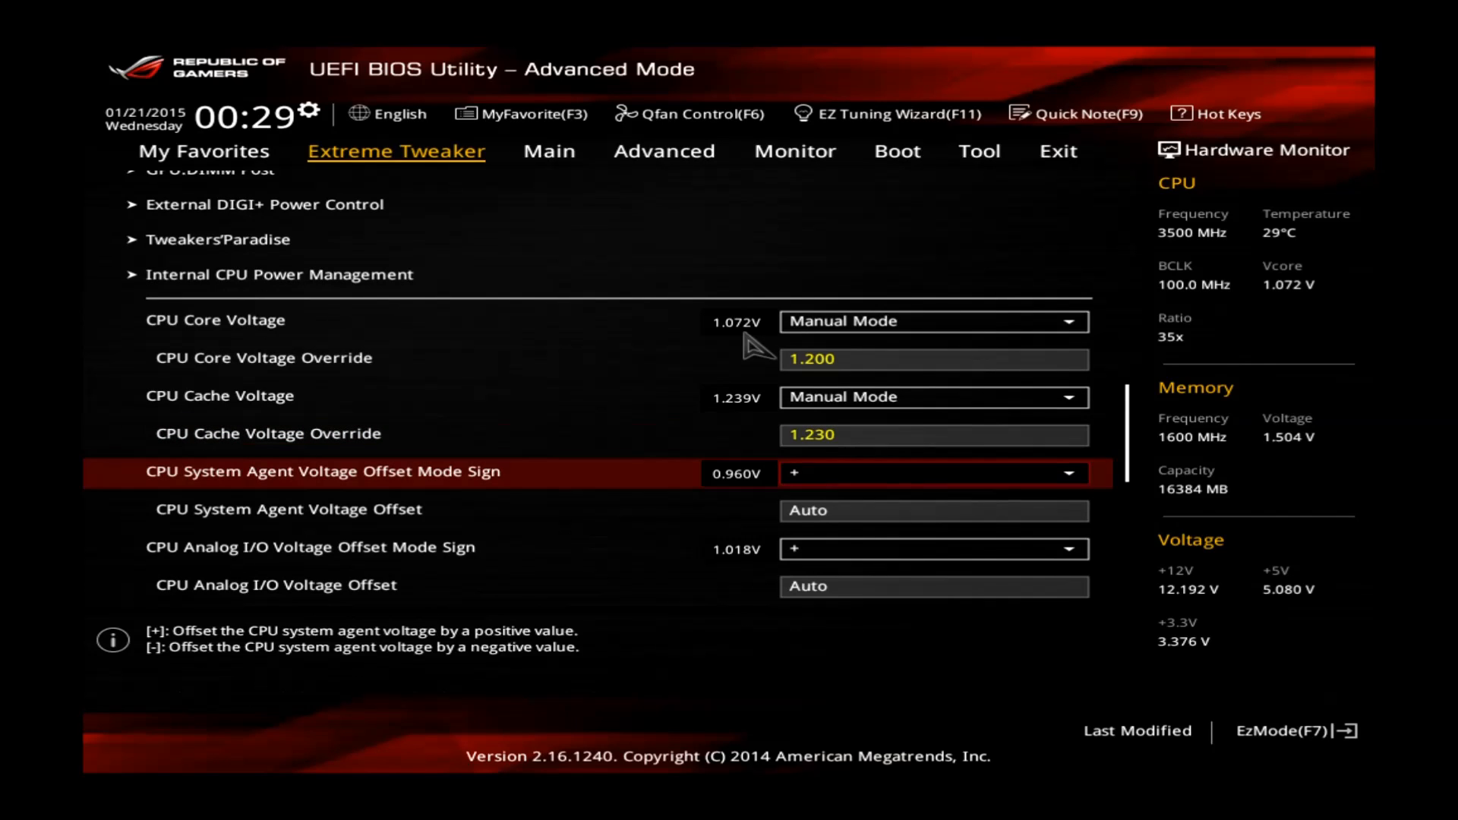
key("Down")
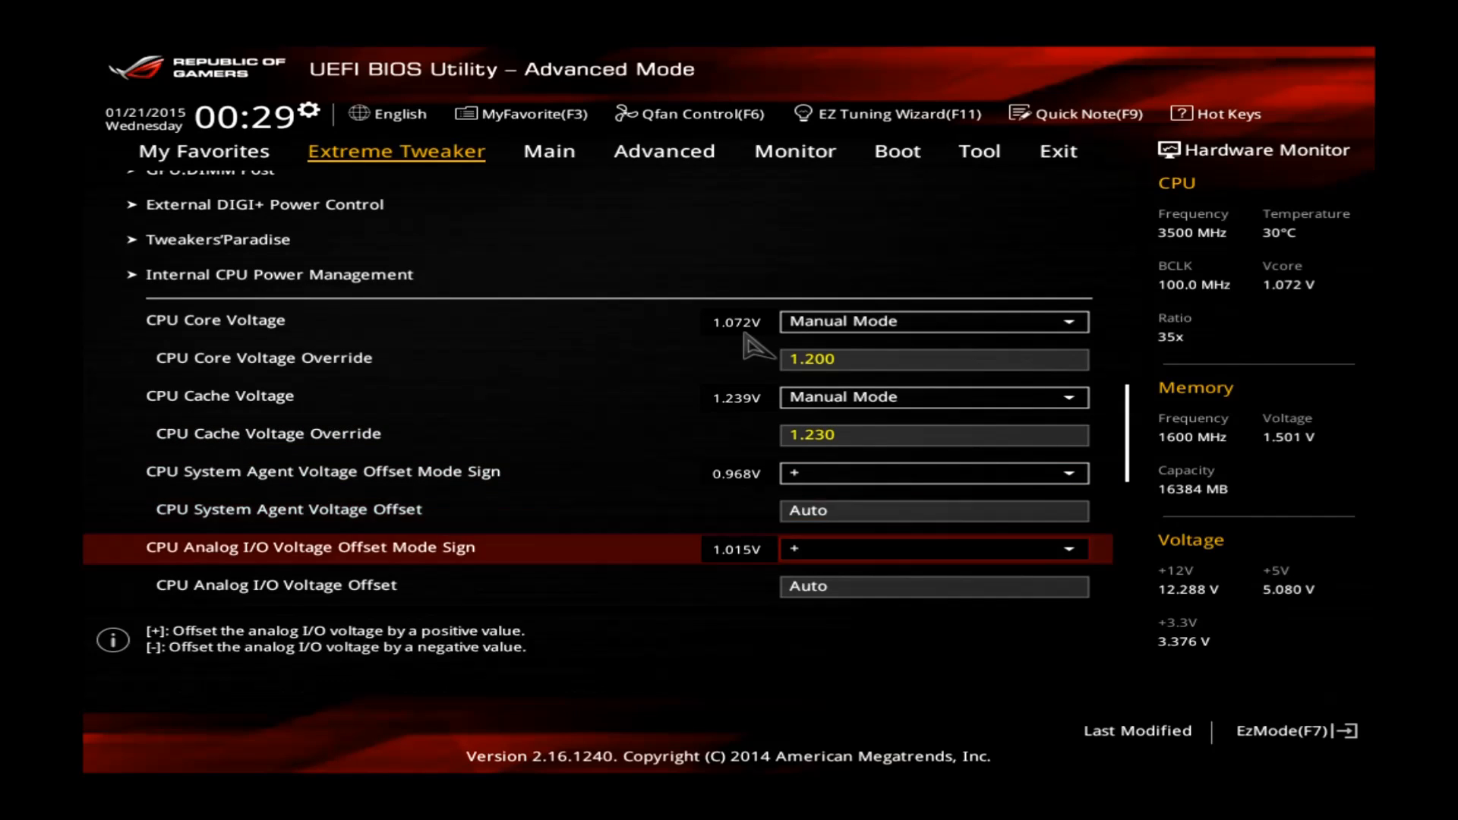
scroll("down", 3)
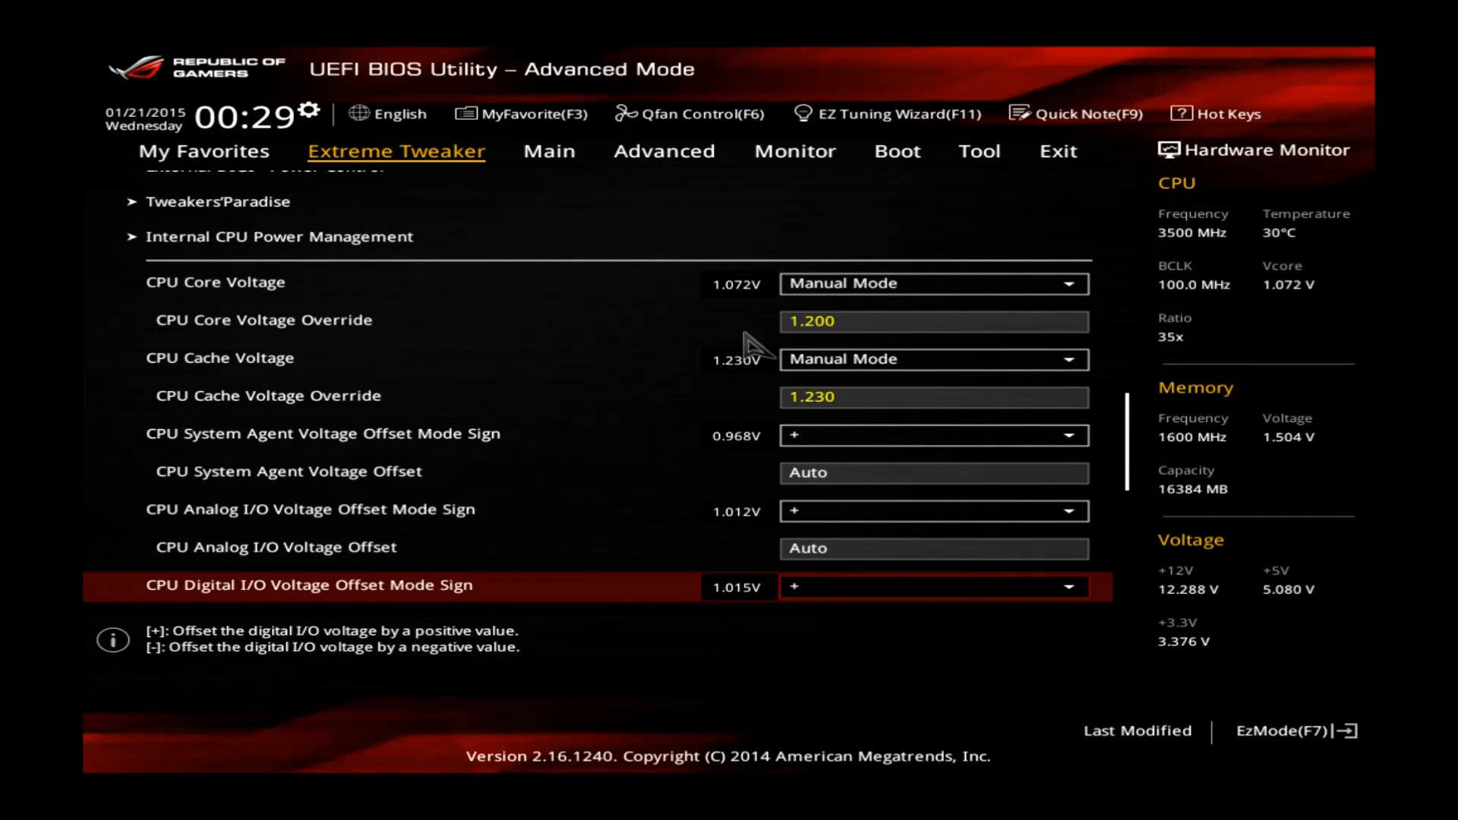
scroll("down", 3)
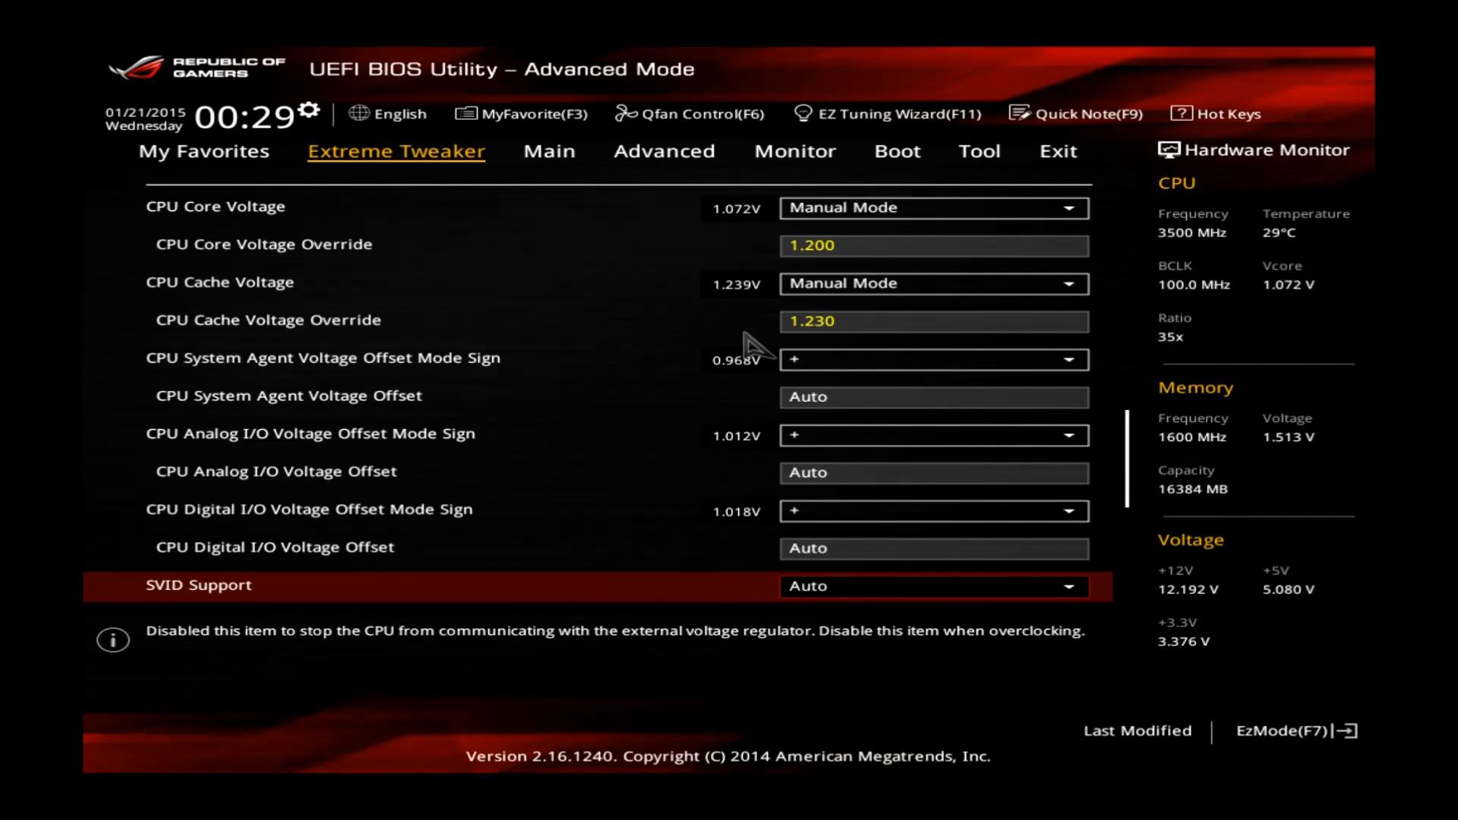
scroll("down", 3)
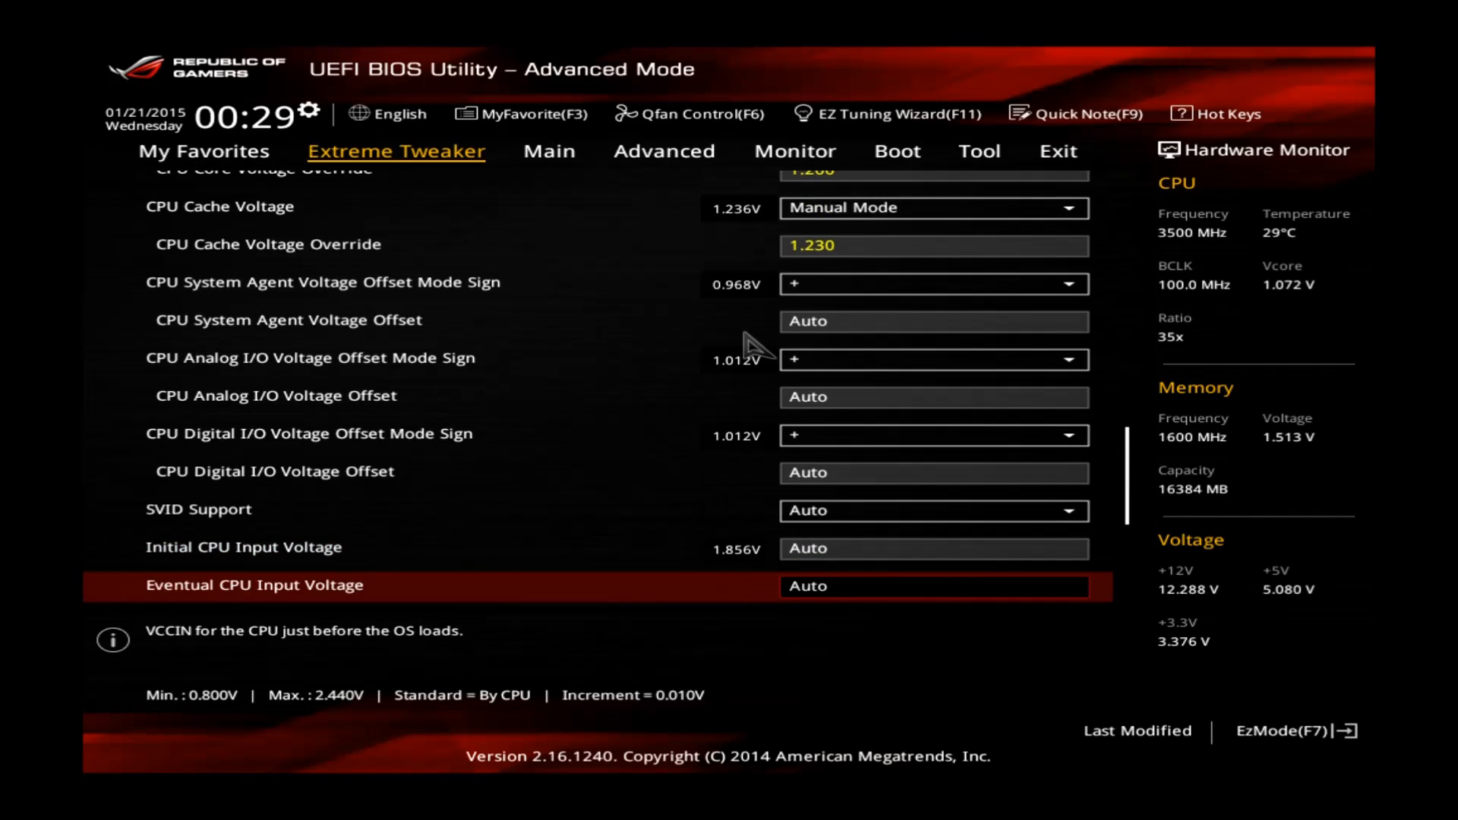
Set Initial and Eventual CPU Input Voltage to 1.850 V, leaving DRAM at 1.50000 V
scroll("down", 3)
type("1.")
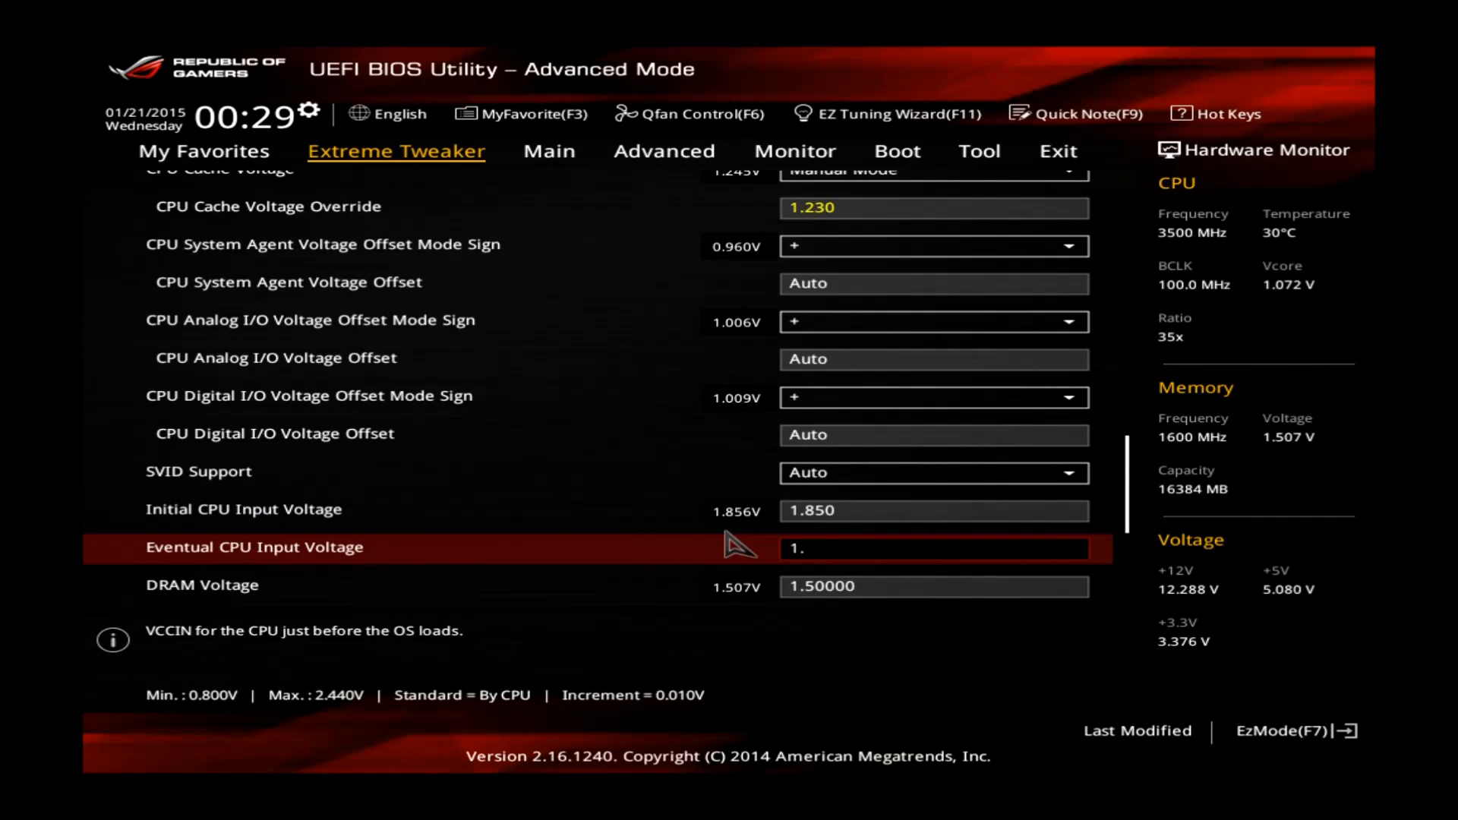
type("850")
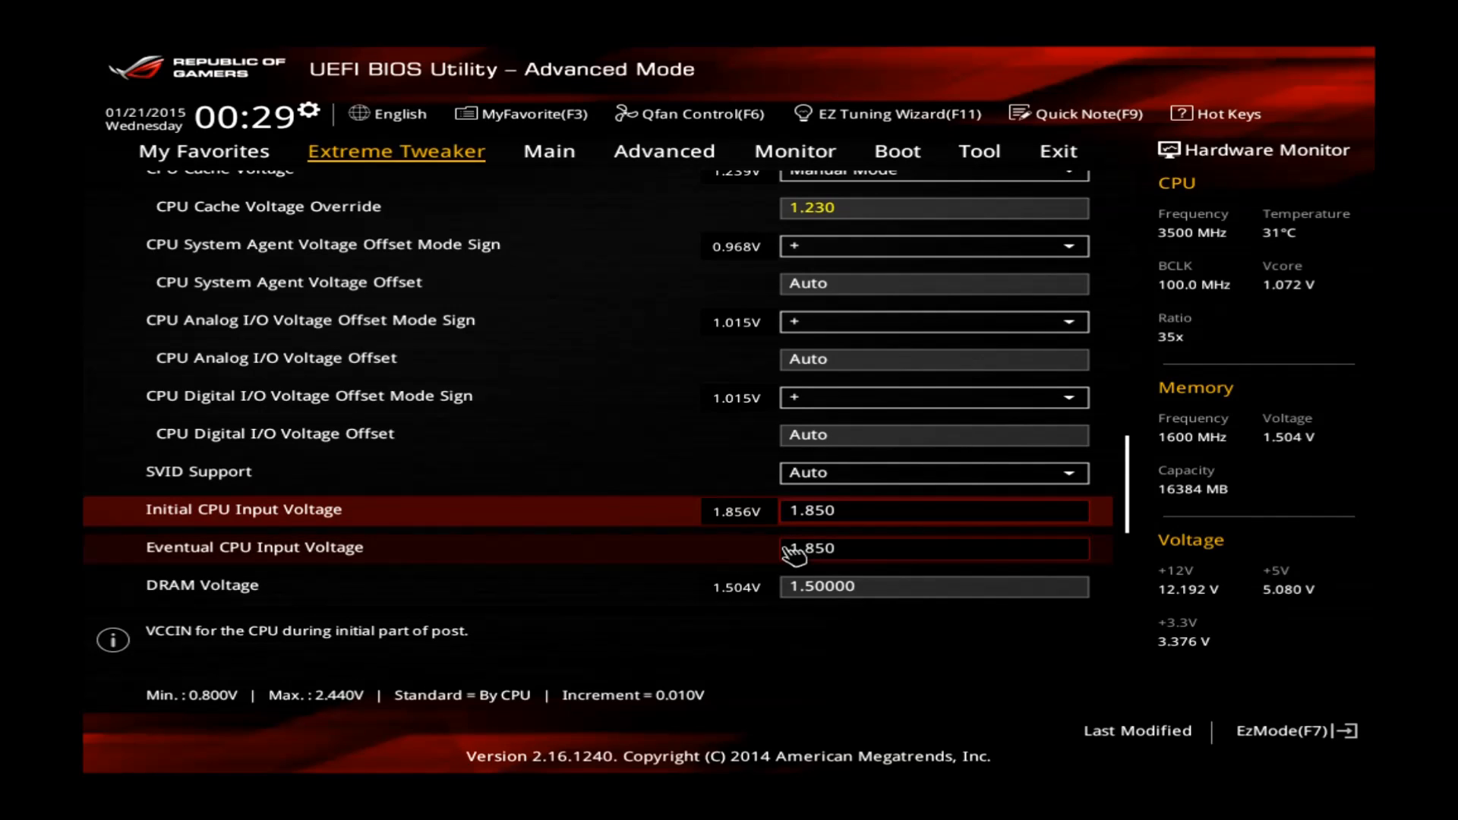
mouse_move(754, 566)
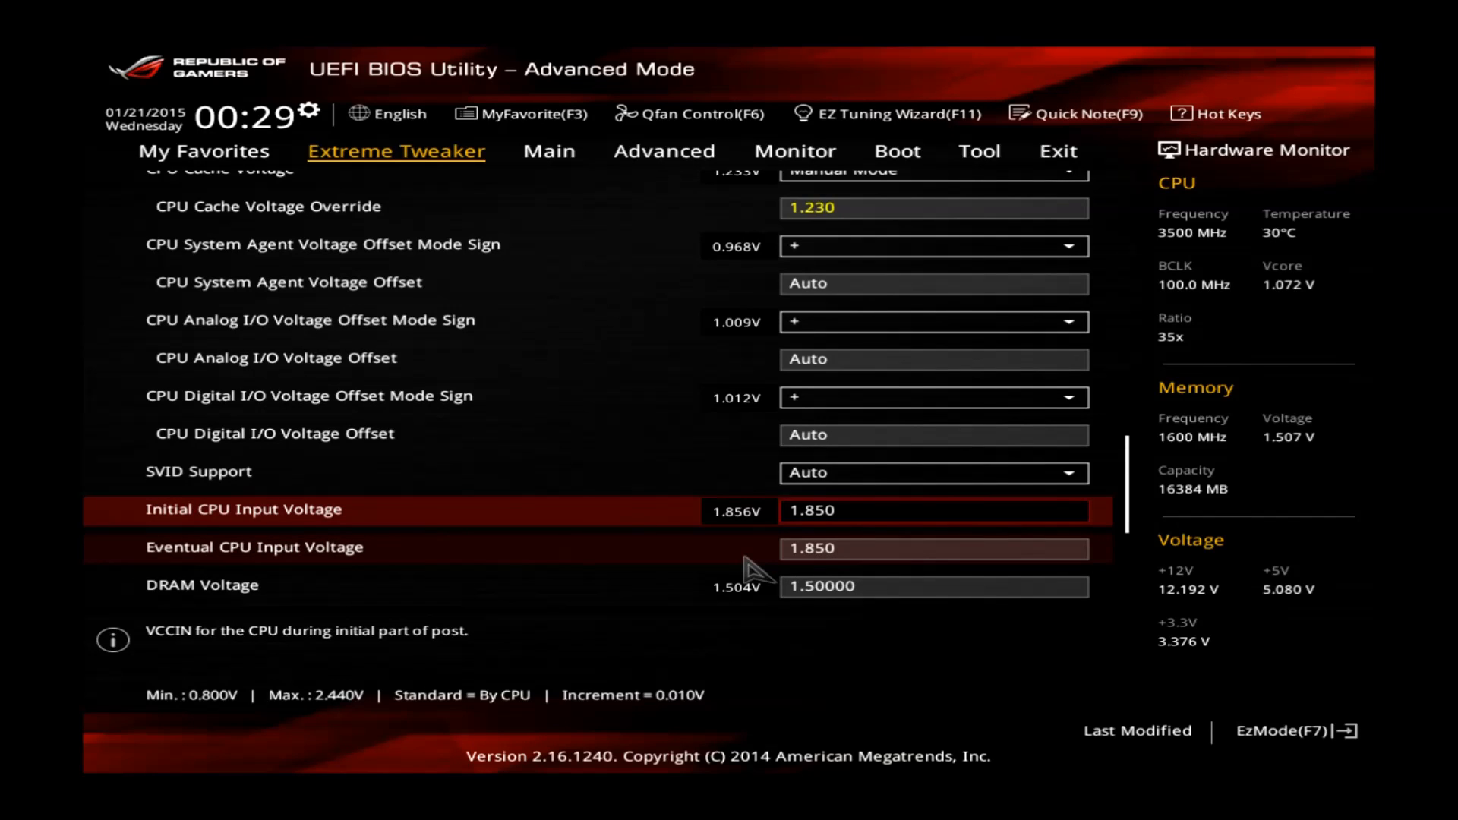
mouse_move(748, 573)
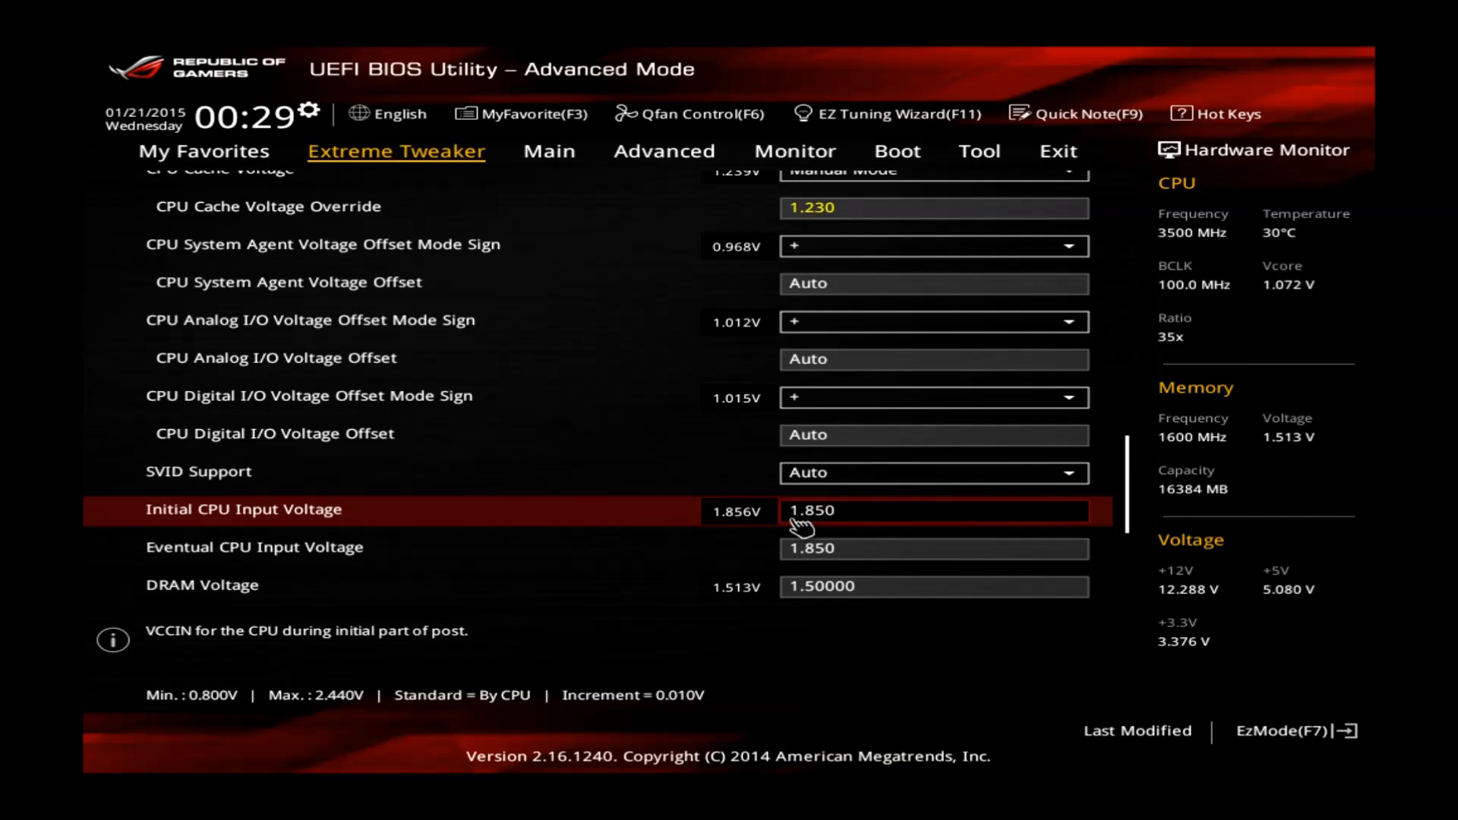
mouse_move(753, 546)
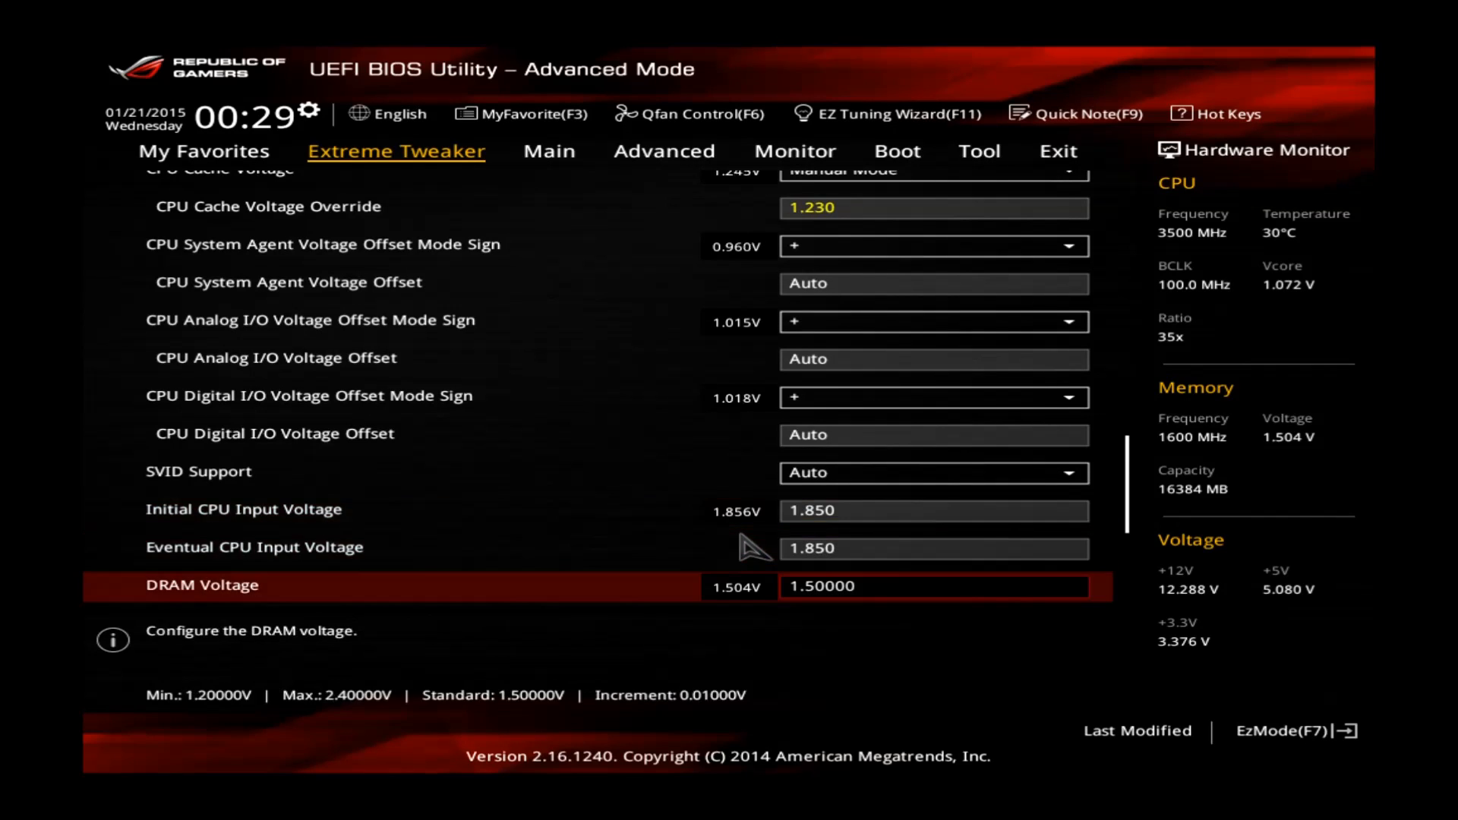
scroll("down", 3)
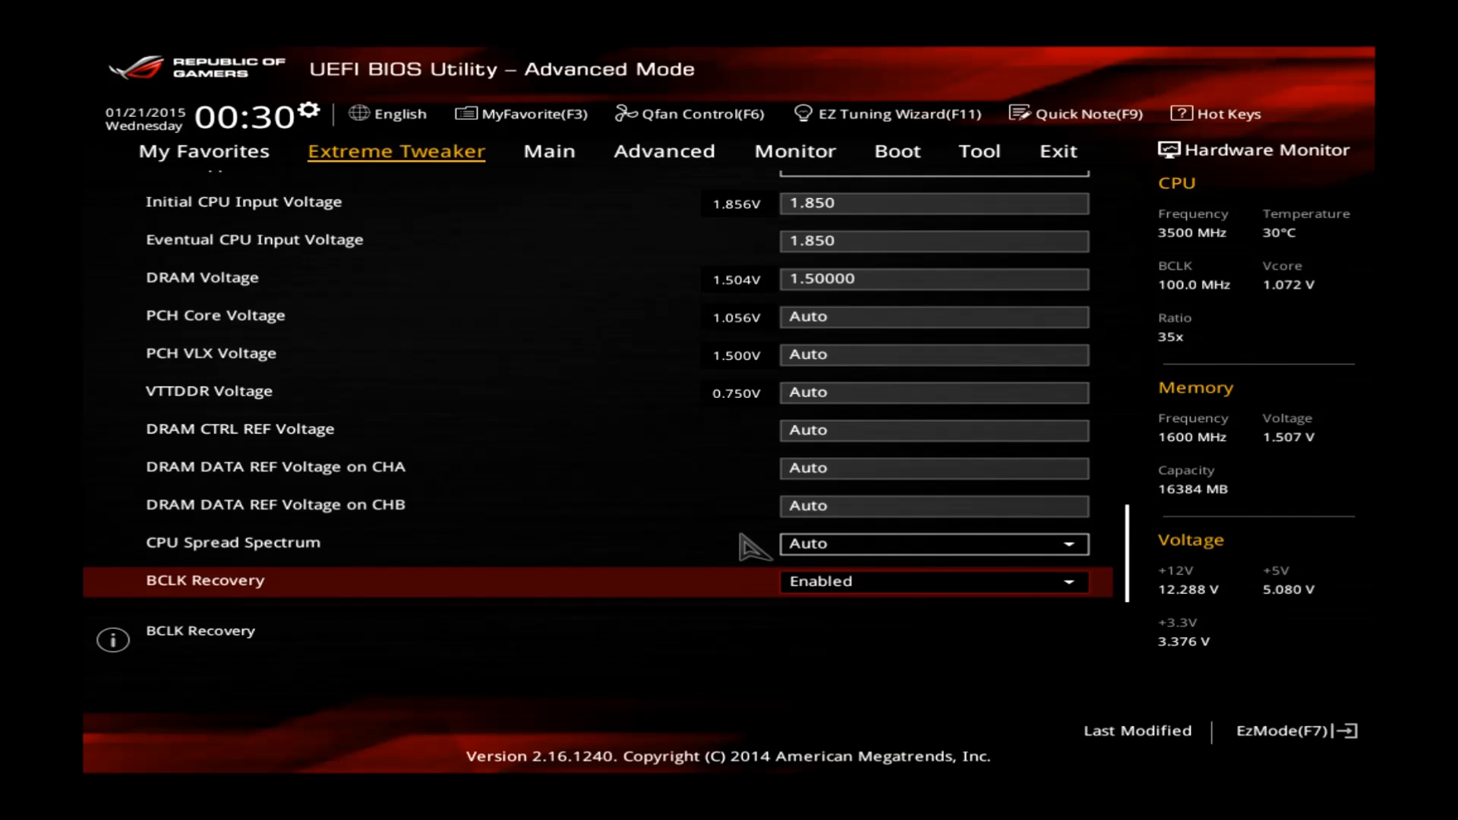
Review CPU Power Management: SpeedStep, C-States and CFG lock disabled, Turbo enabled
left_click(549, 151)
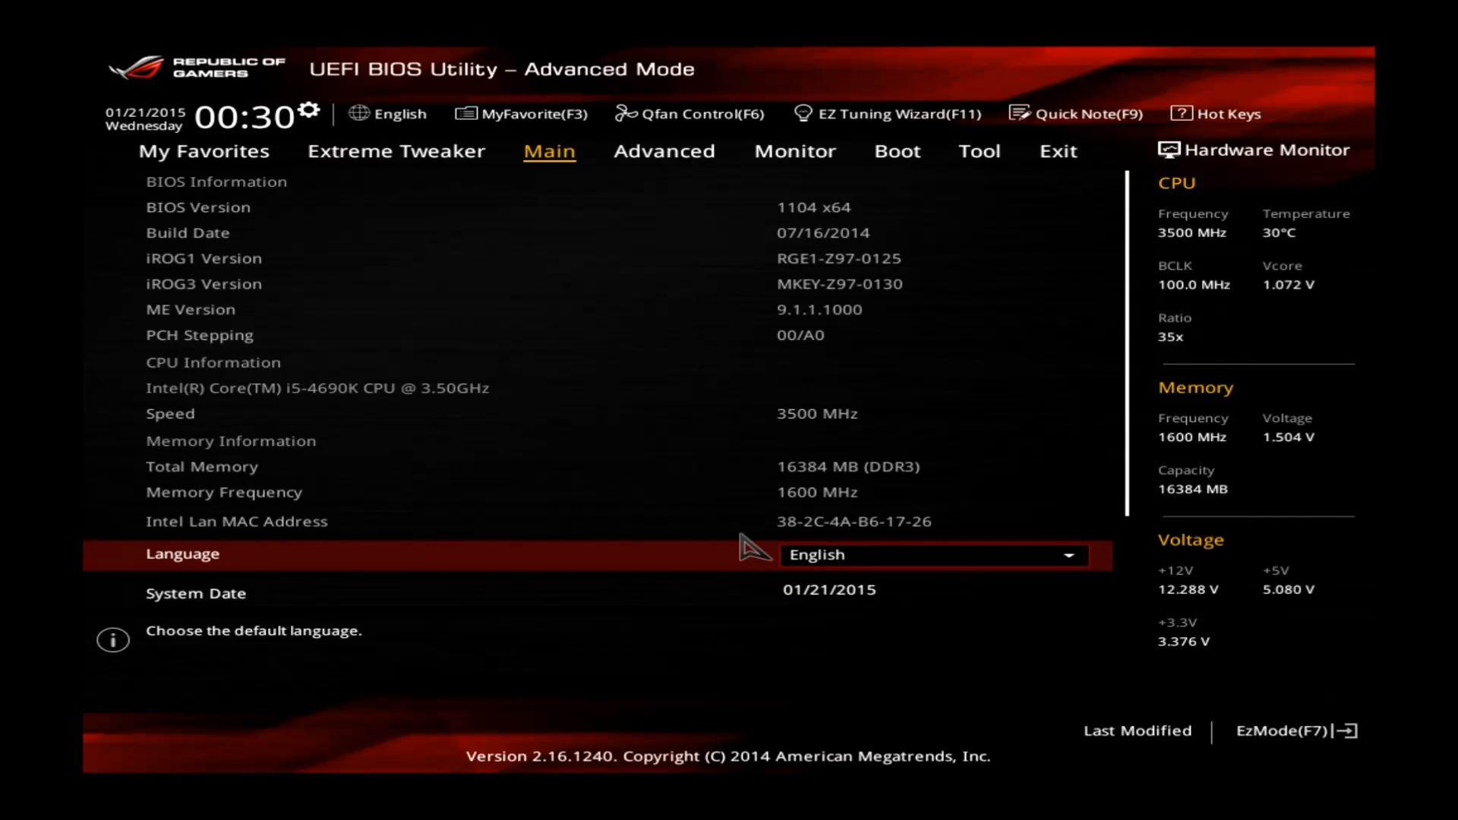
left_click(663, 150)
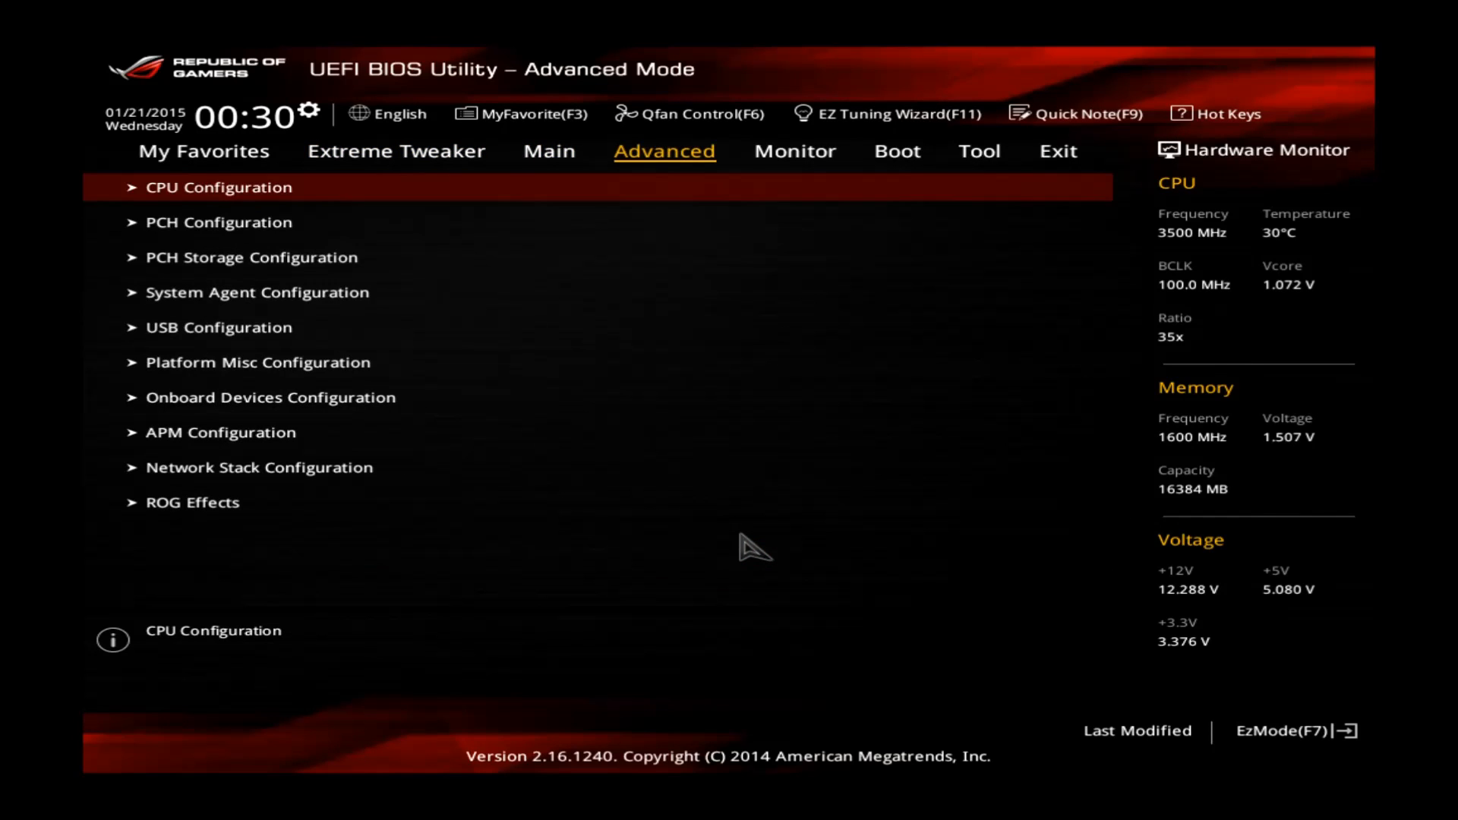
left_click(219, 187)
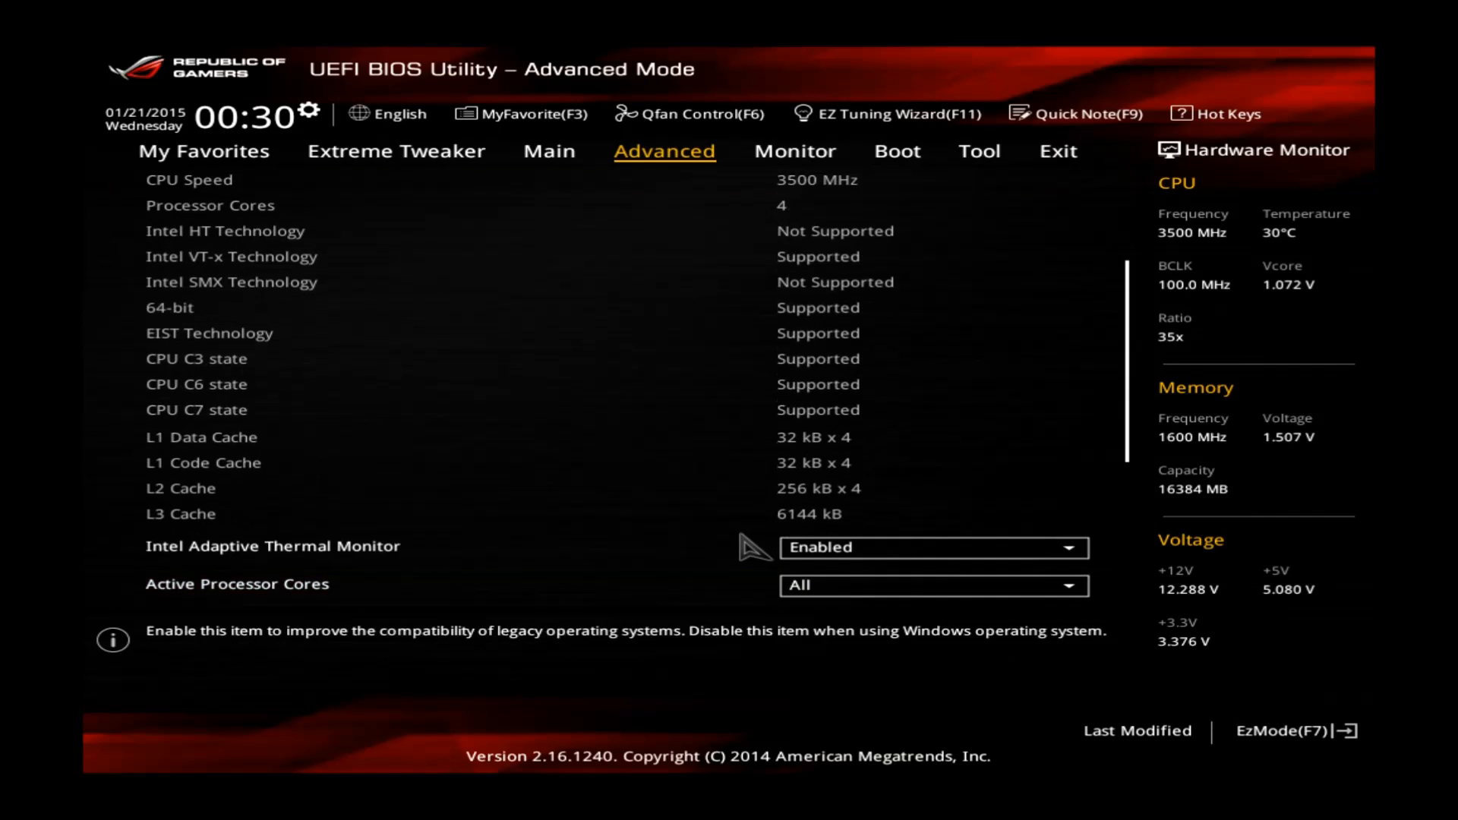
scroll("down", 3)
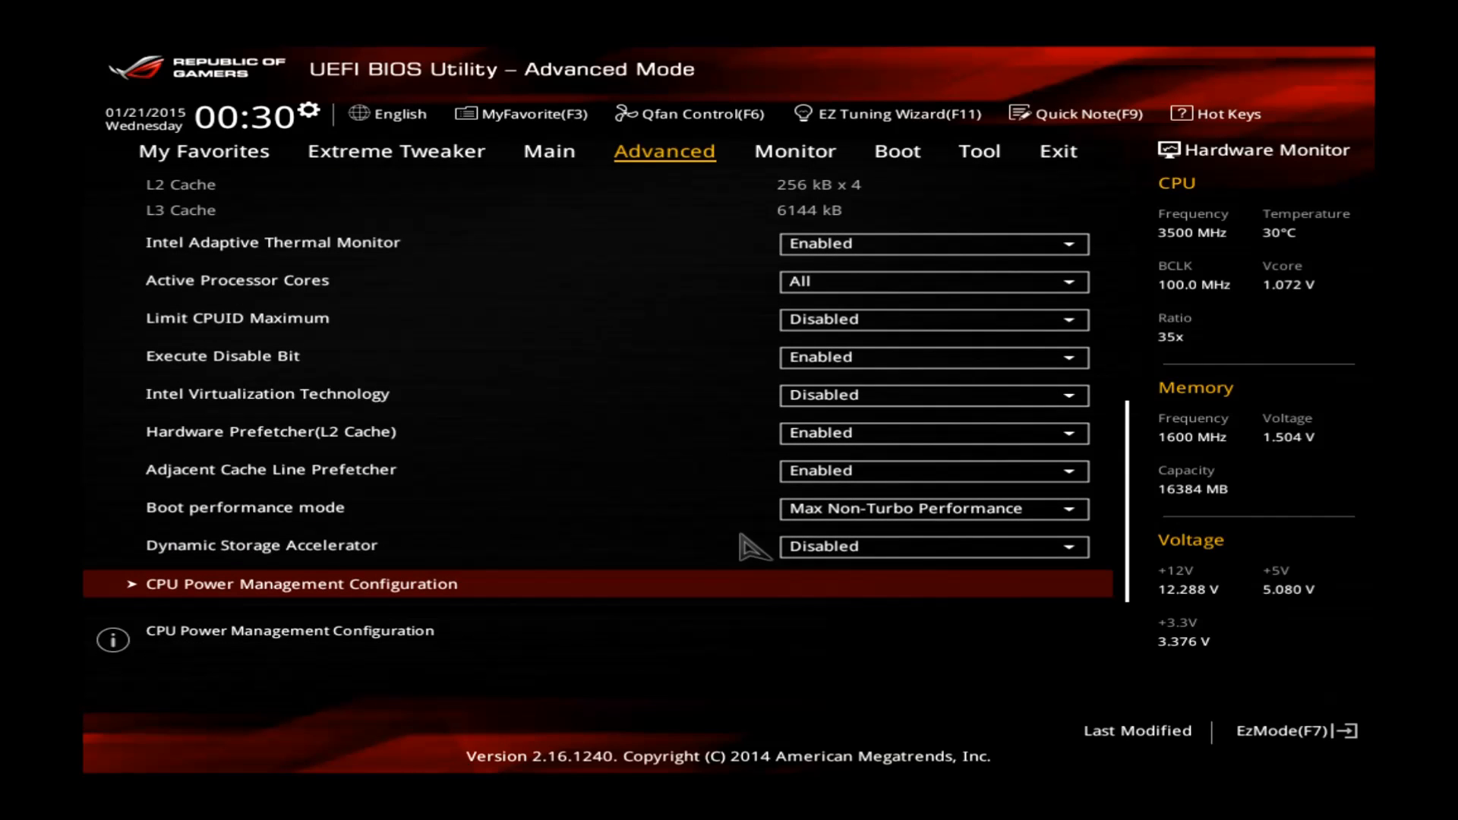
left_click(299, 583)
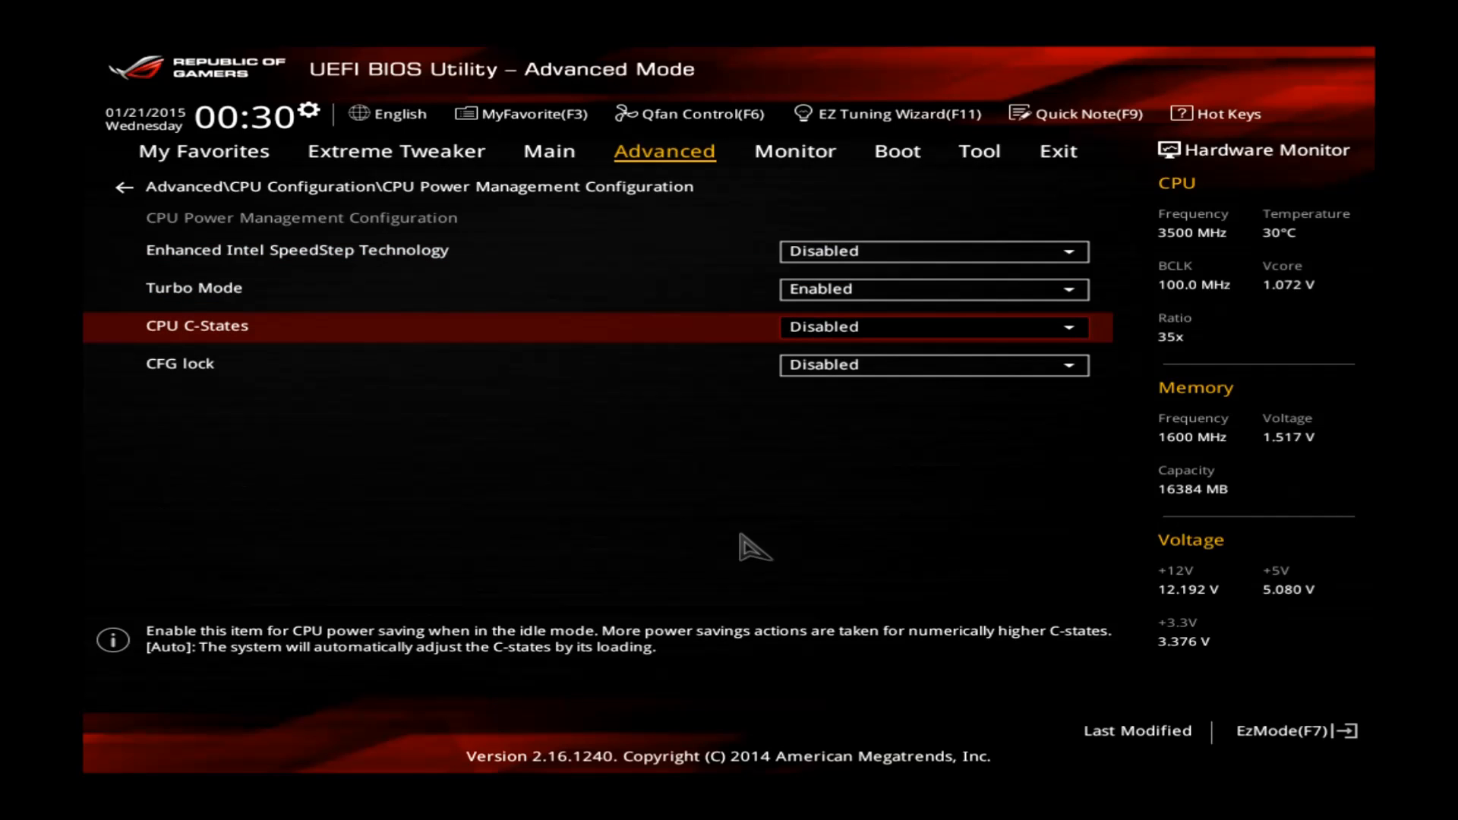
key("Up")
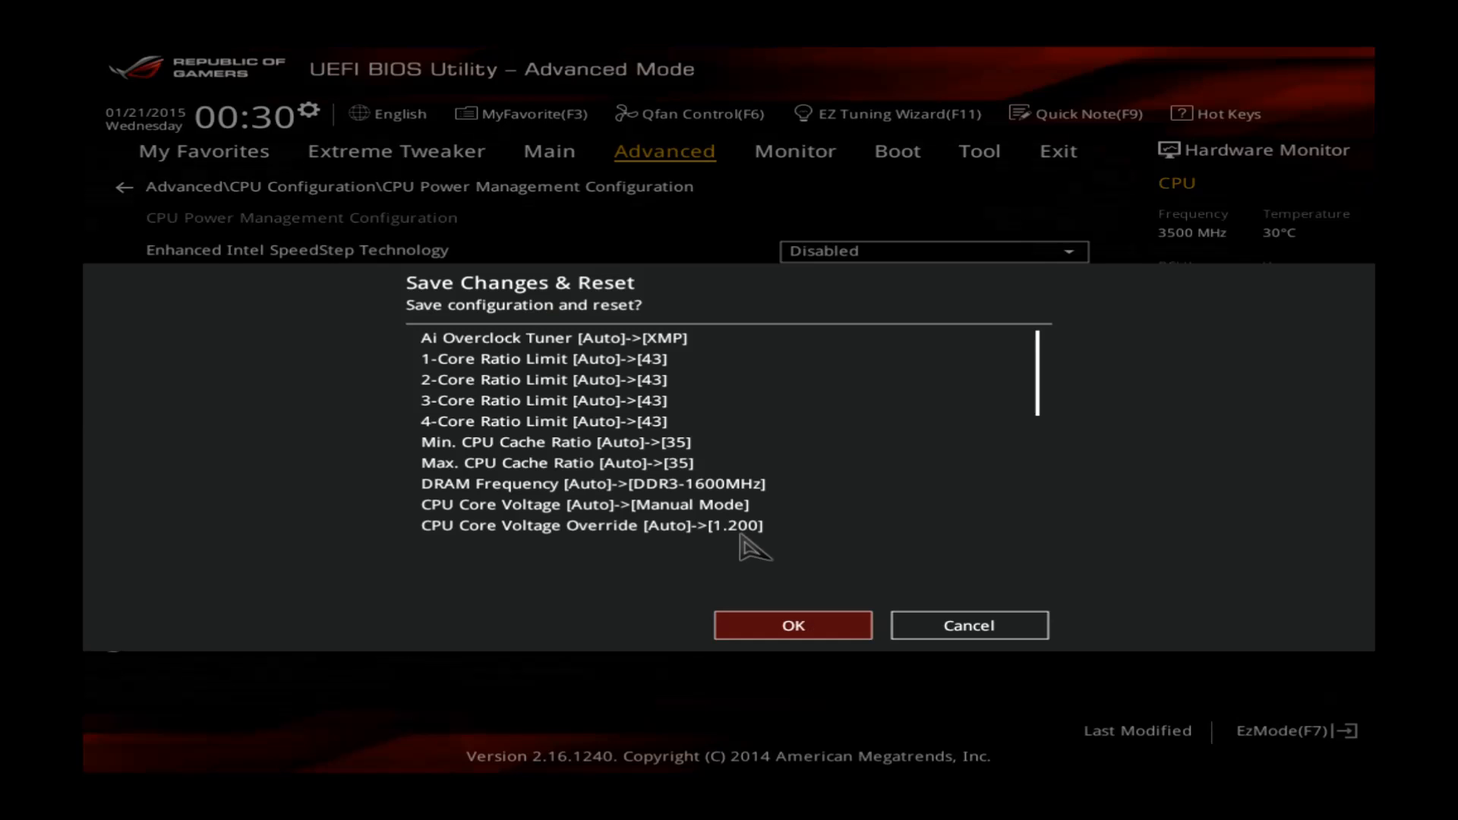
Confirm Save Changes & Reset to apply XMP, 43x ratios and 1.200 V and reboot
left_click(792, 624)
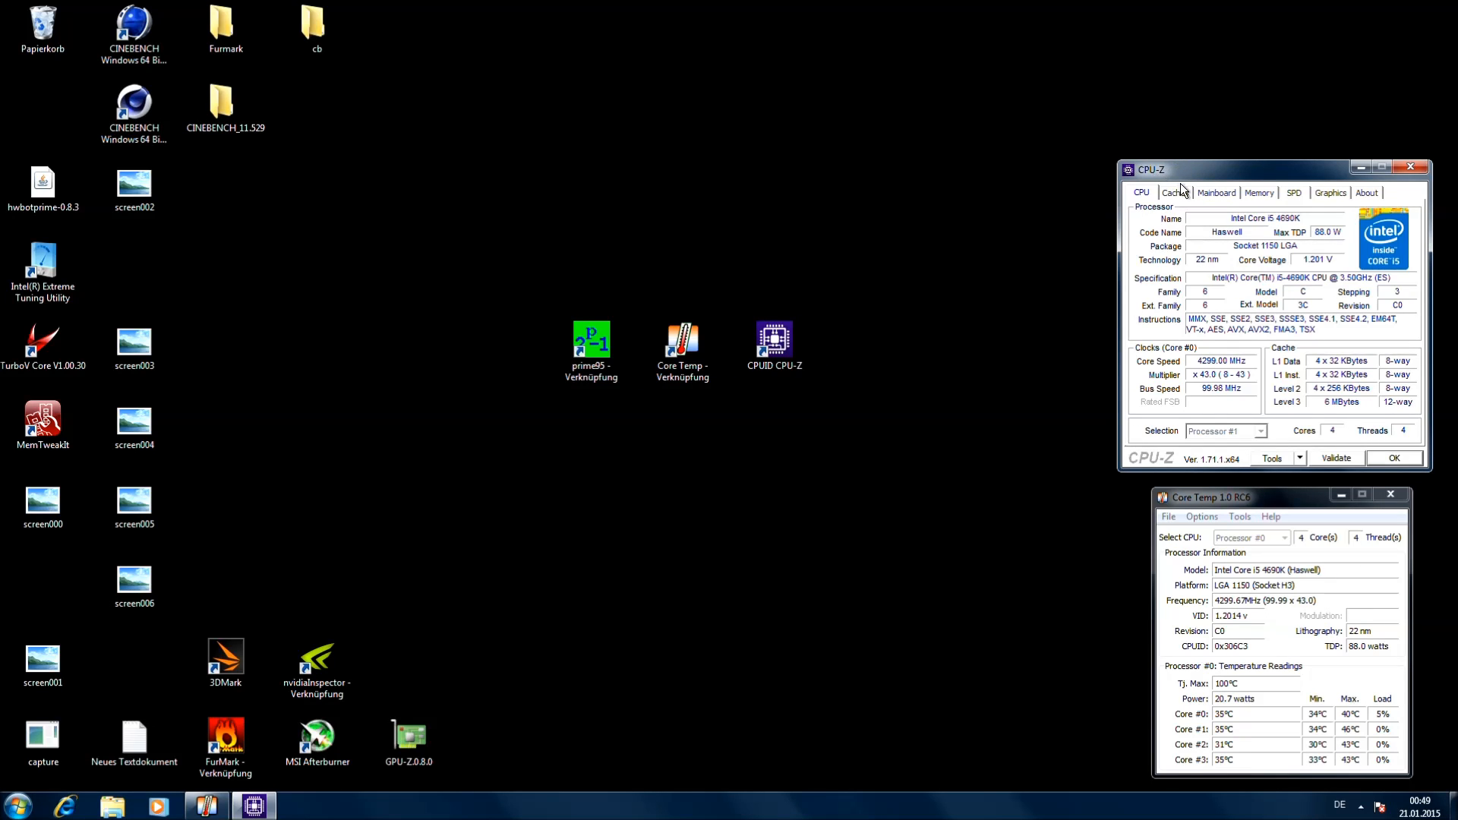
mouse_move(1227, 363)
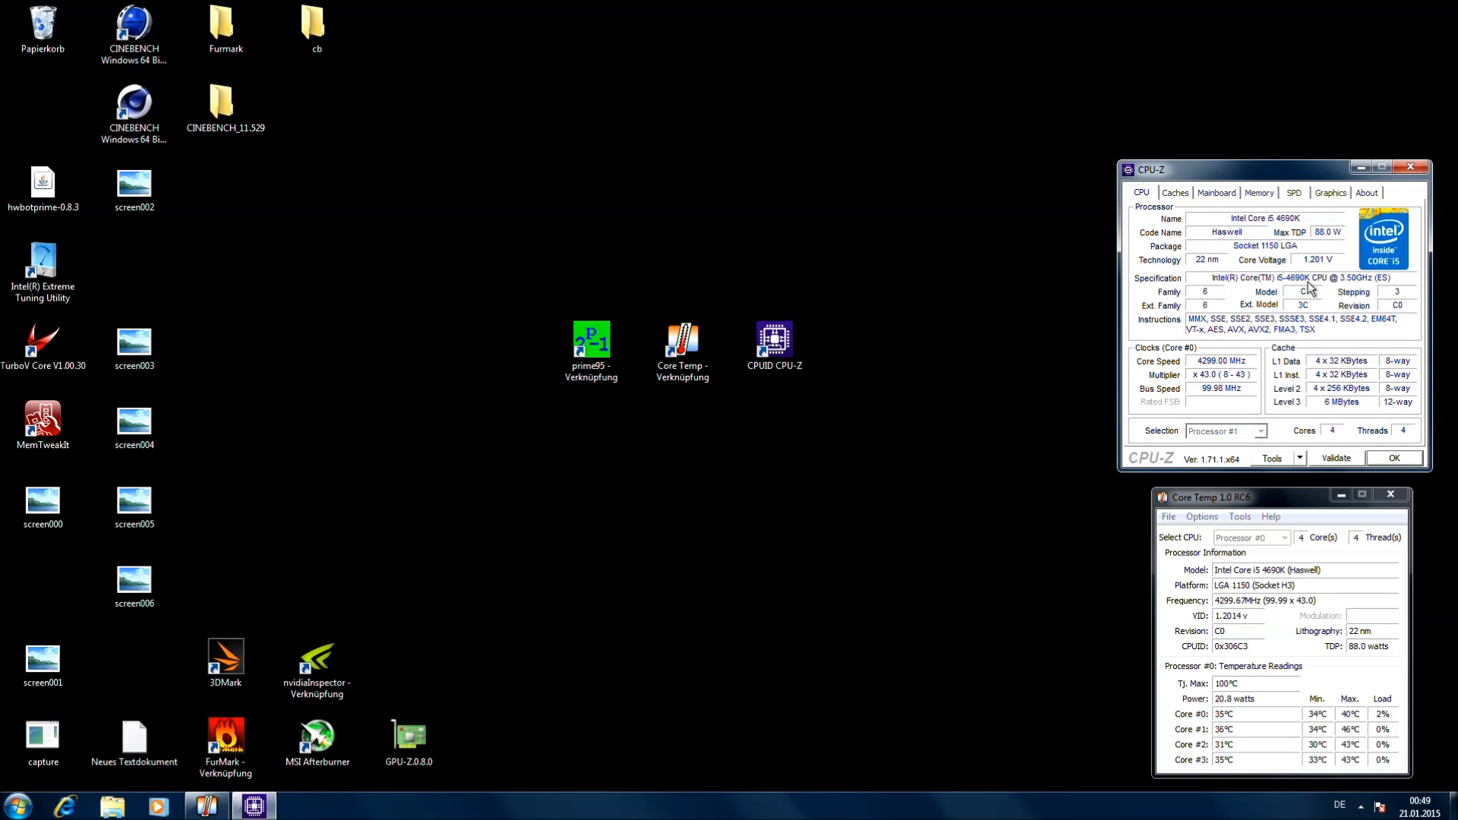
left_click(1215, 193)
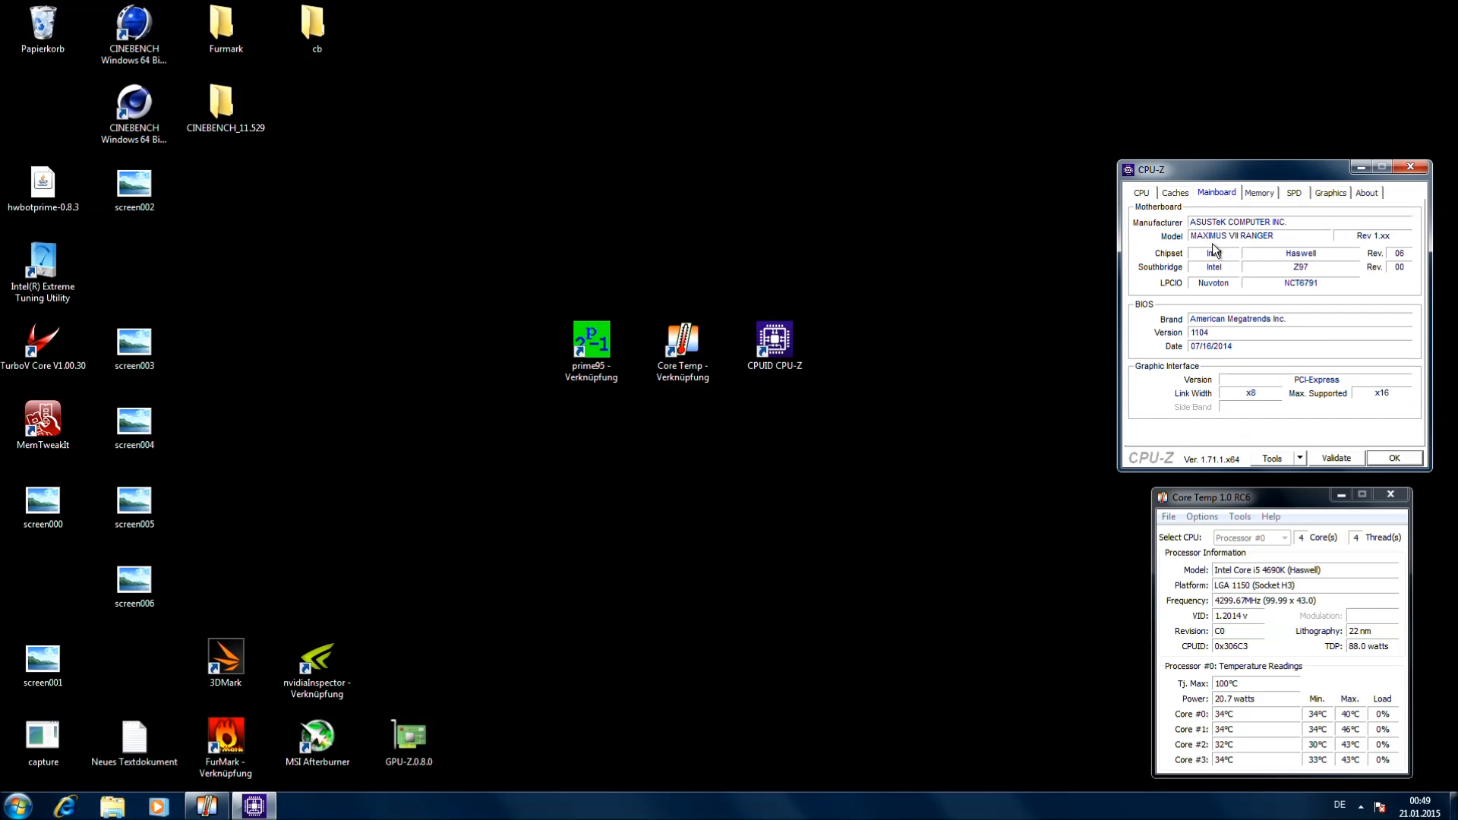
mouse_move(1231, 247)
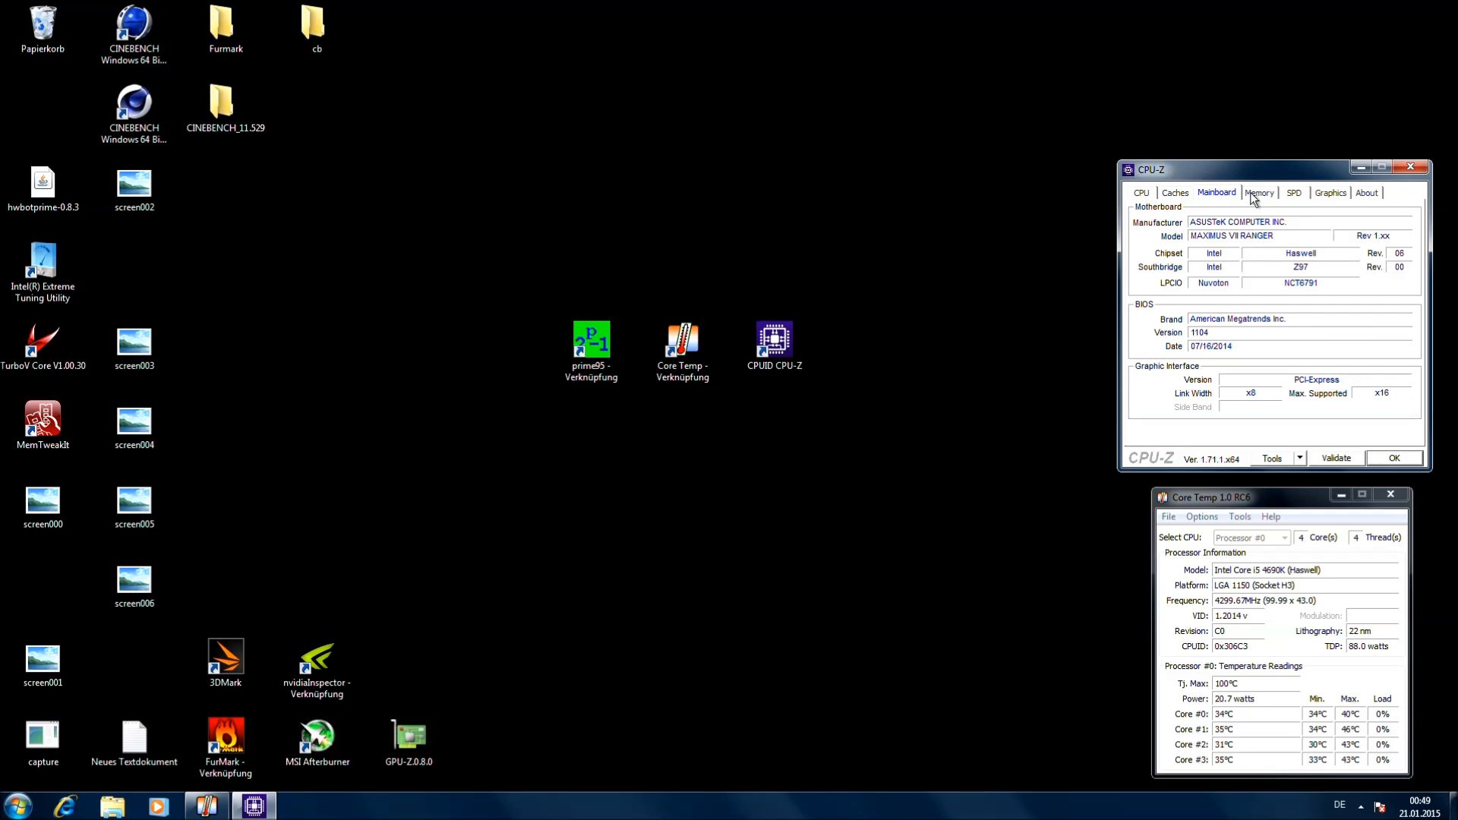
left_click(1258, 193)
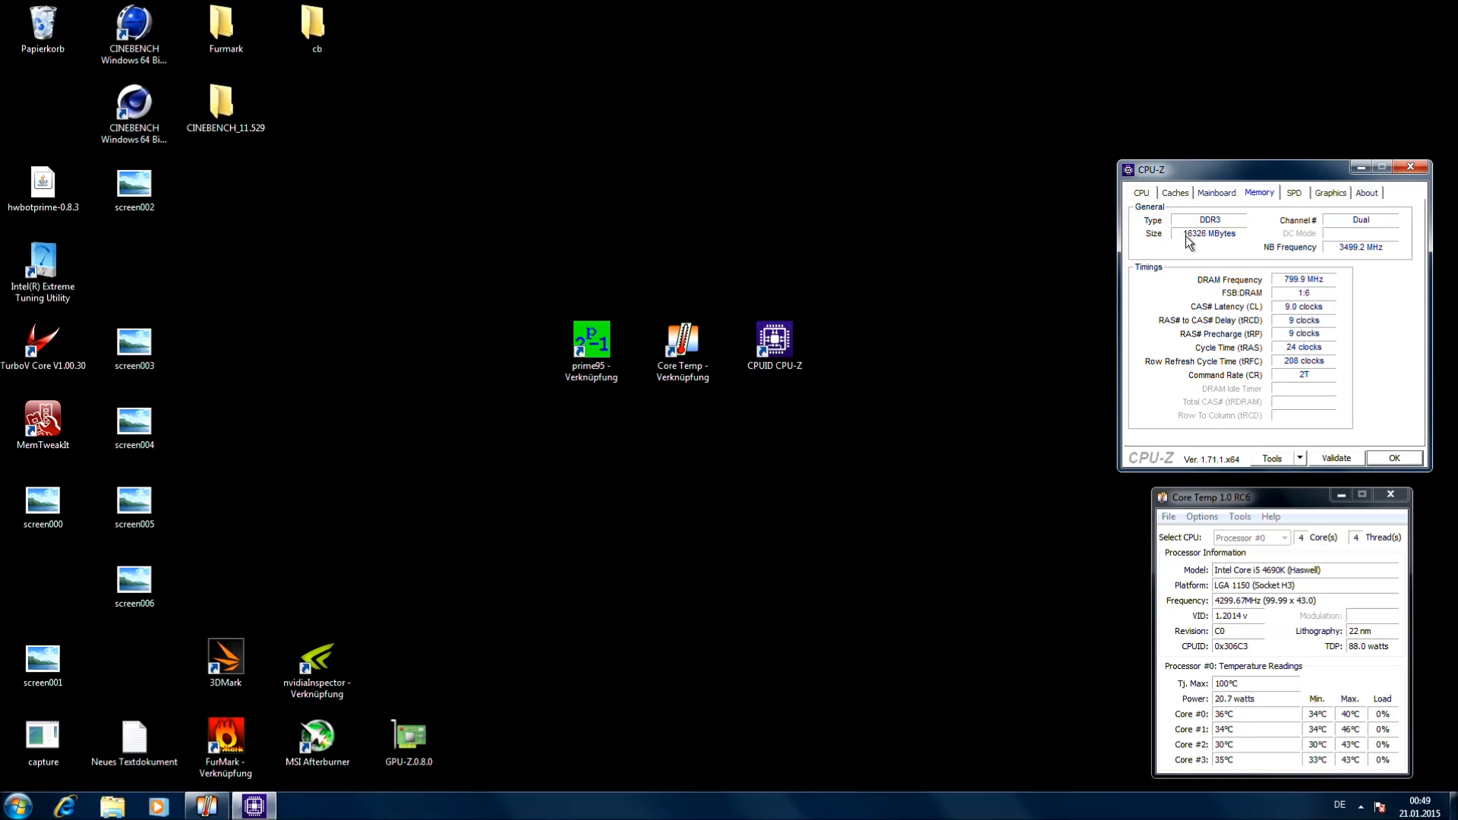
mouse_move(1243, 268)
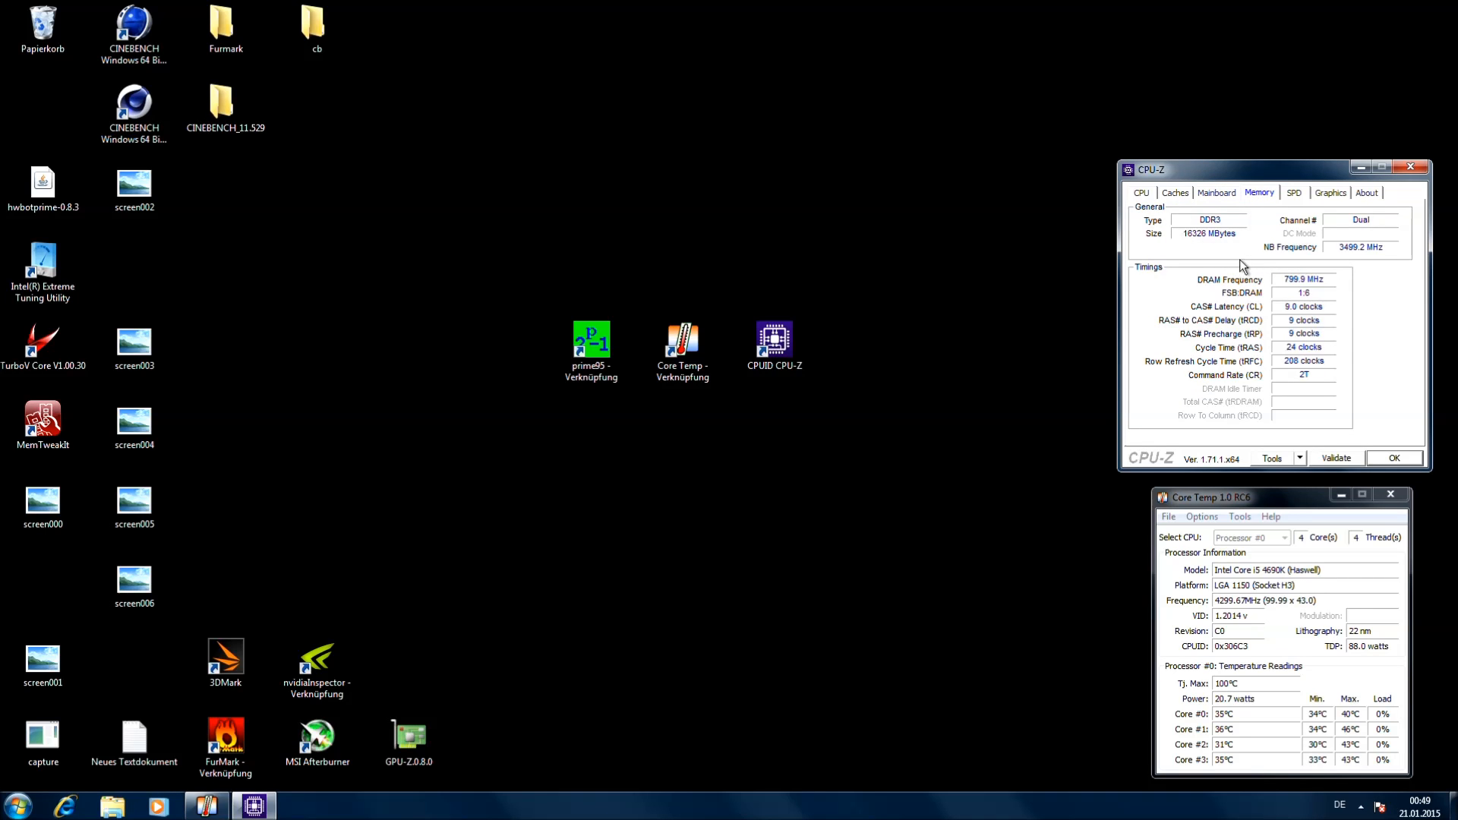
mouse_move(1344, 258)
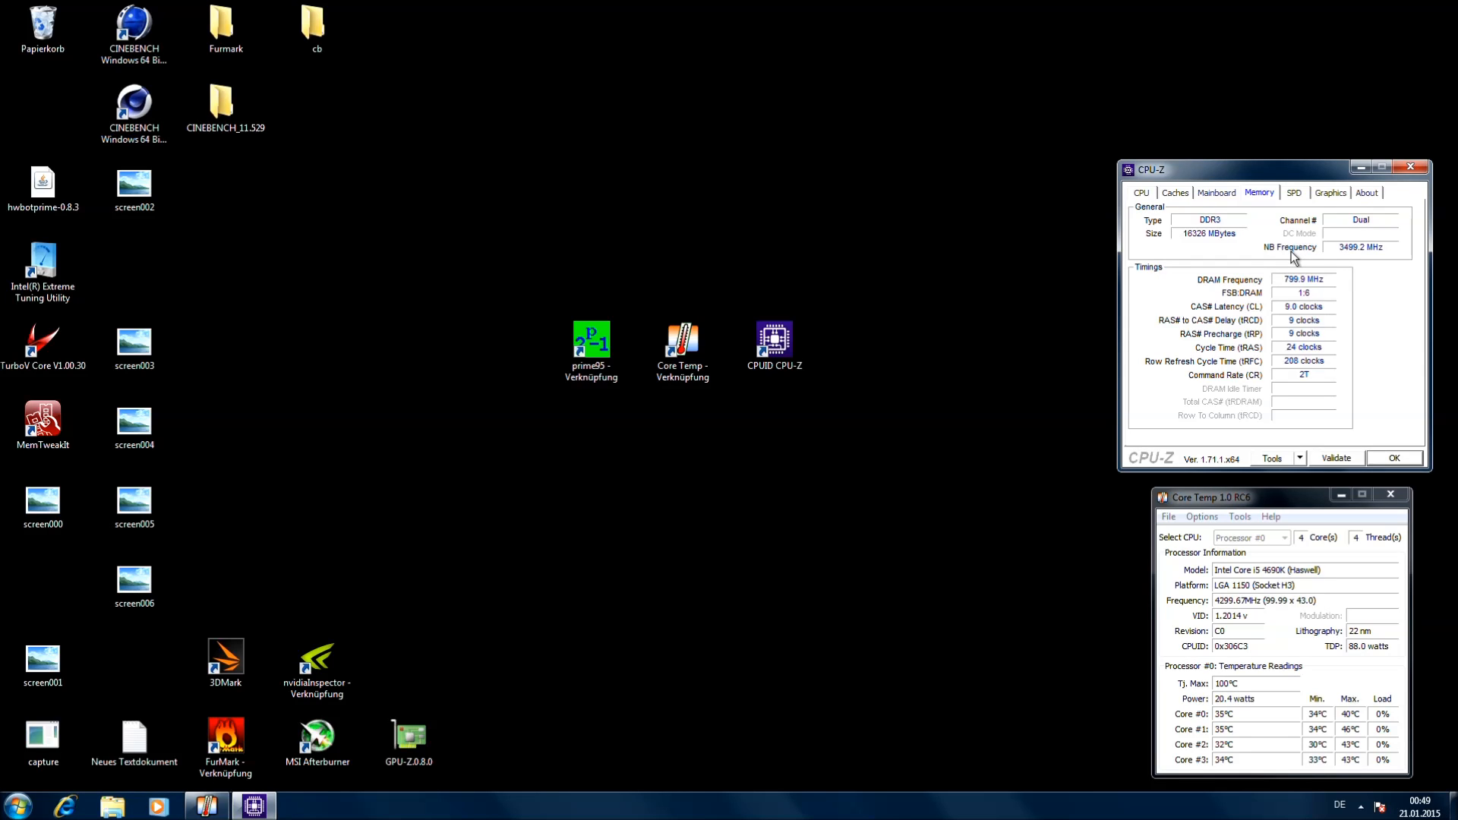
mouse_move(1341, 262)
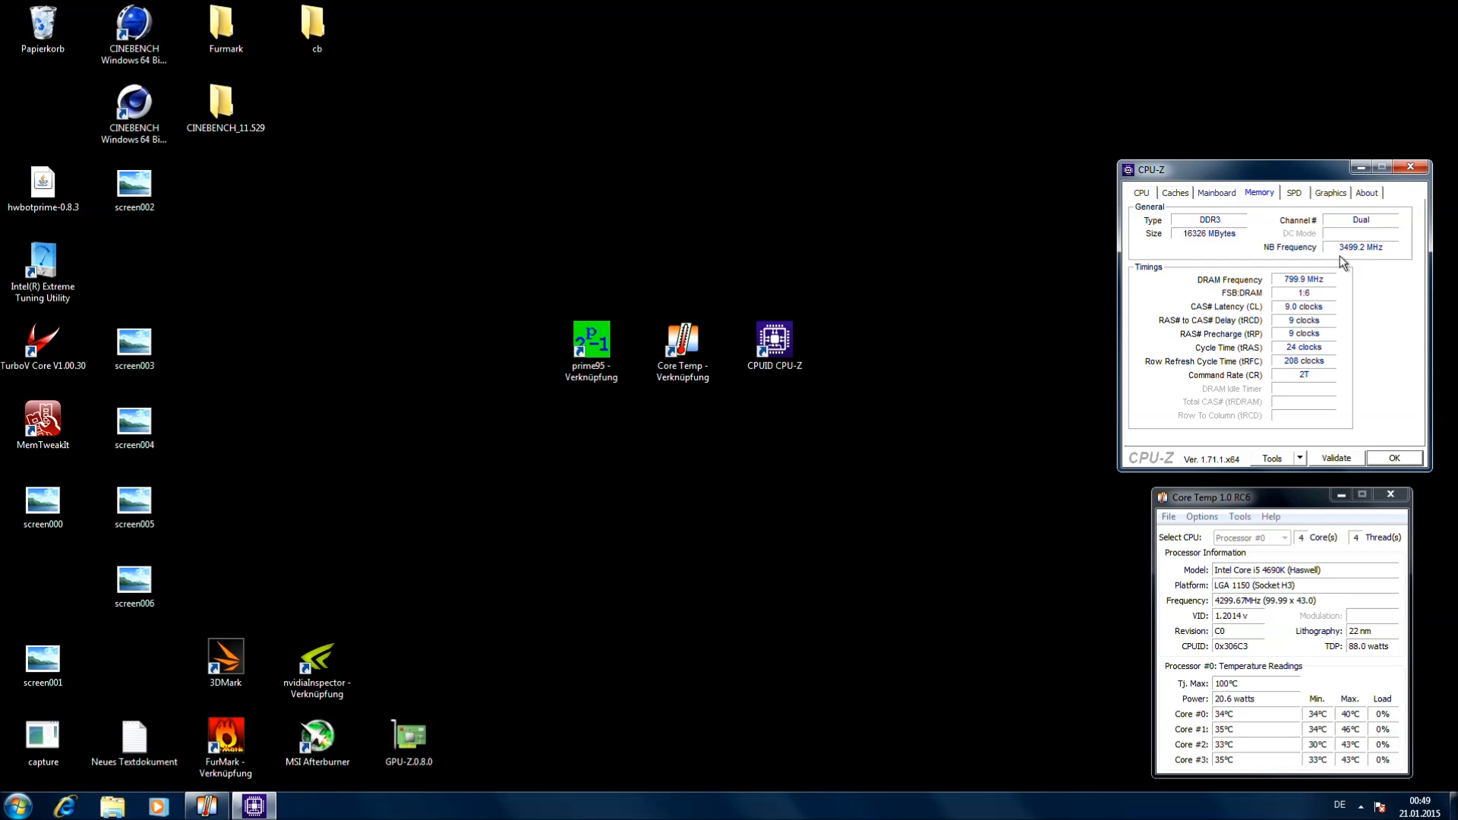
mouse_move(1309, 375)
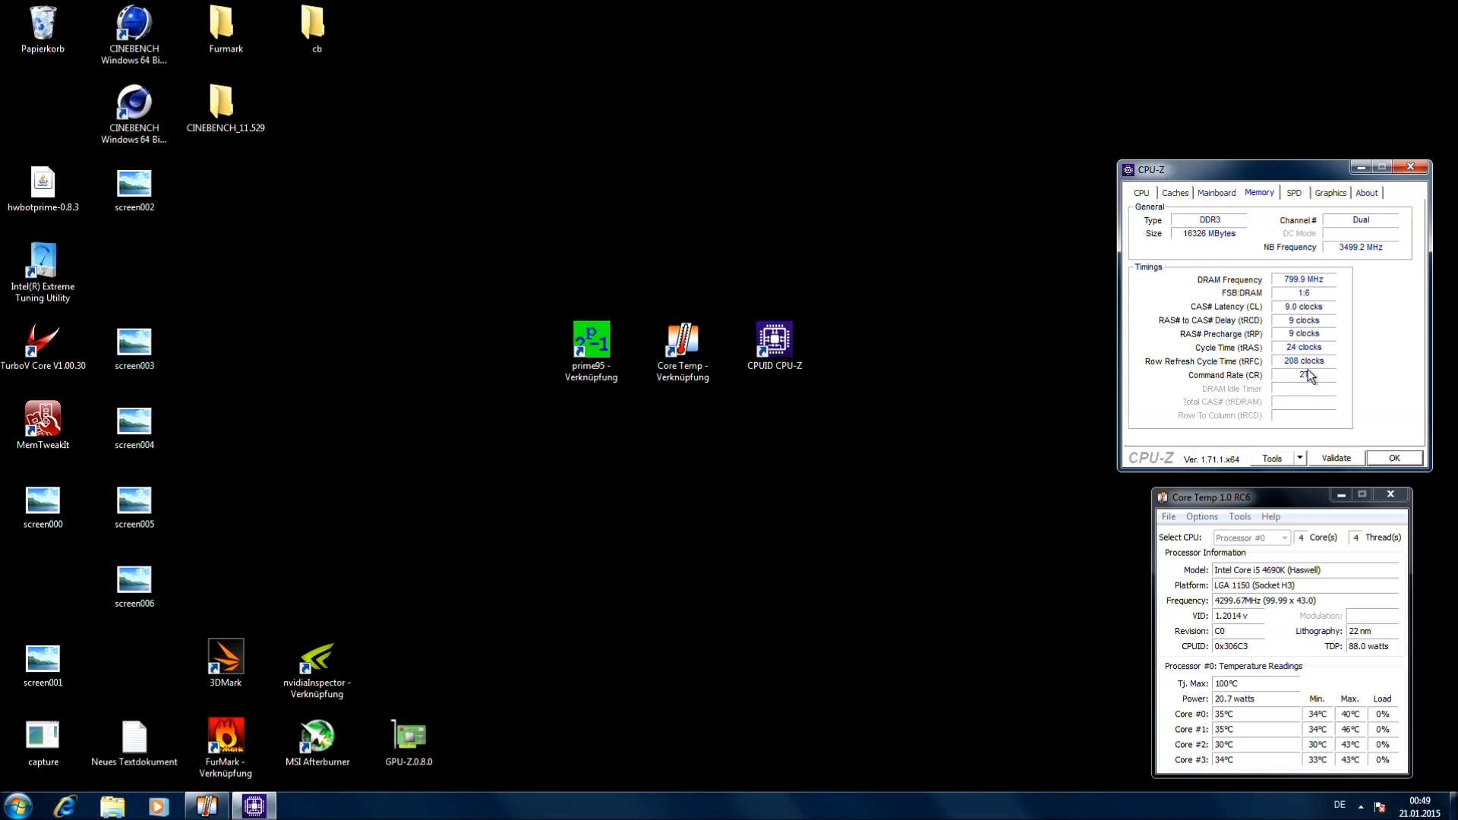
left_click(1140, 193)
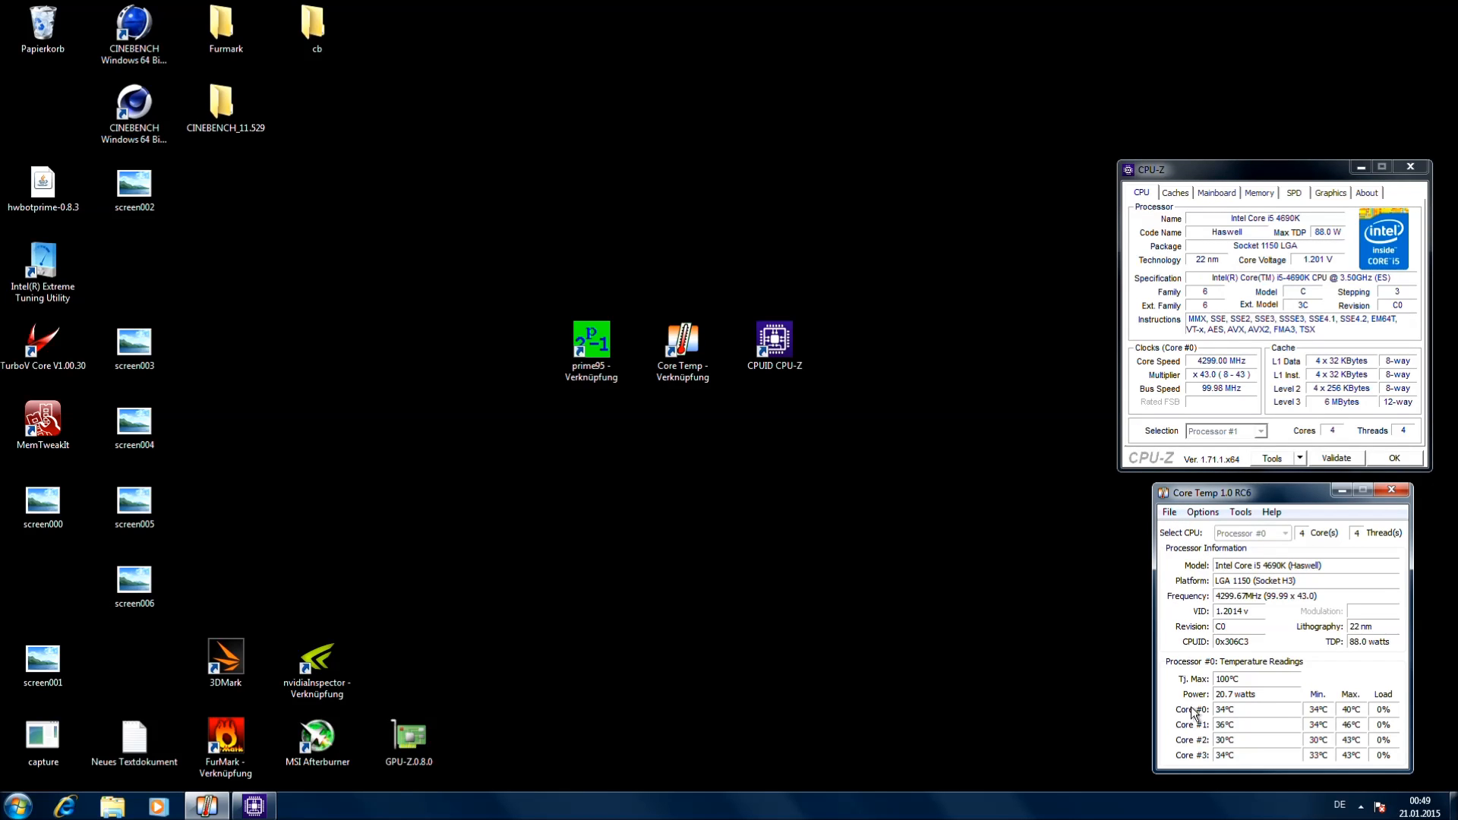
mouse_move(1336, 458)
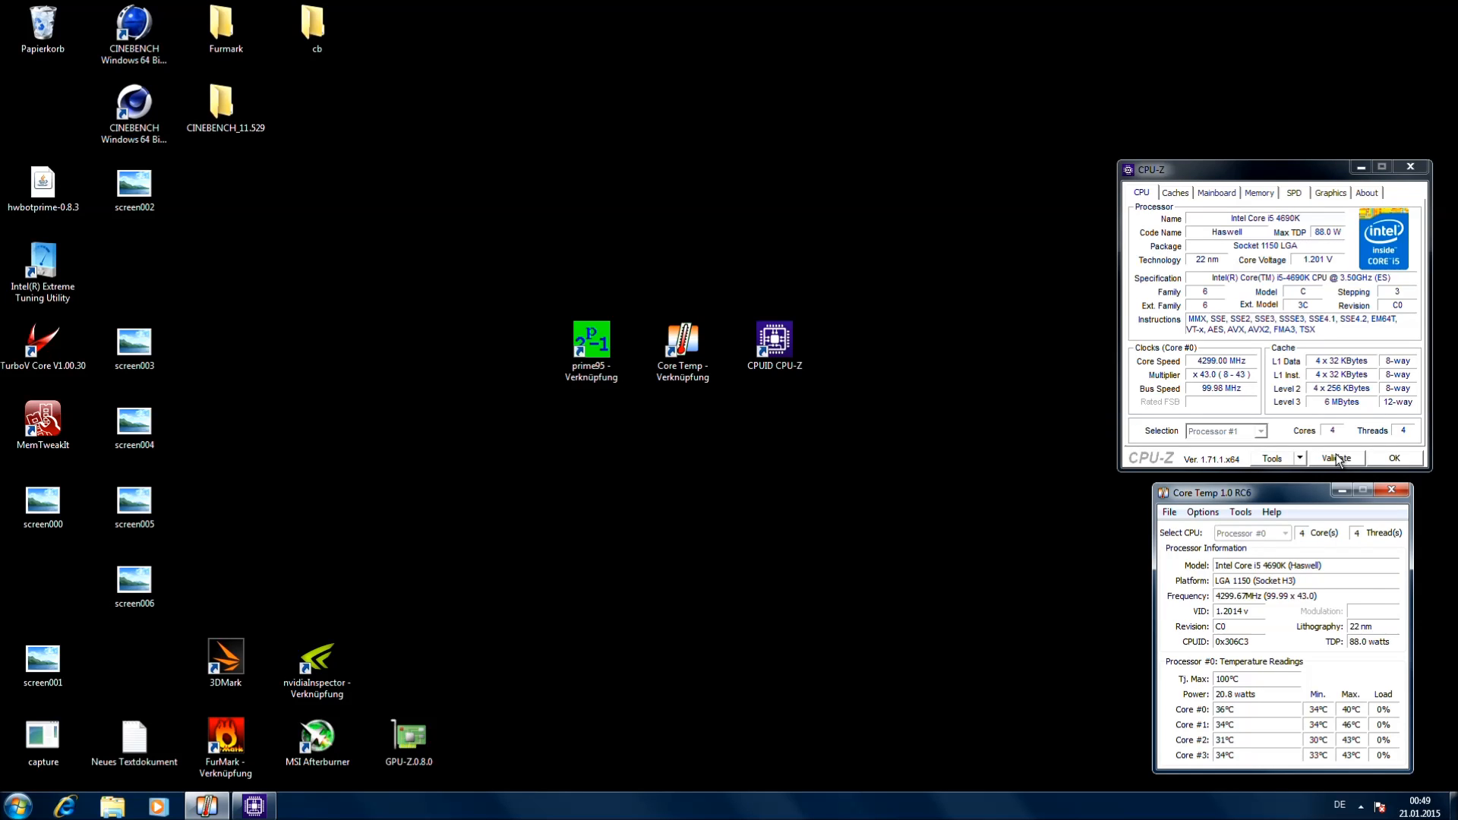
left_click(590, 339)
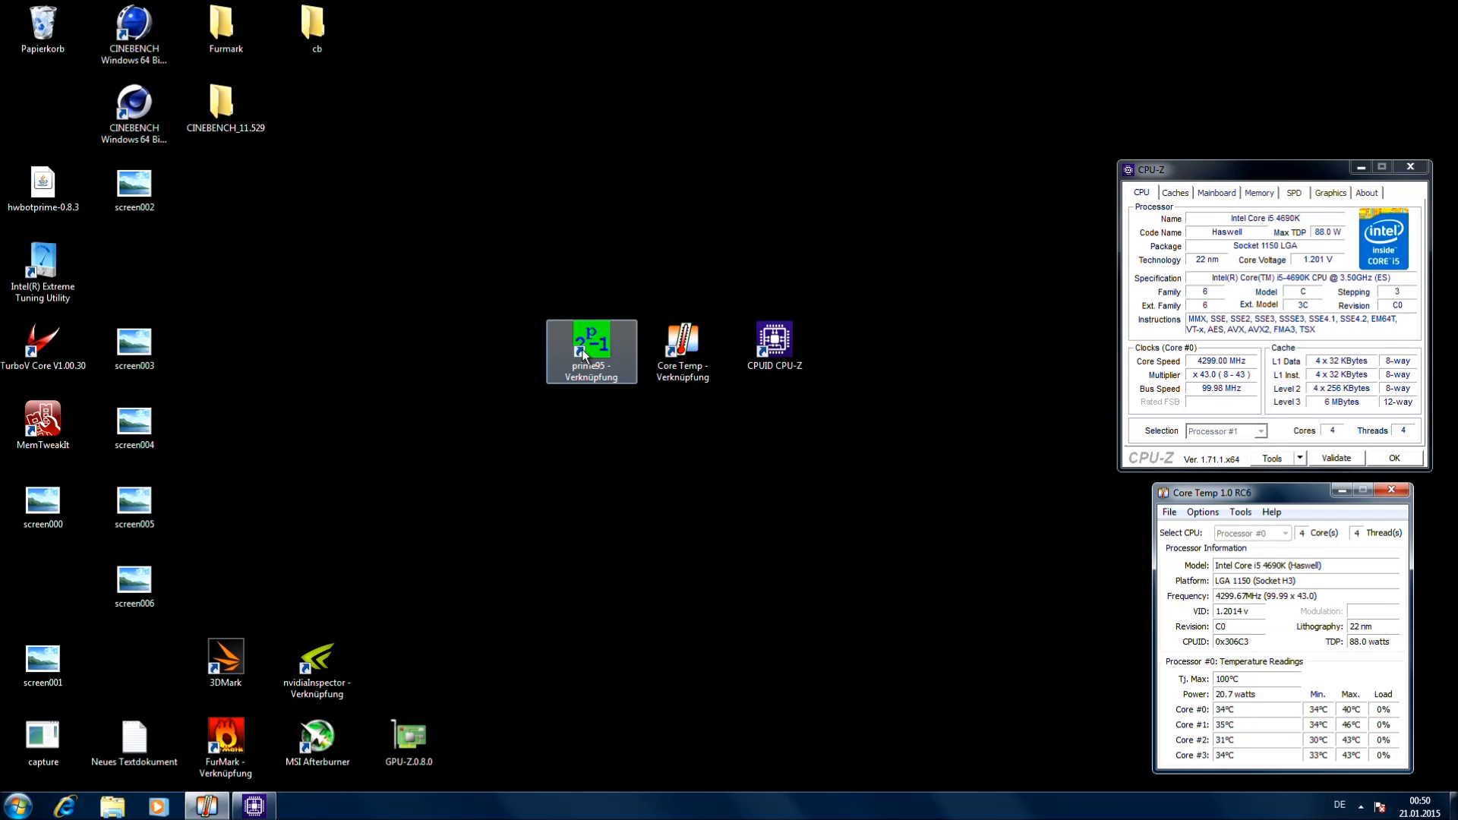
Launch Prime95 and start a custom in-place 1344K FFT torture test on 4 threads
double_click(591, 339)
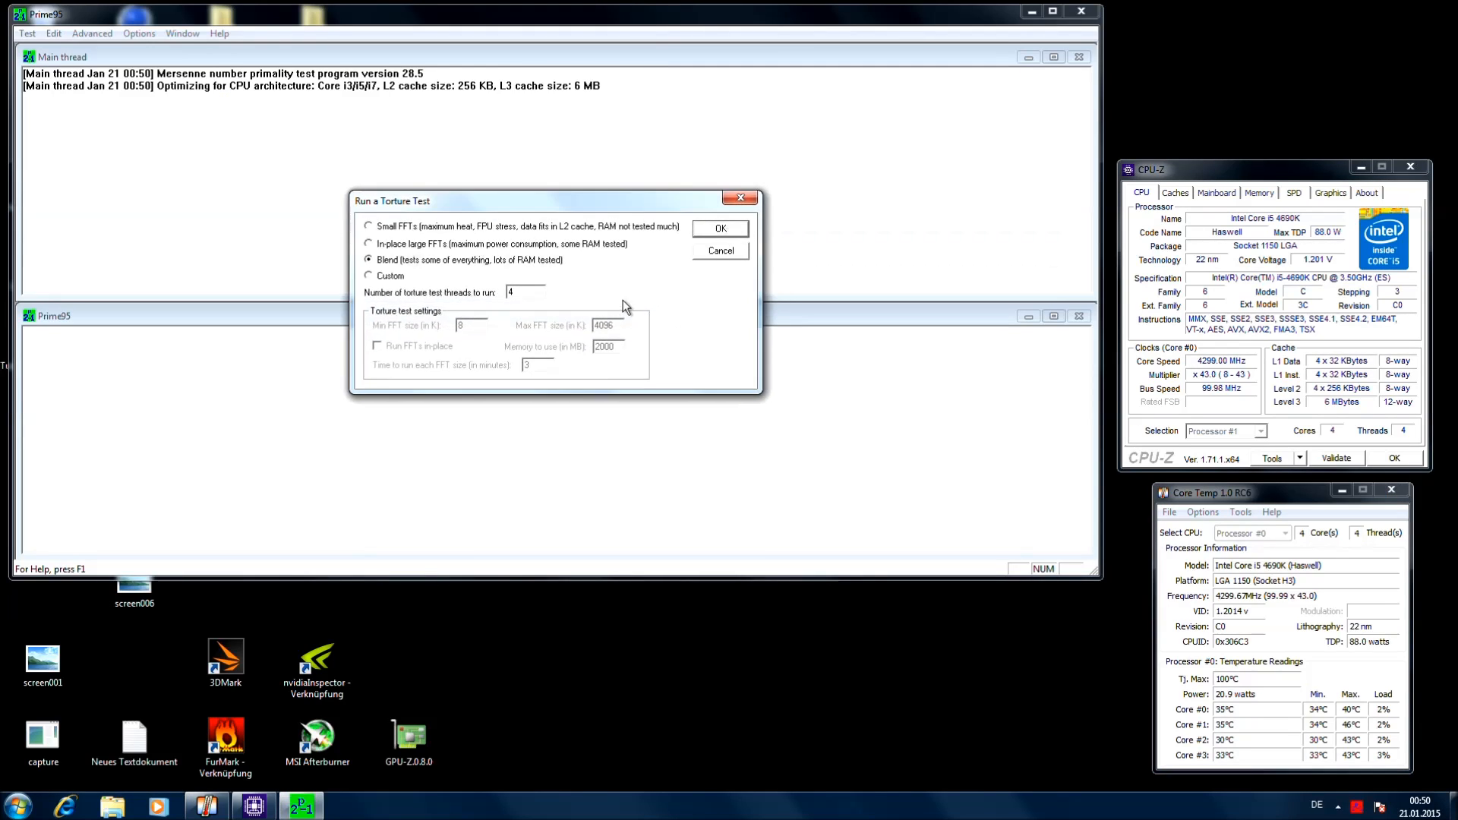
left_click(369, 275)
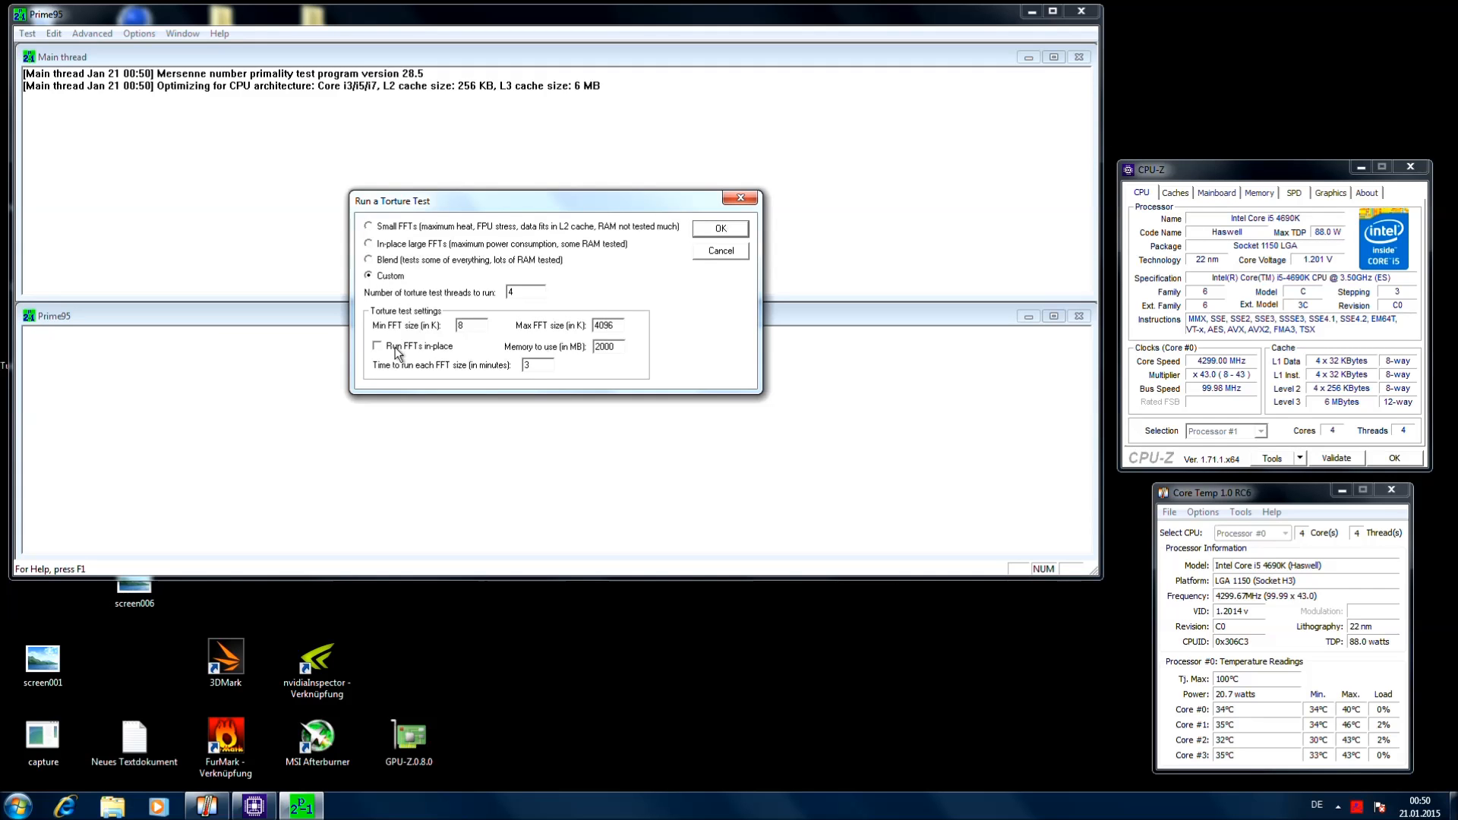
left_click(377, 347)
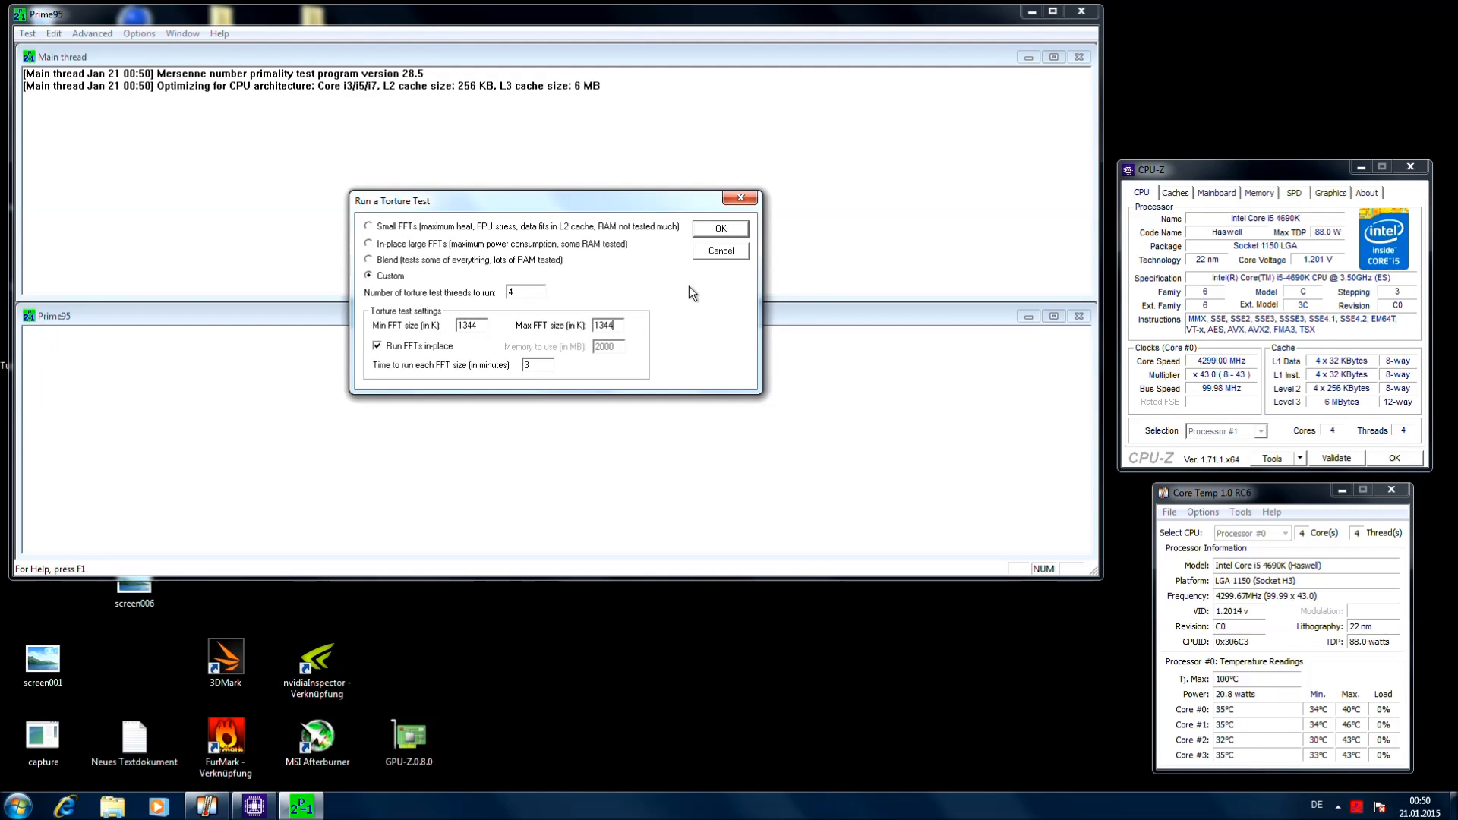
mouse_move(790, 293)
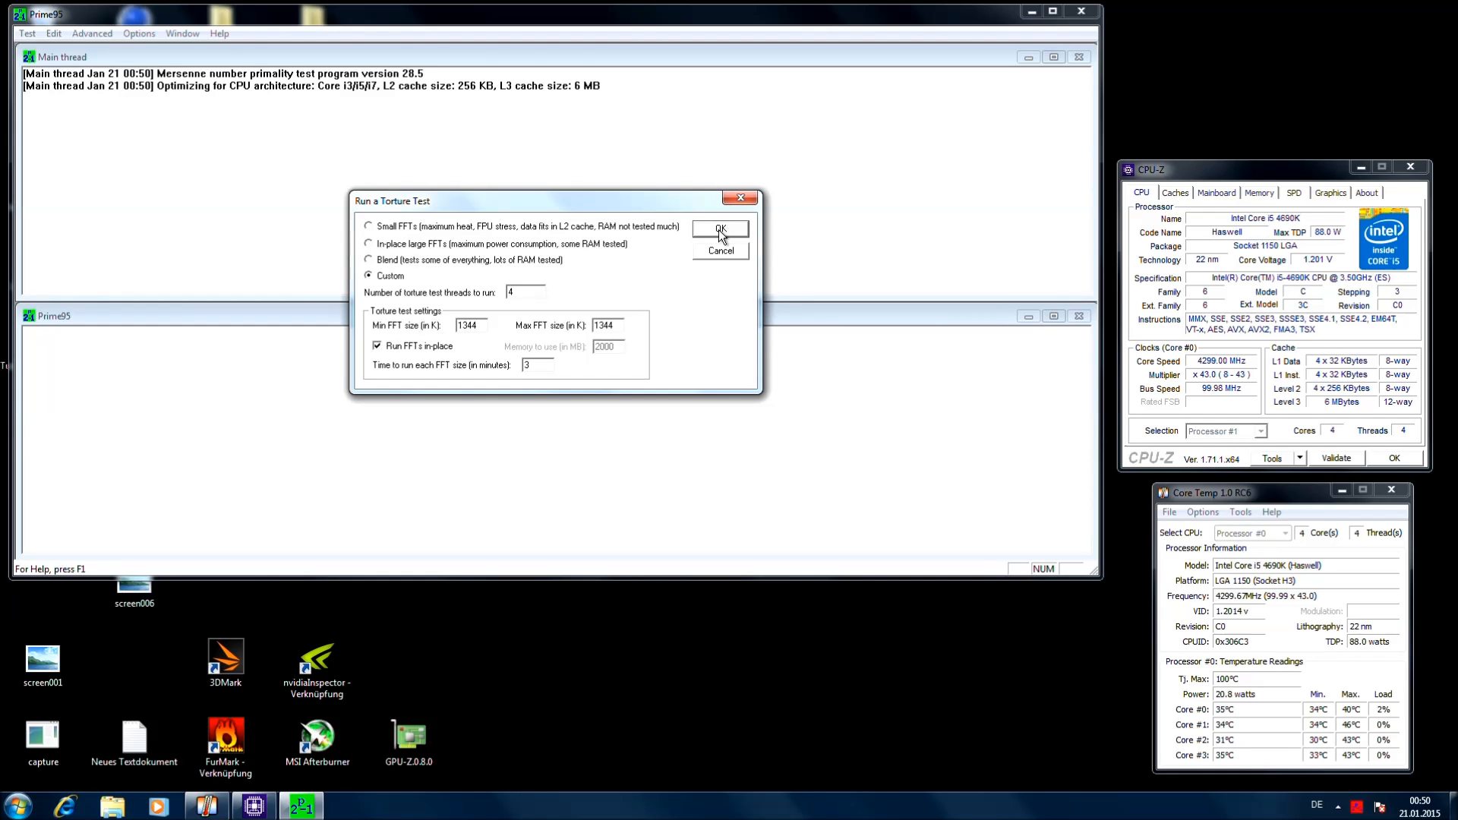
left_click(720, 229)
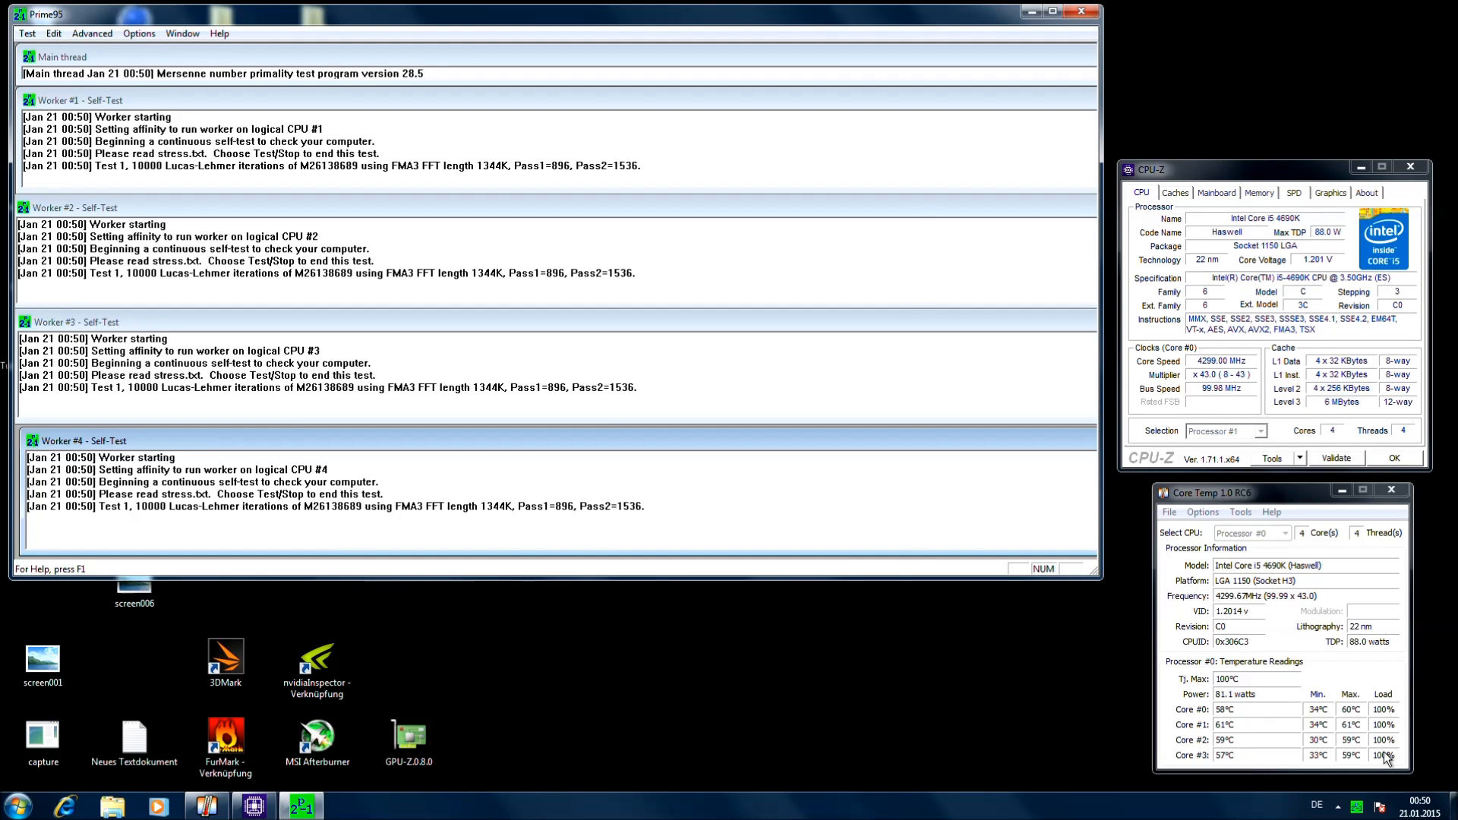
mouse_move(839, 516)
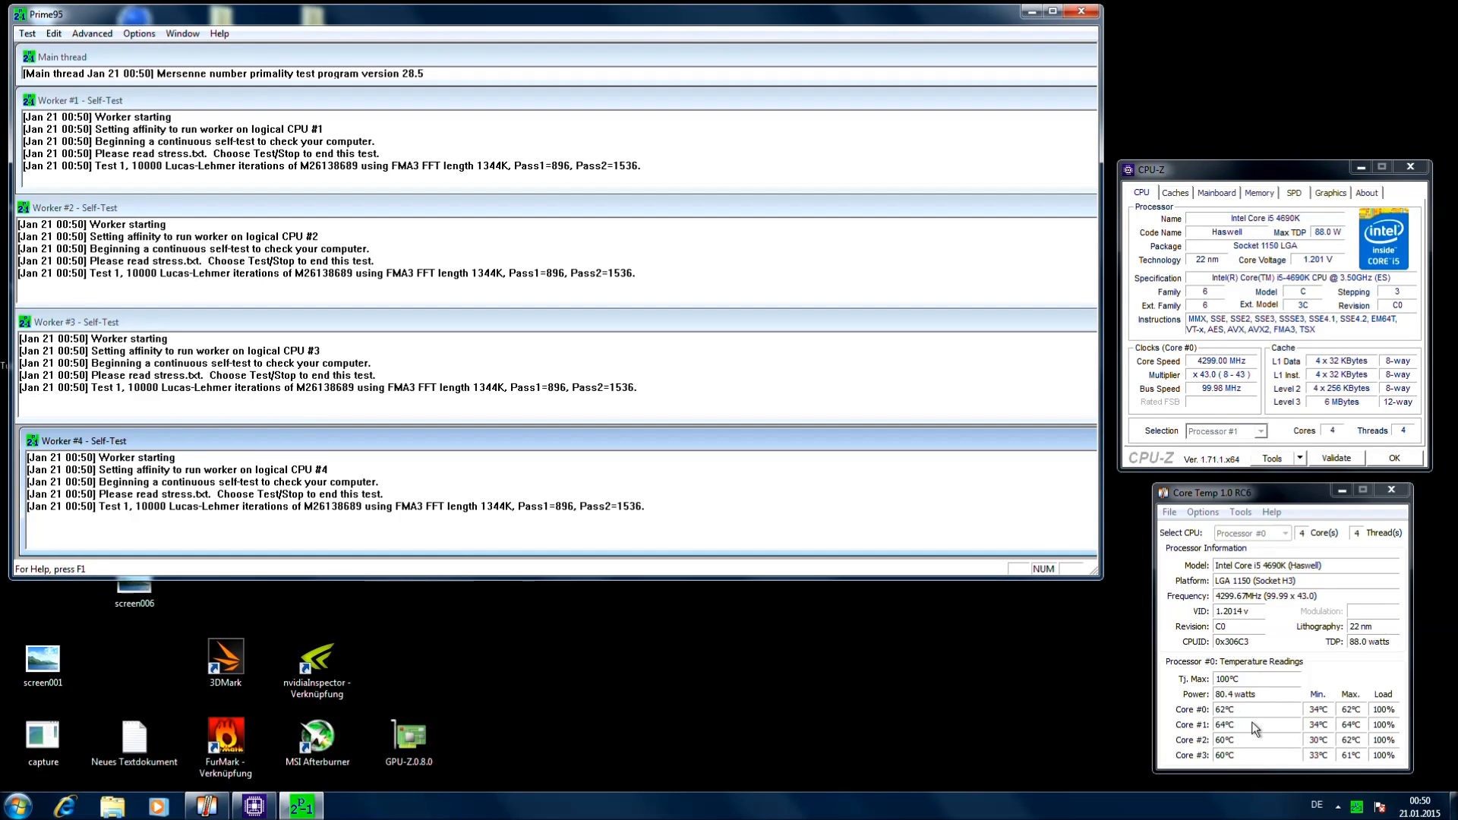
mouse_move(1318, 271)
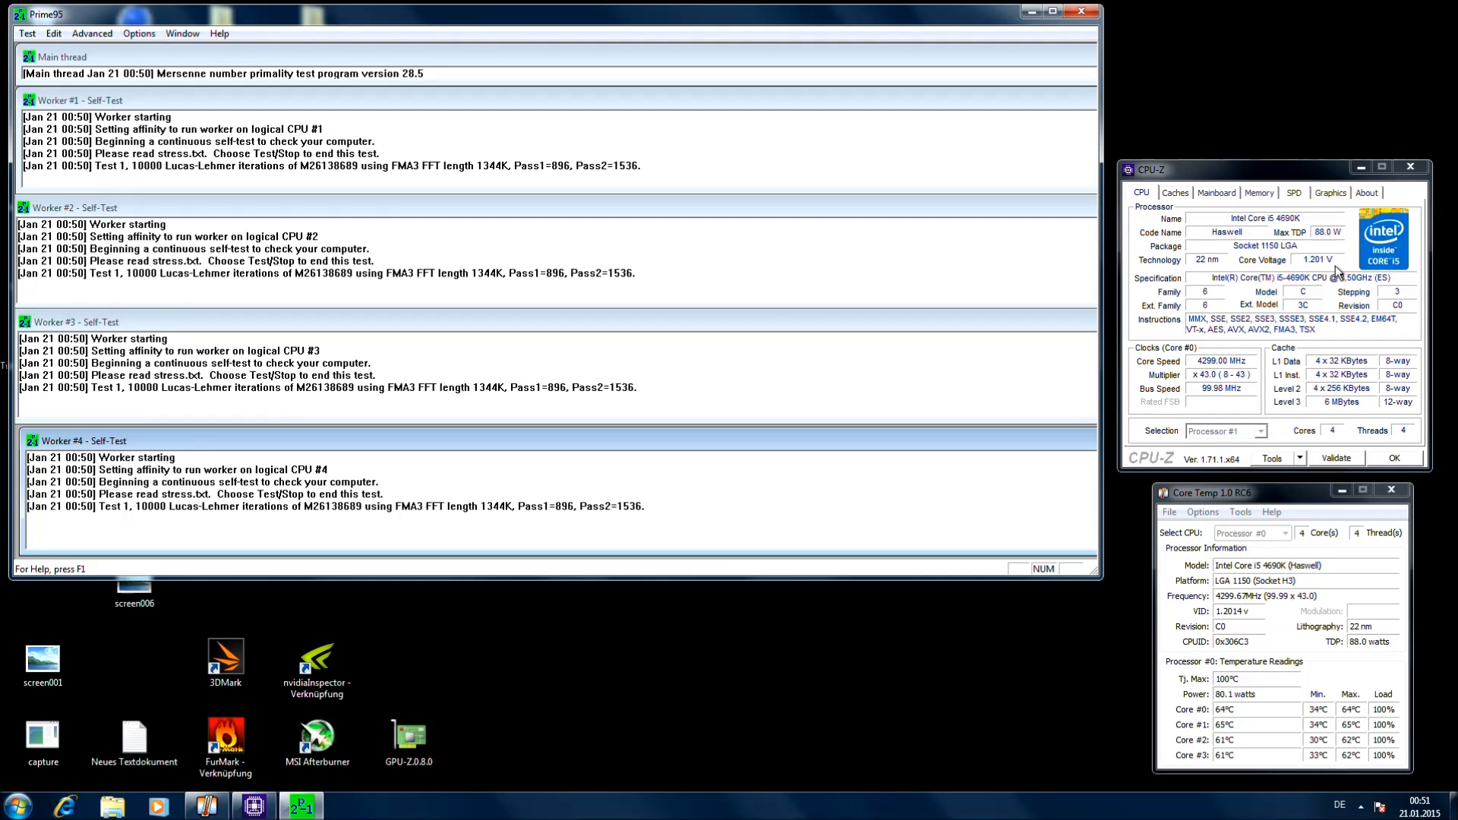
mouse_move(1220, 288)
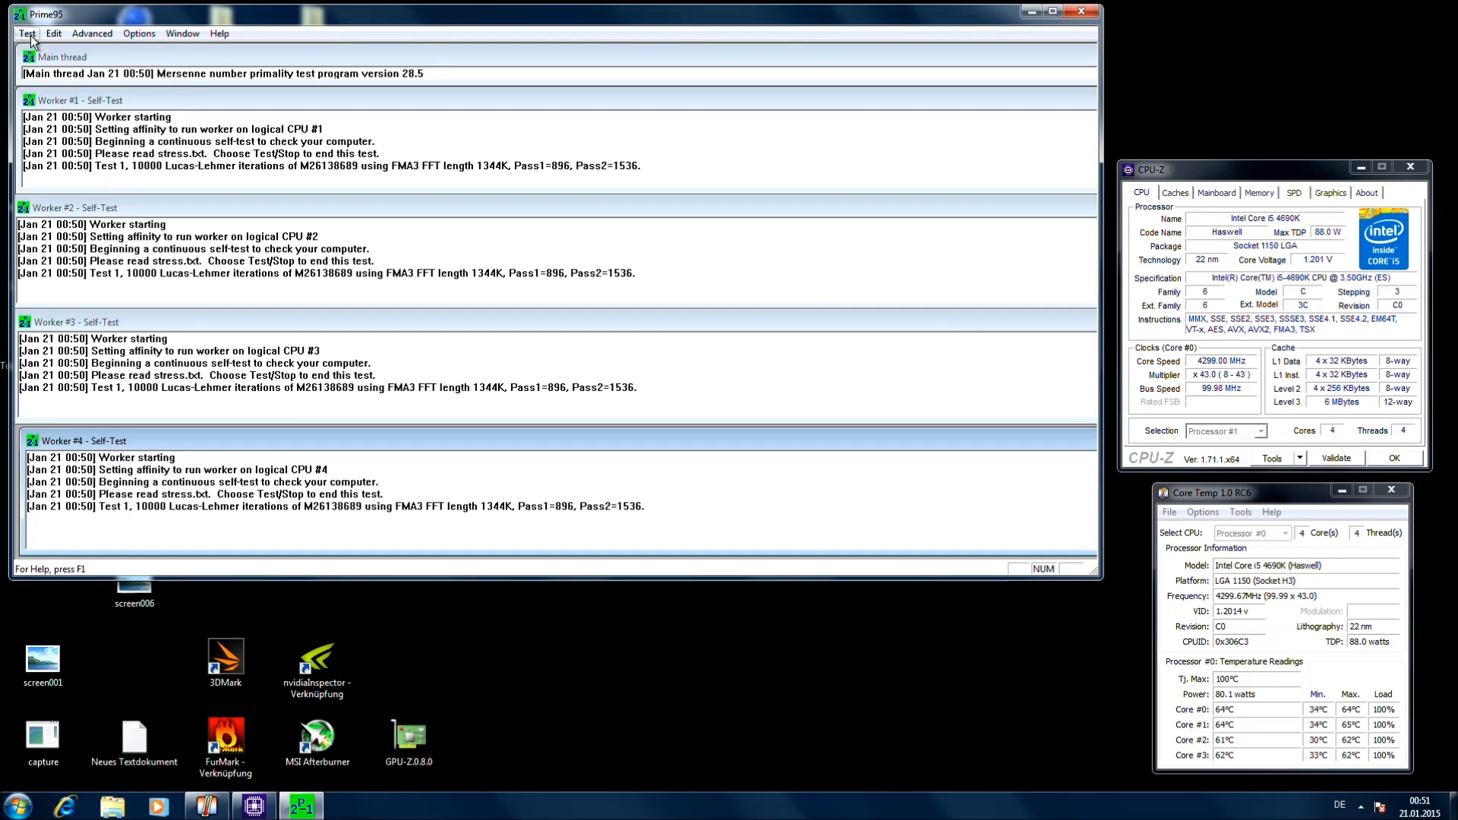
Keep all four Prime95 workers at 100% load until temps near 65 °C, then reach the Test menu's Stop option
left_click(26, 32)
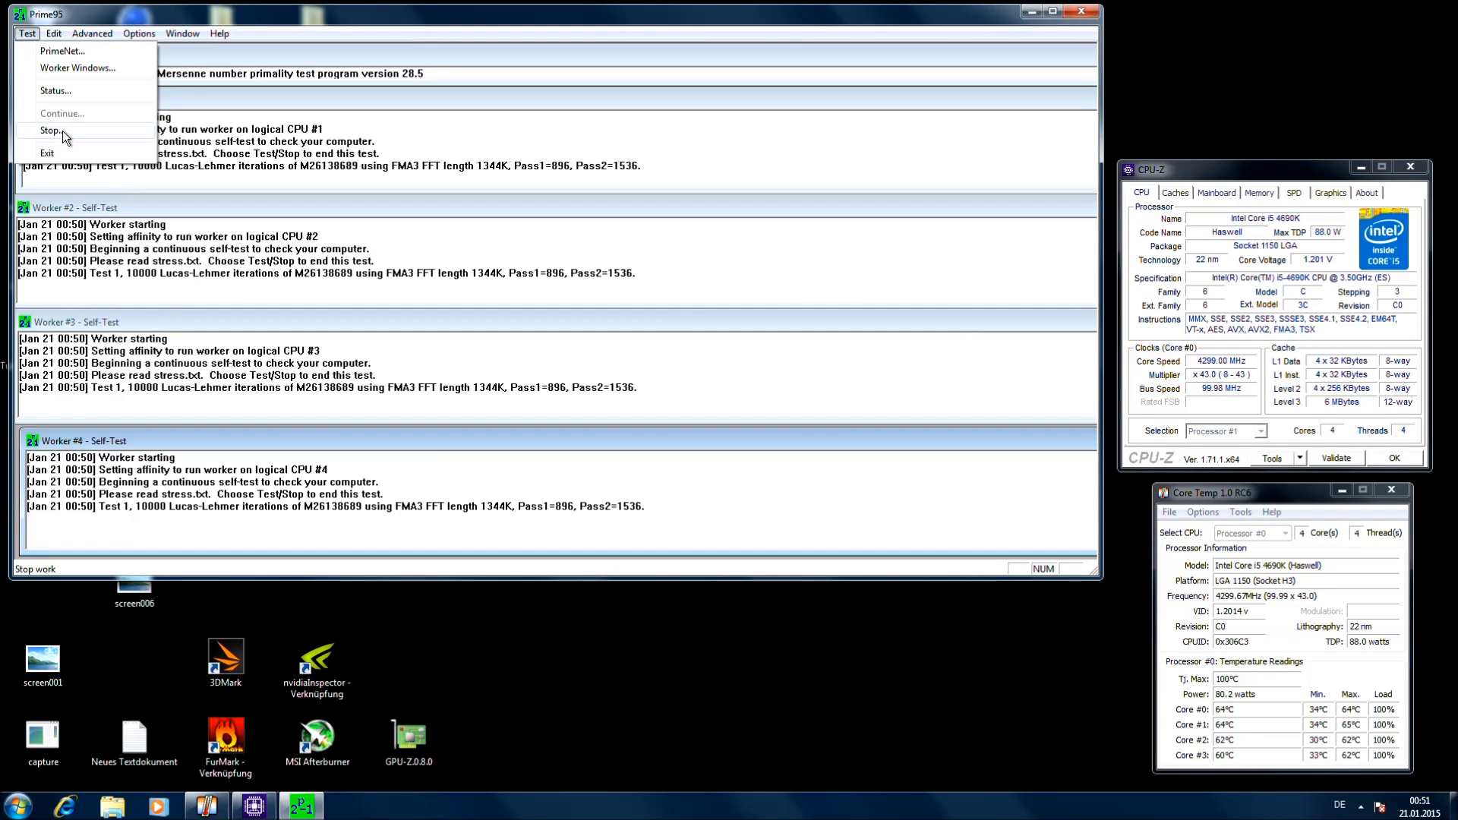